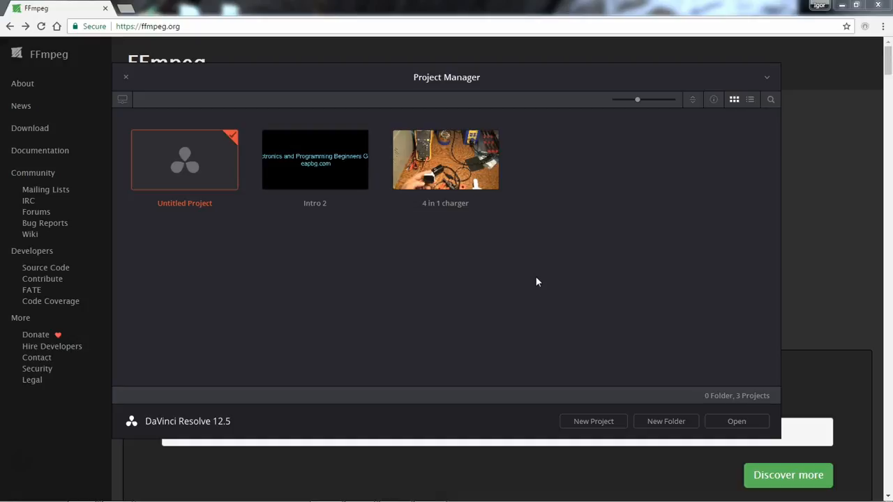
- Open 'Untitled Project' from the Project Manager list
double_click(184, 159)
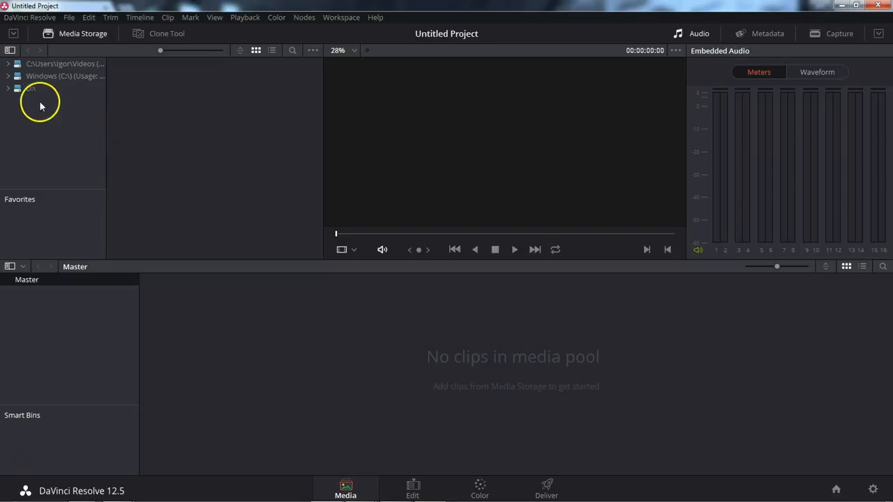
- Browse C: > Blog Videos > Tripod in Media Storage and load clip 00109.MTS
left_click(8, 76)
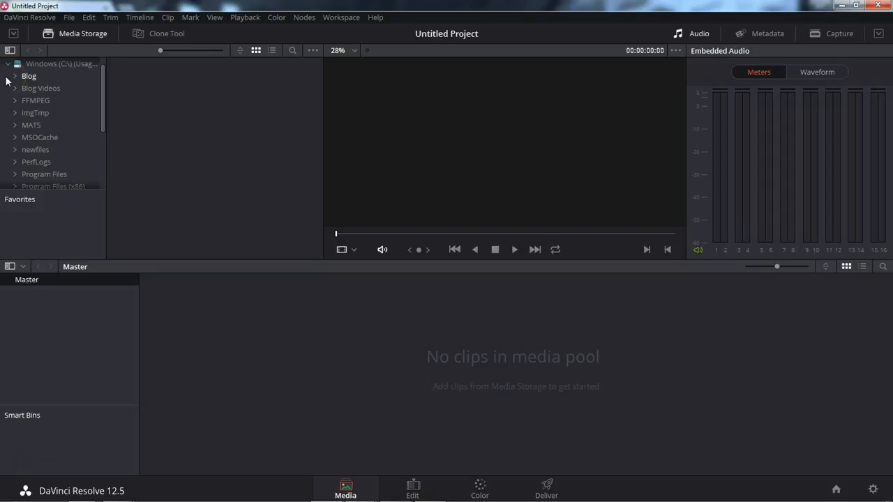
left_click(14, 88)
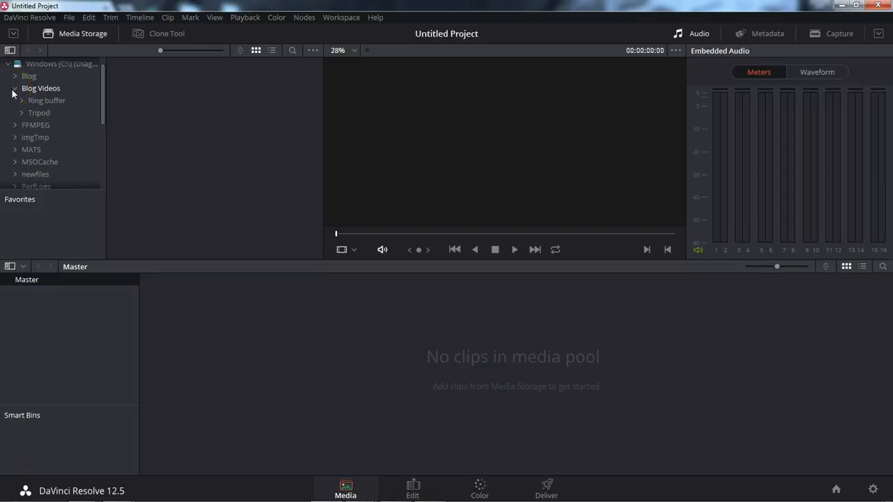
left_click(39, 112)
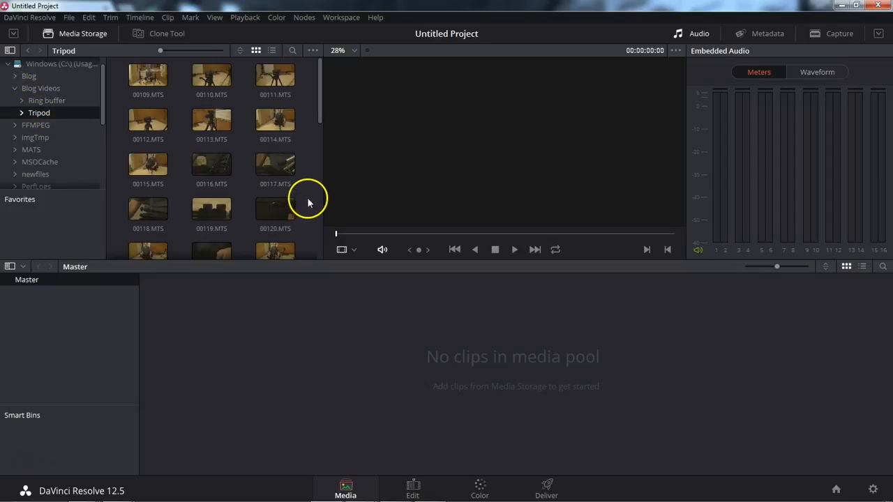
mouse_move(311, 198)
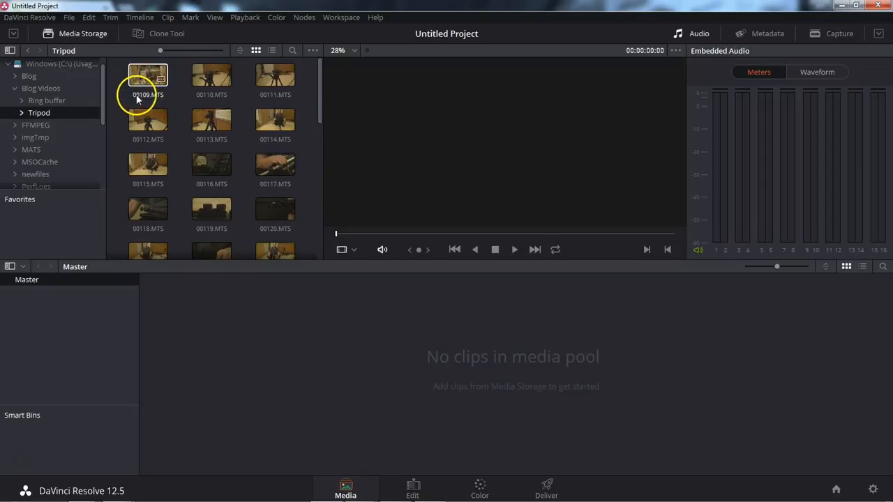
mouse_move(147, 98)
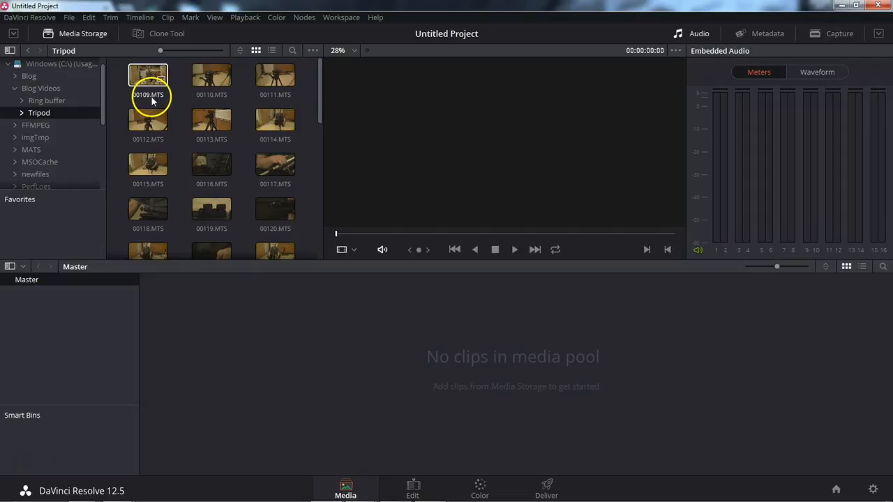
left_click(148, 79)
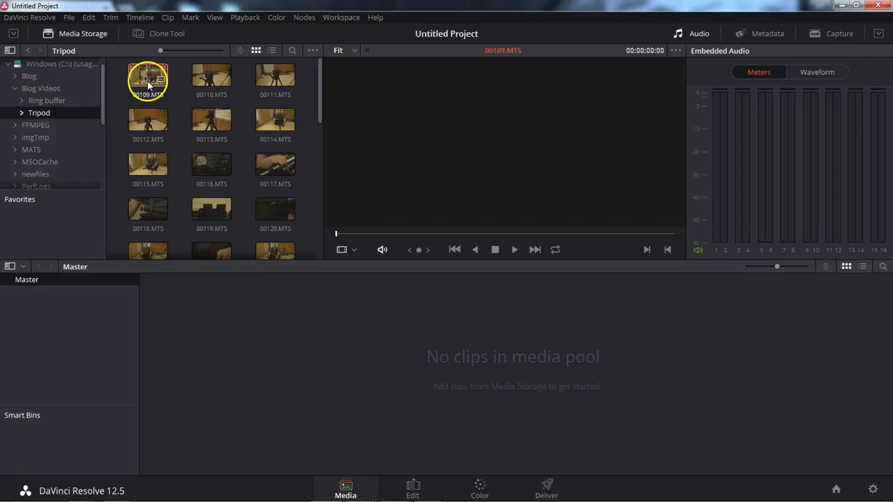
- Play clip 00109.MTS in the viewer for about 13 seconds, then stop it
left_click(514, 249)
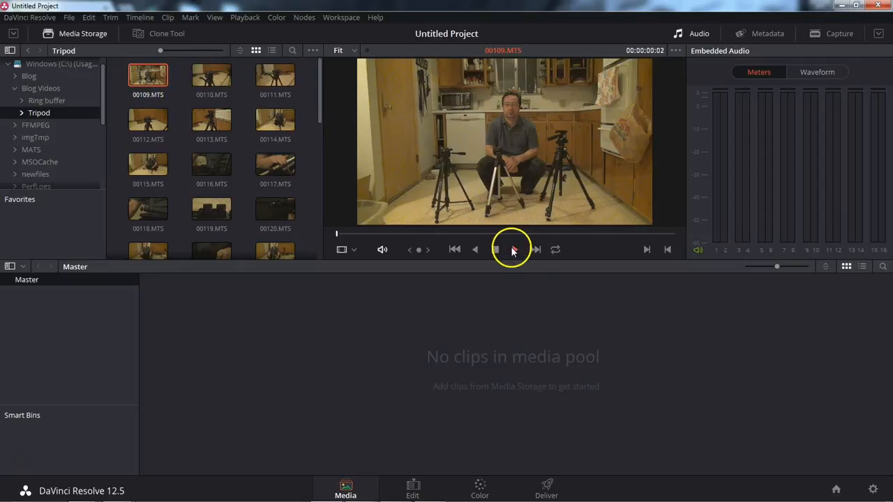
left_click(495, 249)
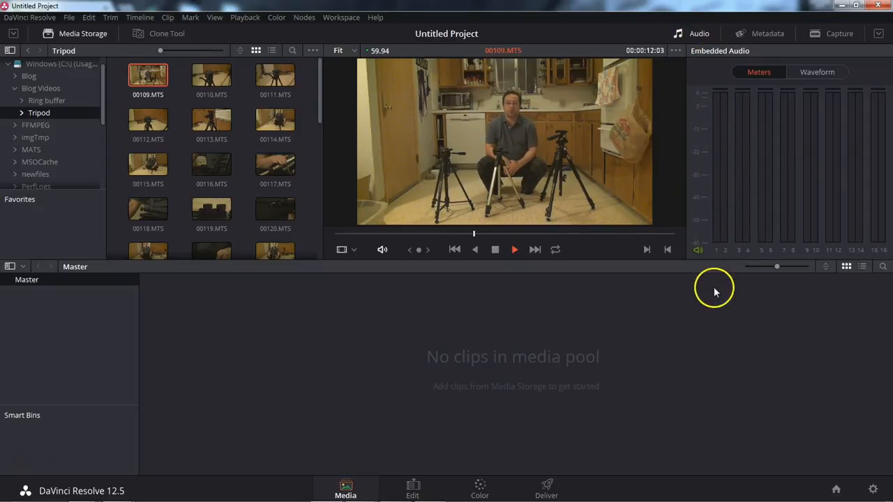
left_click(494, 249)
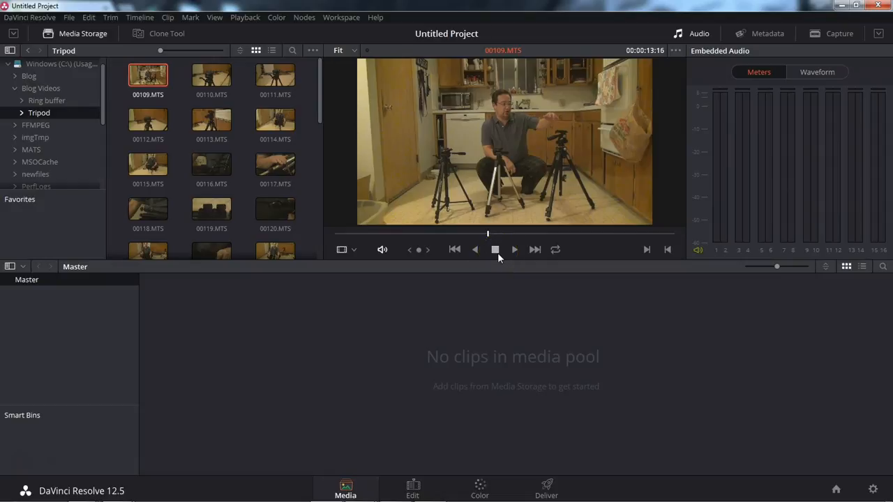
mouse_move(391, 410)
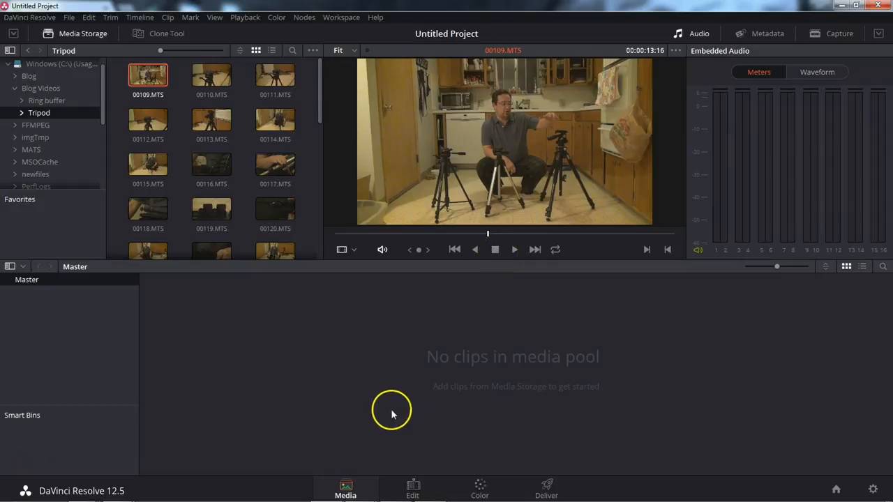
mouse_move(371, 344)
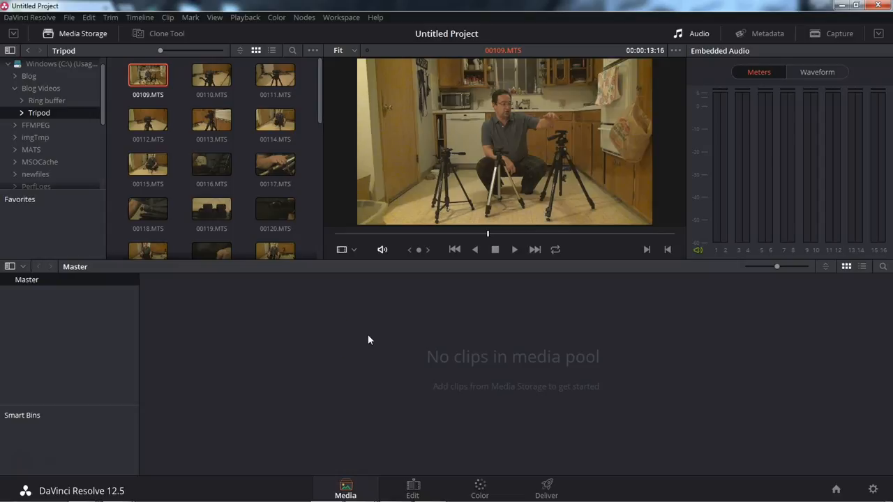
mouse_move(122, 490)
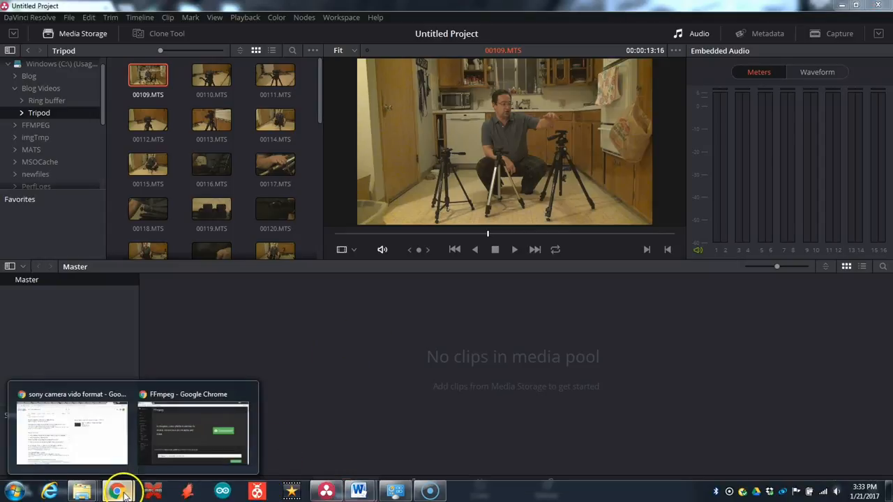
- Switch to the FFmpeg home page window in Chrome
left_click(193, 432)
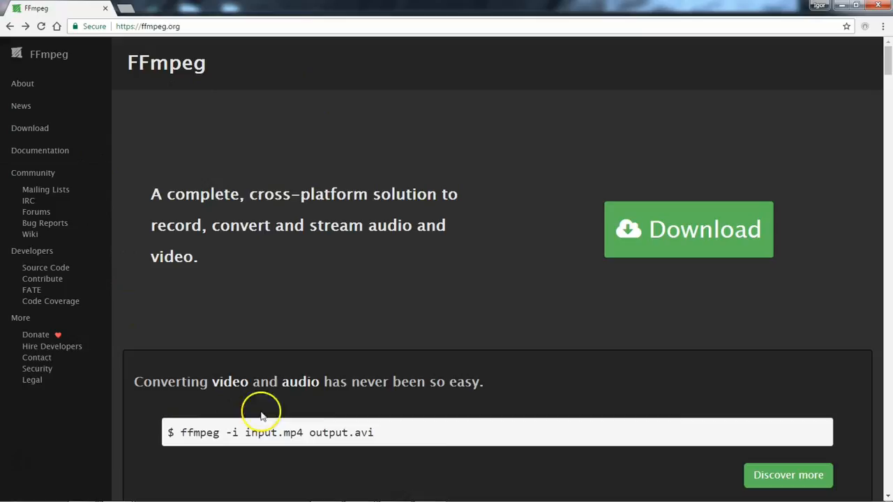
mouse_move(399, 125)
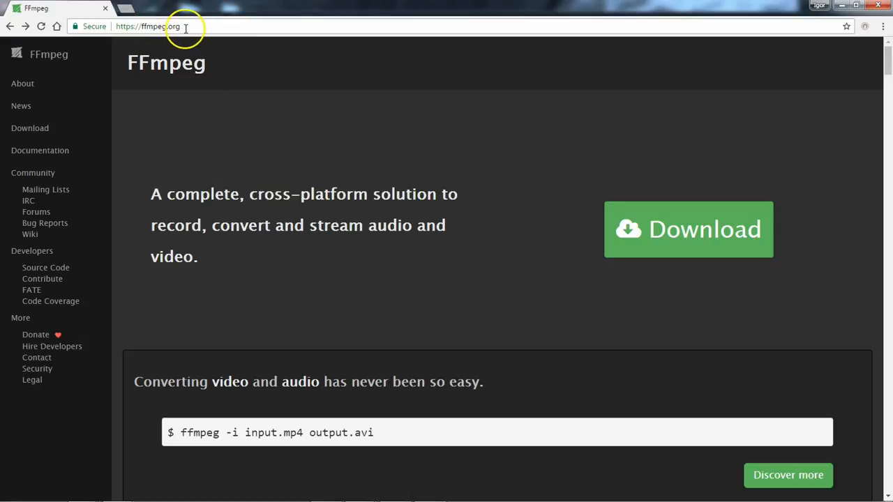
mouse_move(380, 147)
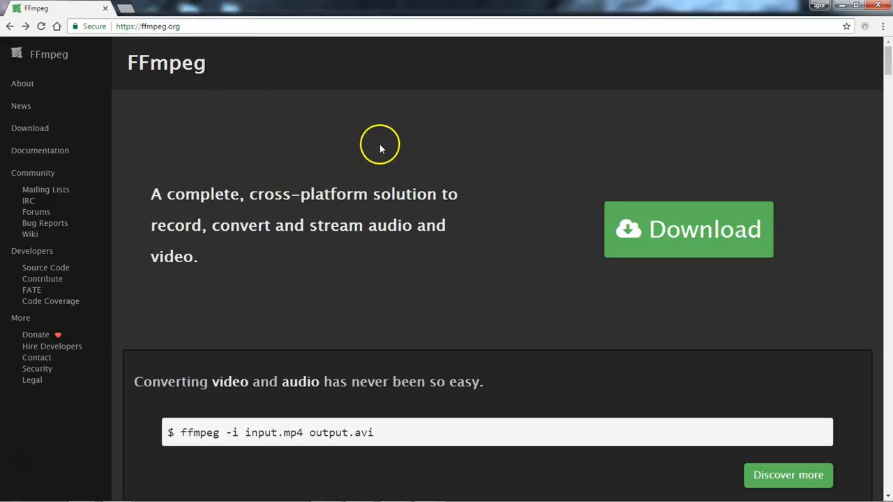
mouse_move(428, 164)
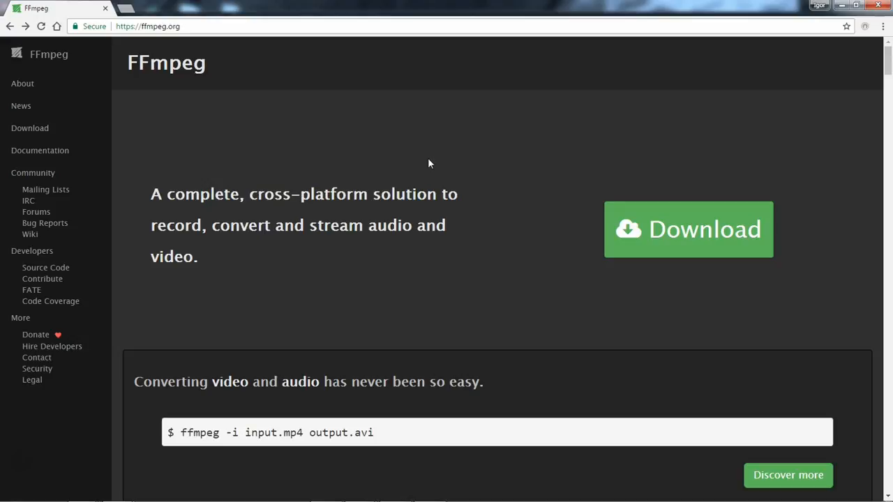
mouse_move(323, 249)
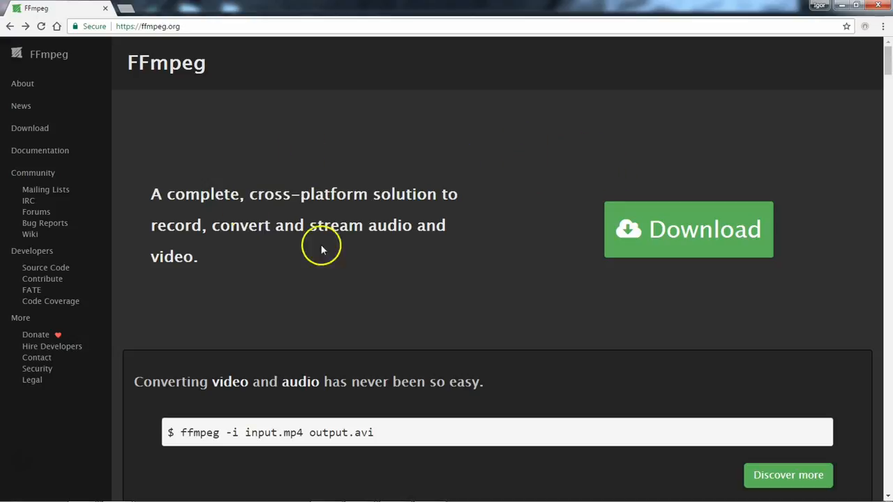
mouse_move(421, 214)
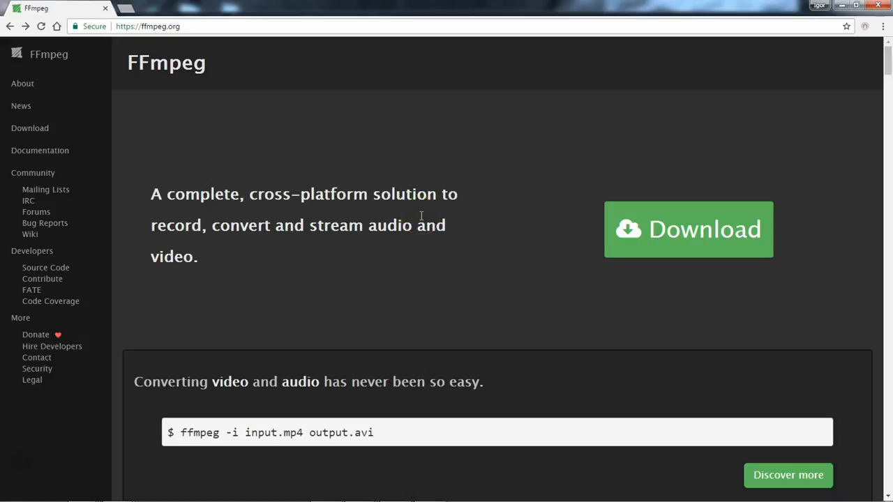
mouse_move(680, 228)
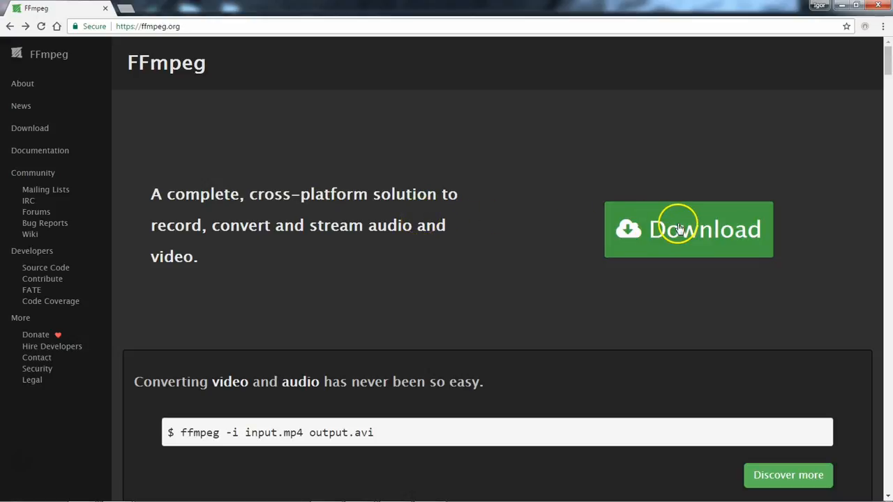
- Go to FFmpeg's download page, show the Windows packages, and follow Windows Builds
left_click(687, 228)
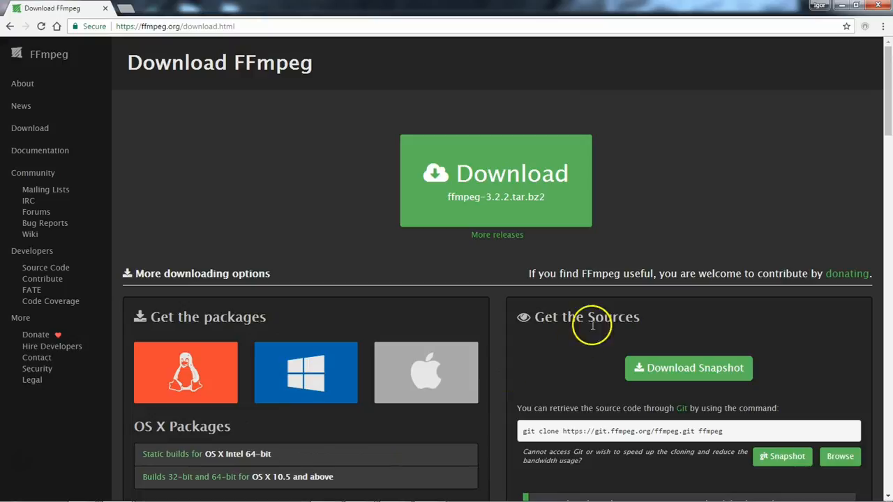
mouse_move(369, 112)
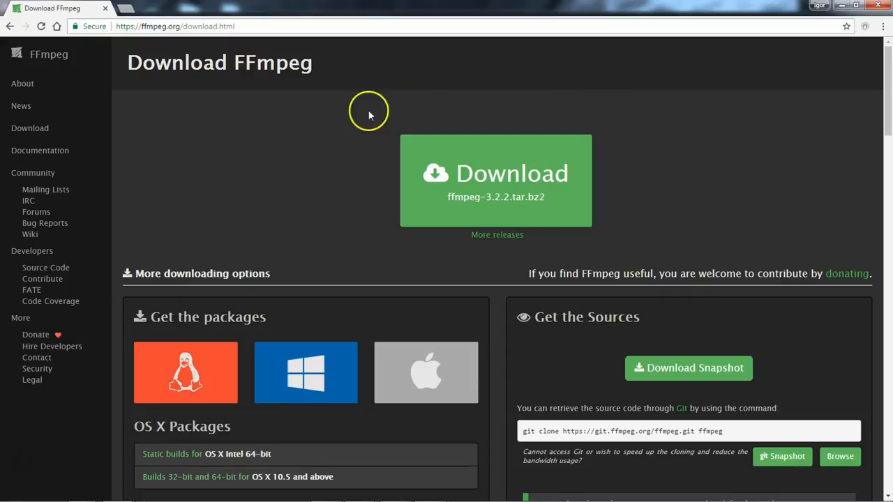
mouse_move(552, 253)
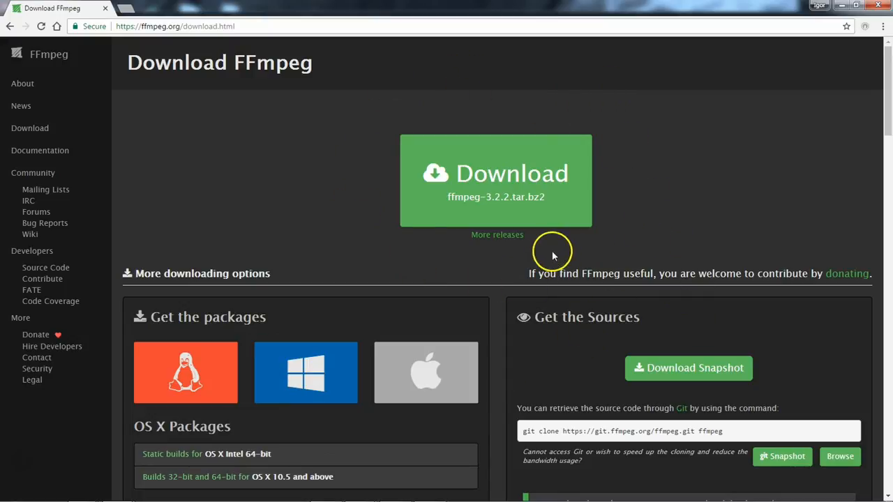
left_click(305, 372)
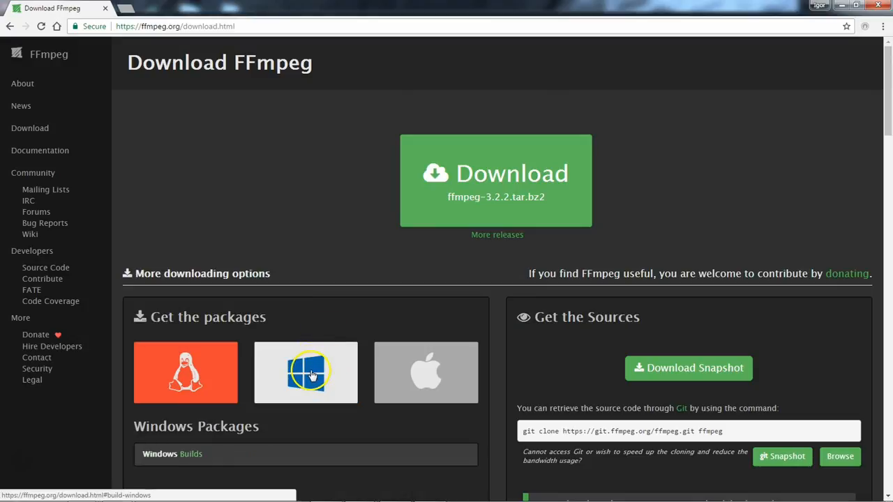
scroll("down", 3)
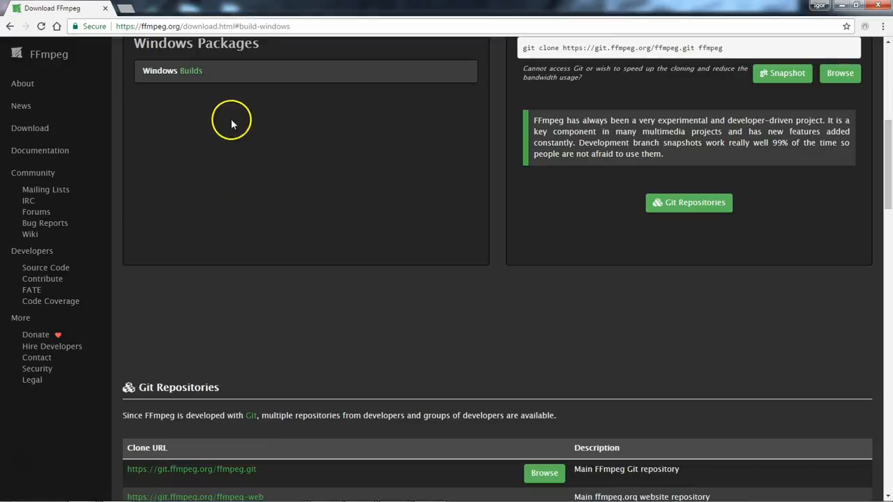
left_click(173, 71)
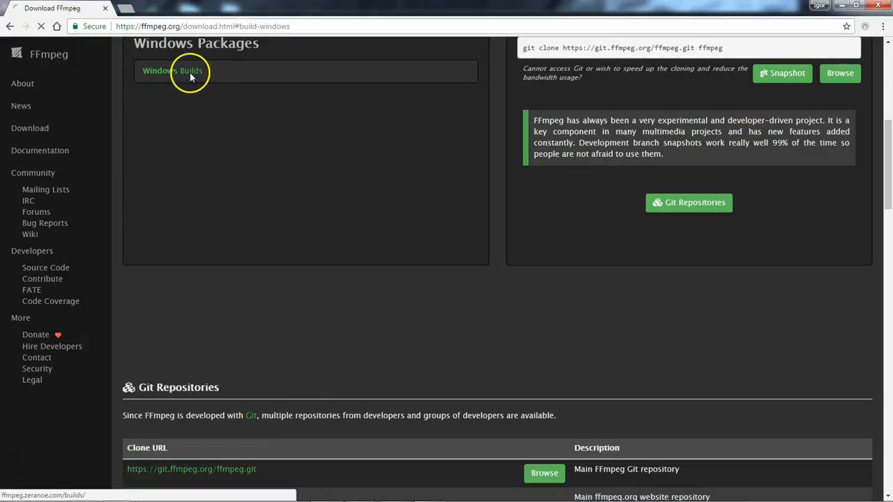
- Save the 64-bit static FFmpeg build zip from Zeranoe into Downloads
left_click(173, 71)
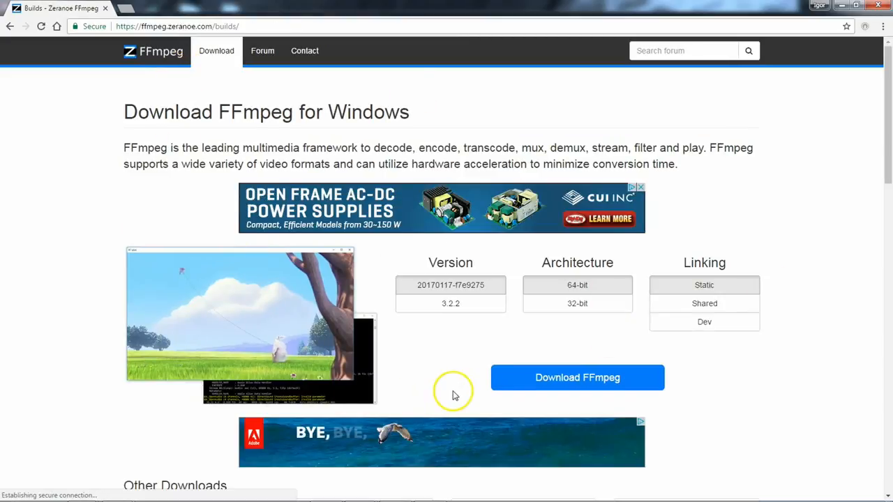
mouse_move(522, 312)
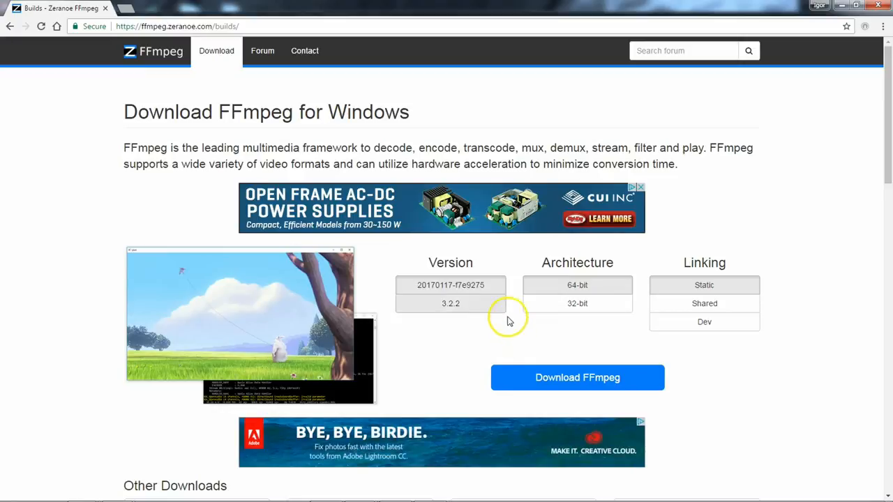
mouse_move(450, 284)
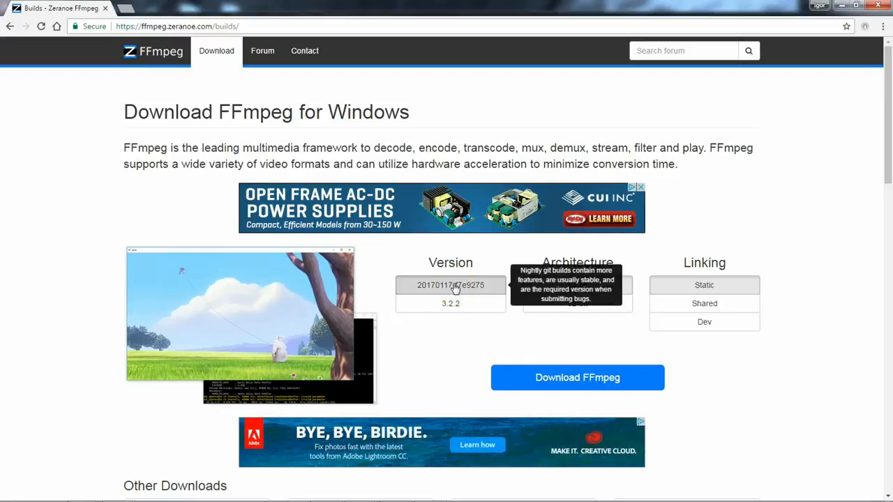
mouse_move(488, 335)
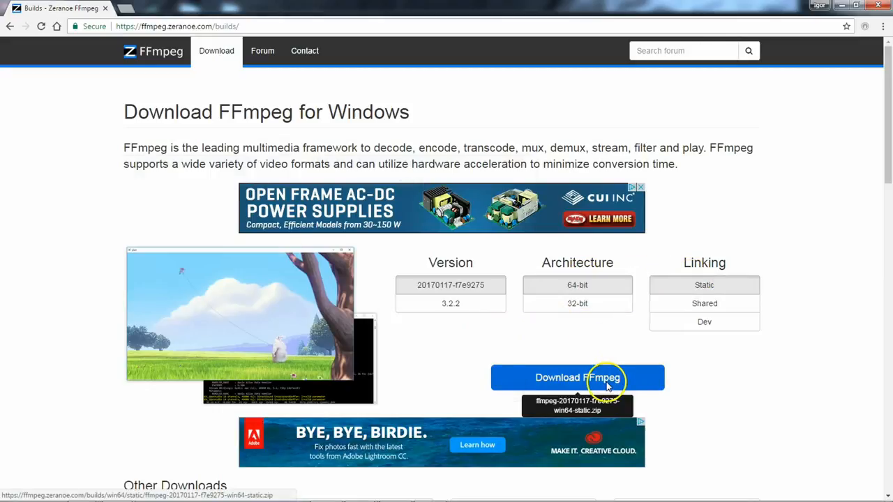
left_click(577, 377)
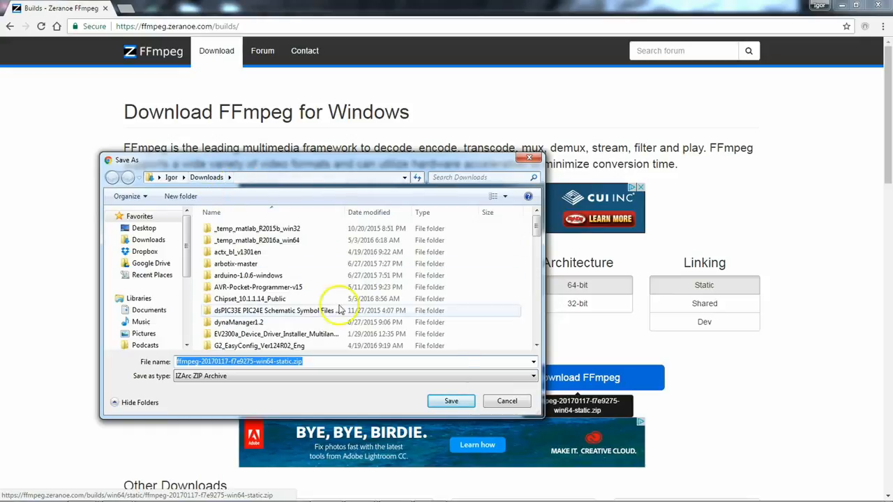
left_click(450, 400)
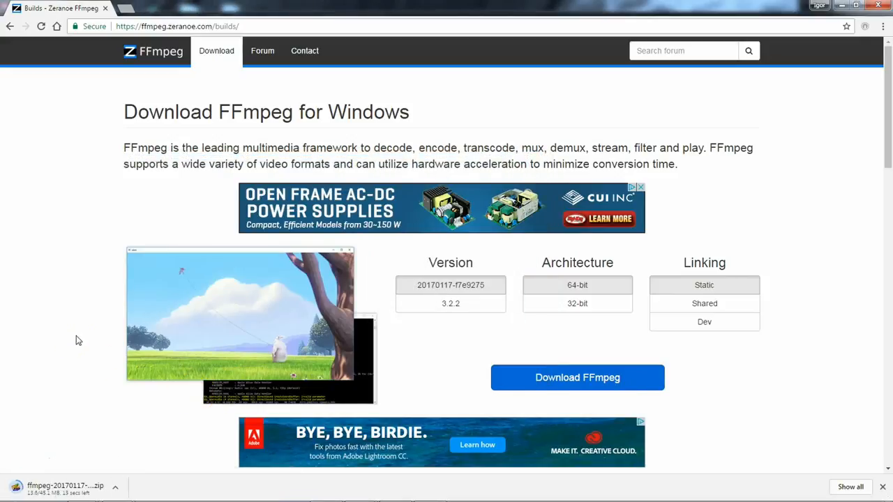
mouse_move(75, 401)
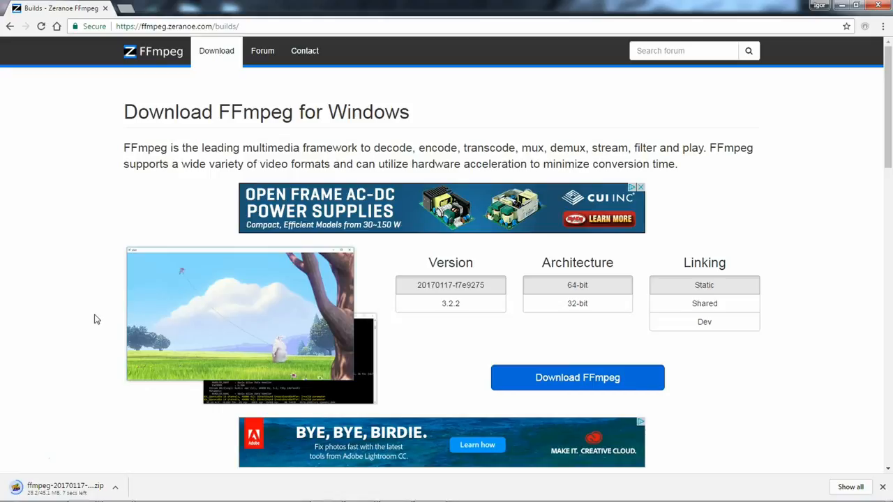
mouse_move(75, 448)
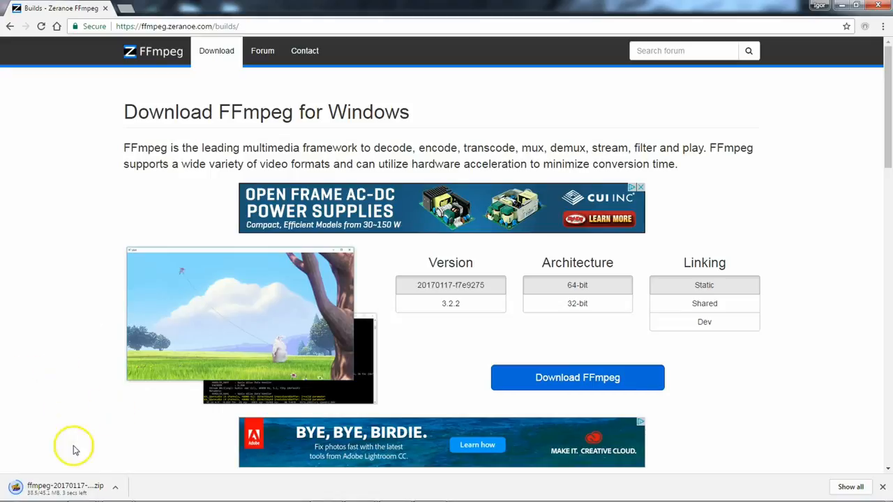
mouse_move(190, 429)
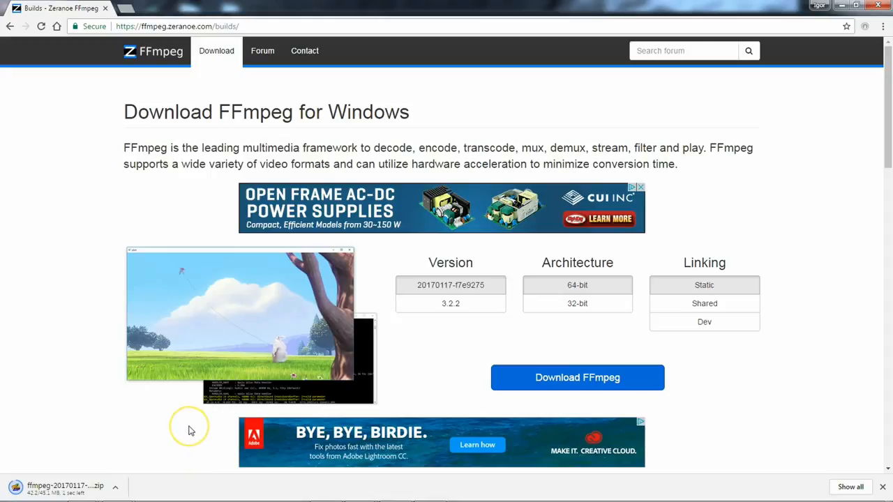
mouse_move(191, 430)
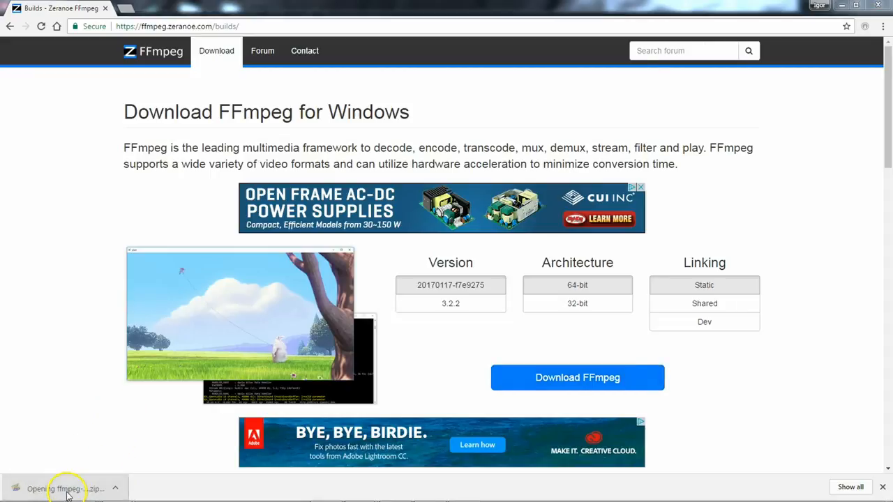
- Open the FFmpeg zip in IZArc and extract it to the C:\ drive root
left_click(63, 489)
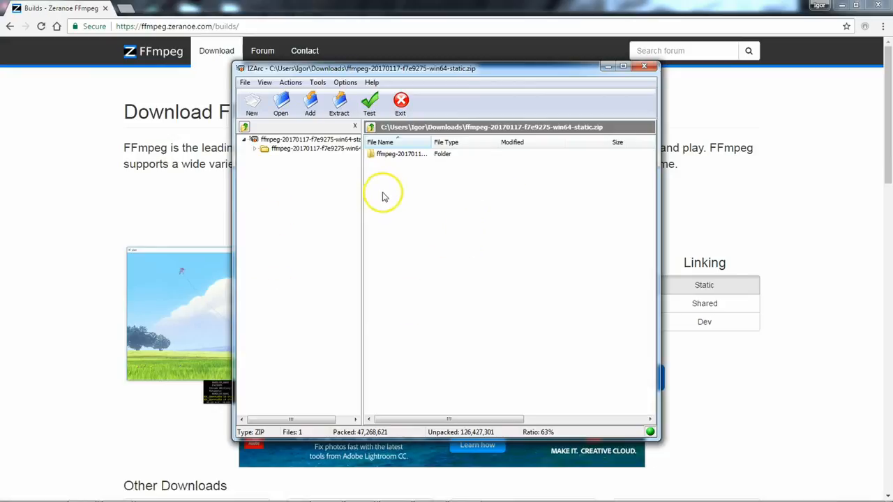
left_click(339, 105)
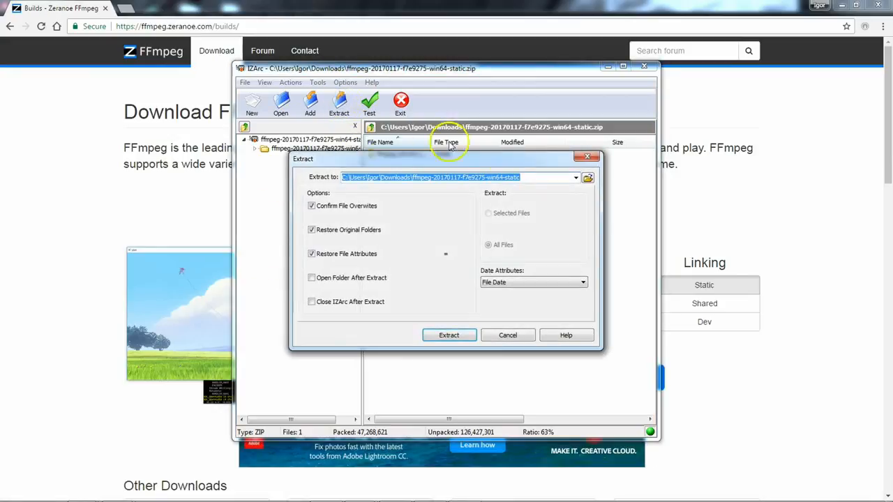
left_click(587, 177)
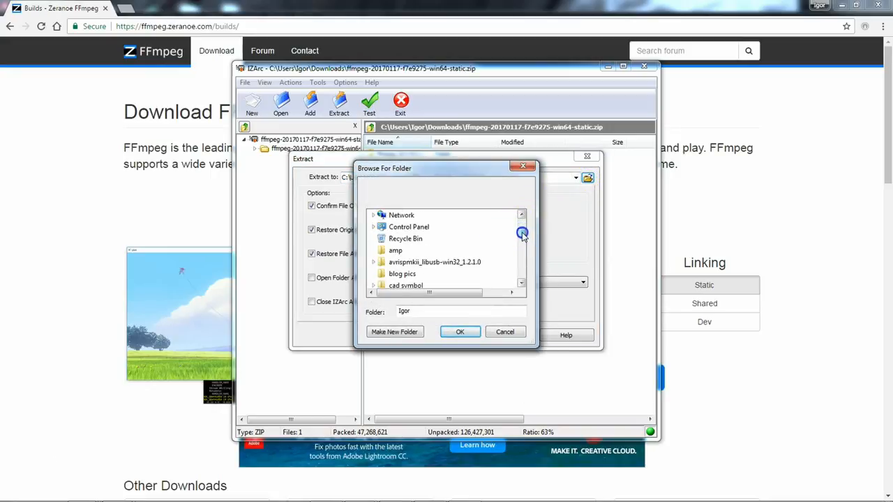
scroll("down", 3)
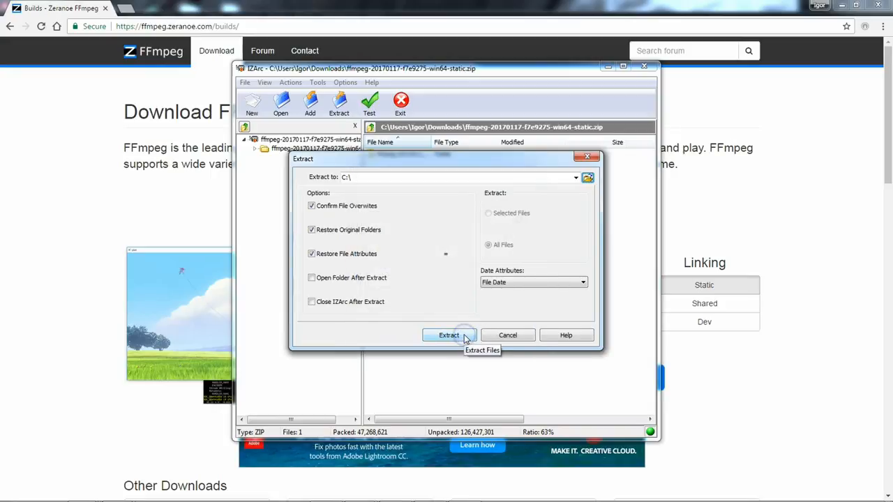
left_click(448, 335)
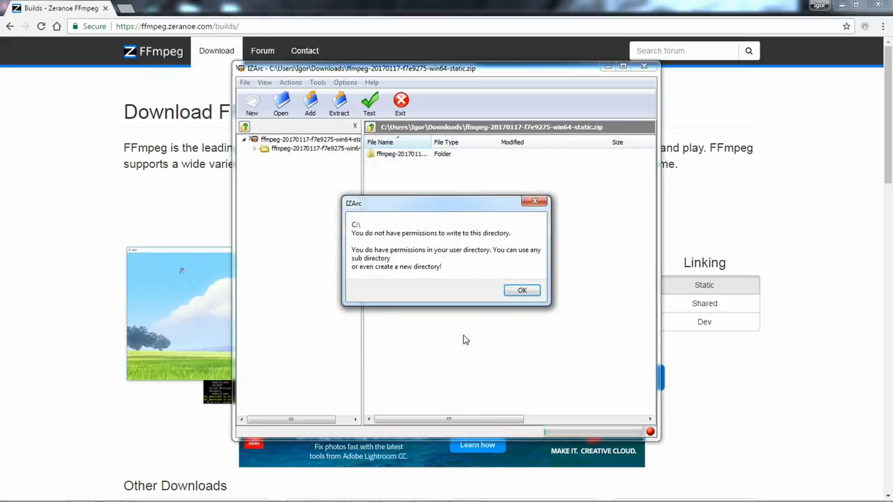
- Dismiss the access-permission warning and decline saving the error log
left_click(522, 290)
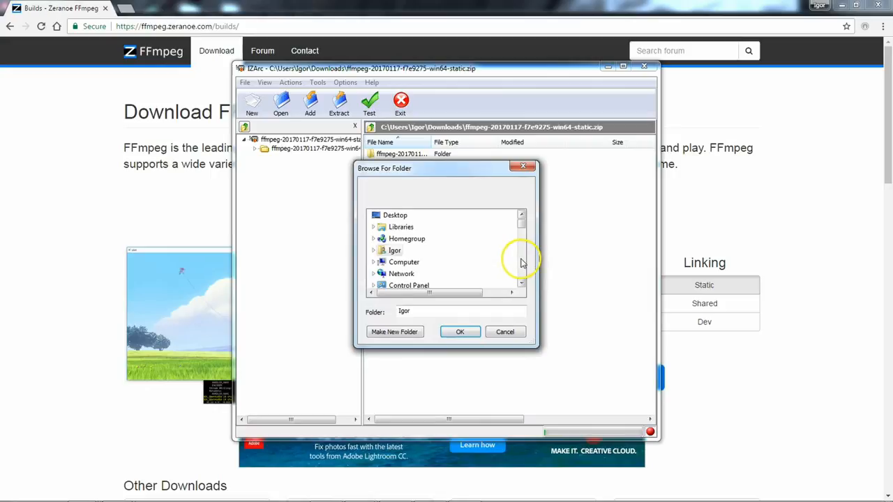
left_click(460, 331)
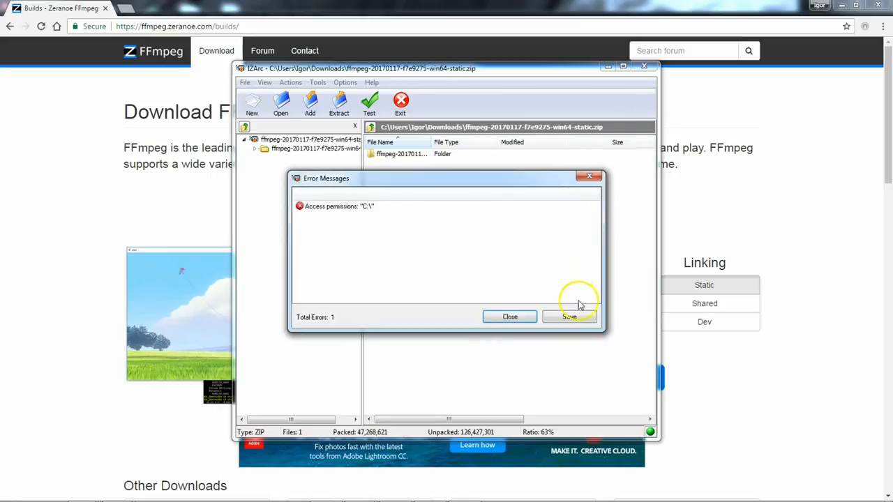
left_click(569, 317)
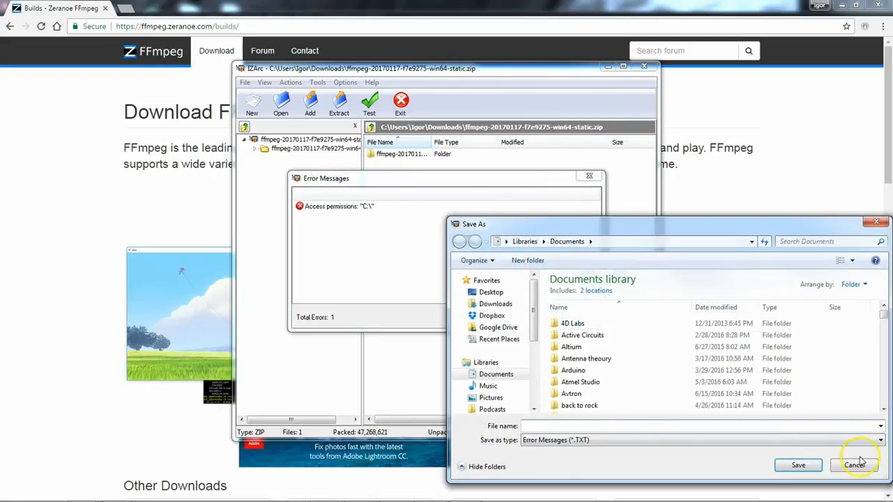
left_click(854, 466)
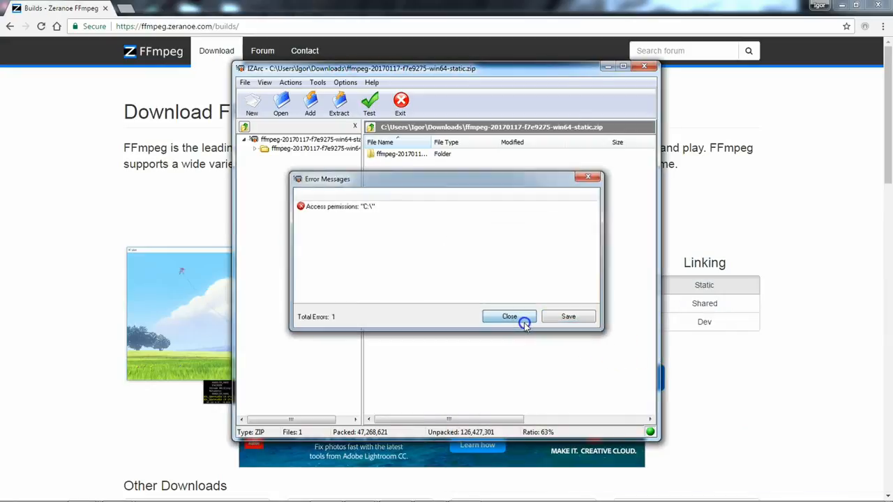
- Close the error report and paste the FFmpeg zip into the Windows (C:) root
left_click(509, 316)
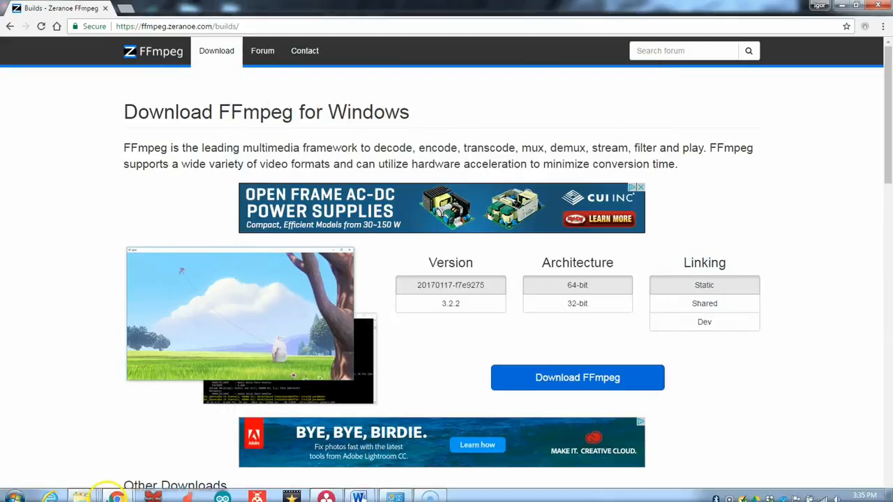
left_click(81, 492)
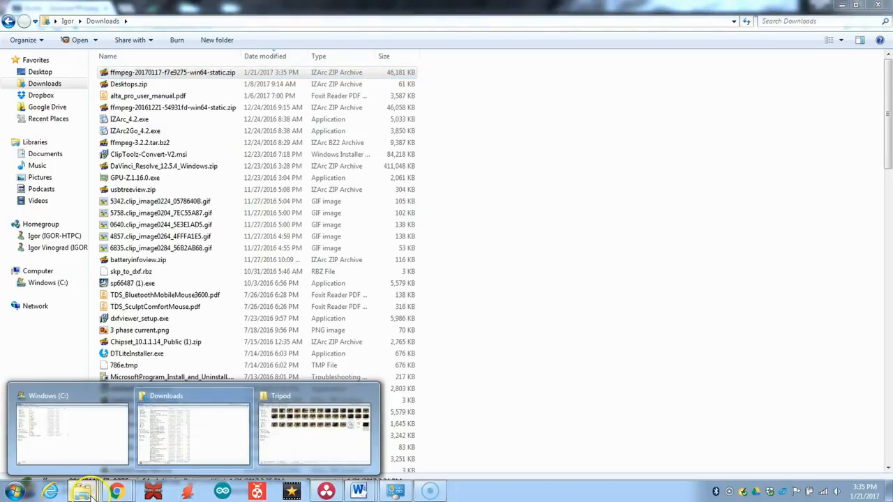
left_click(72, 429)
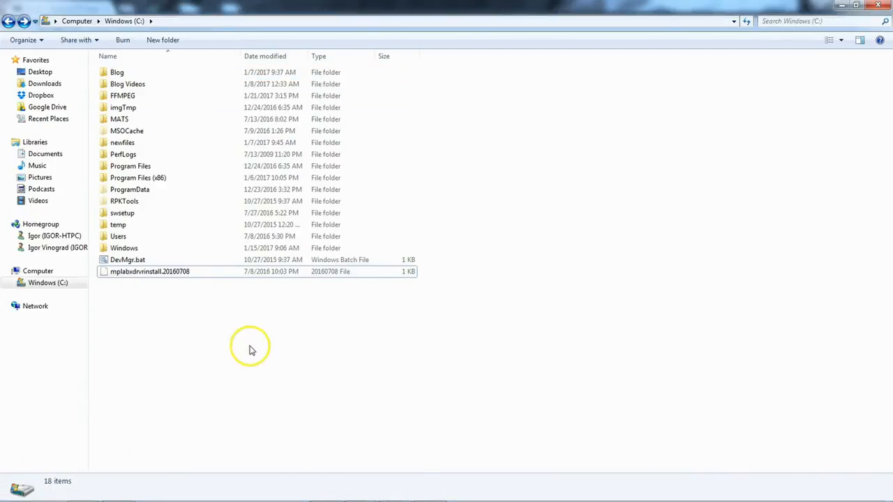
right_click(251, 348)
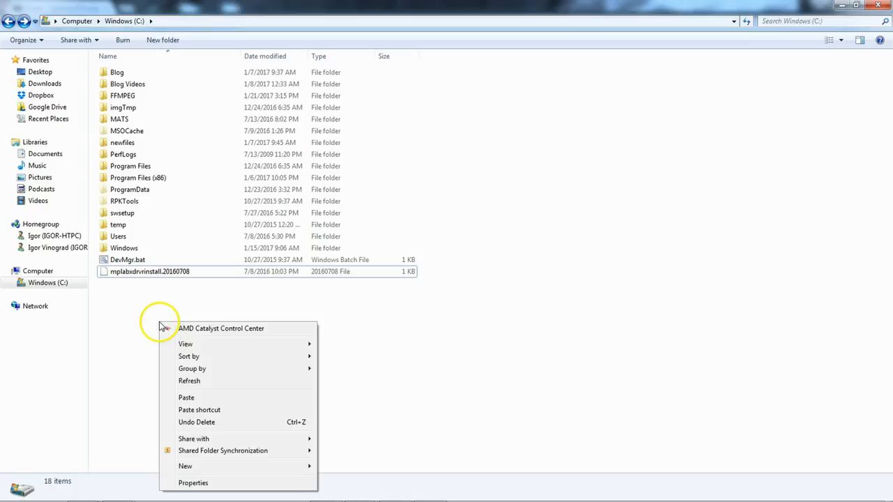
left_click(237, 395)
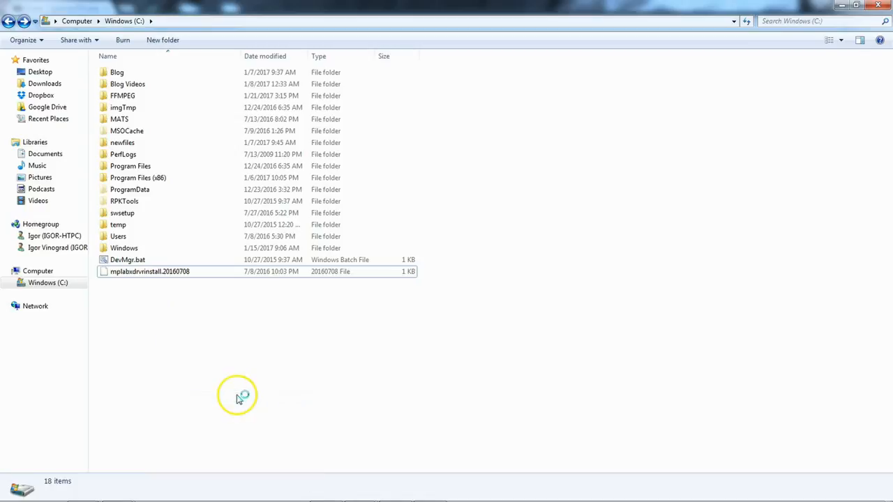
mouse_move(469, 285)
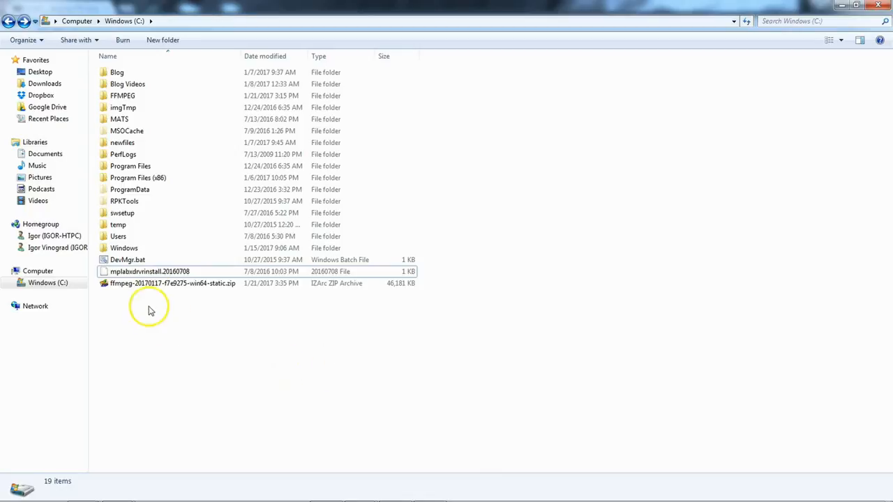
- Extract the C:\ zip into folder ffmpeg-20170117-f7e9275-win64-static with IZArc
double_click(172, 283)
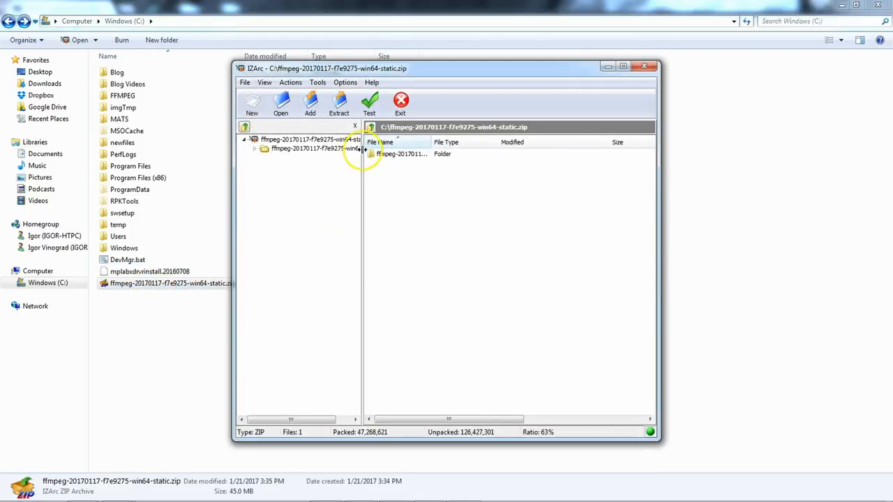
left_click(339, 103)
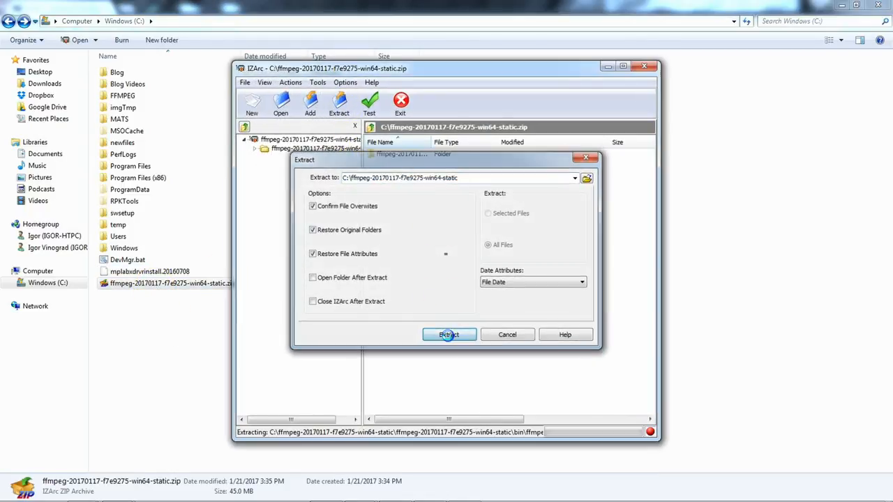
left_click(448, 334)
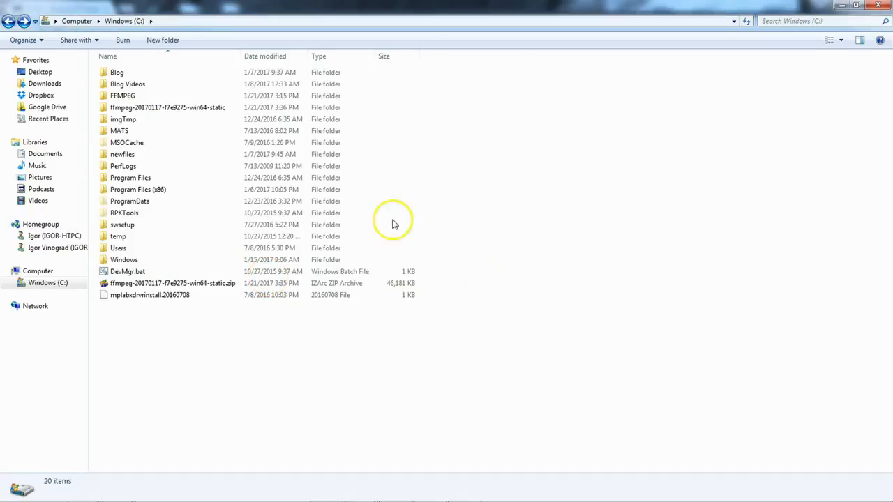
left_click(167, 107)
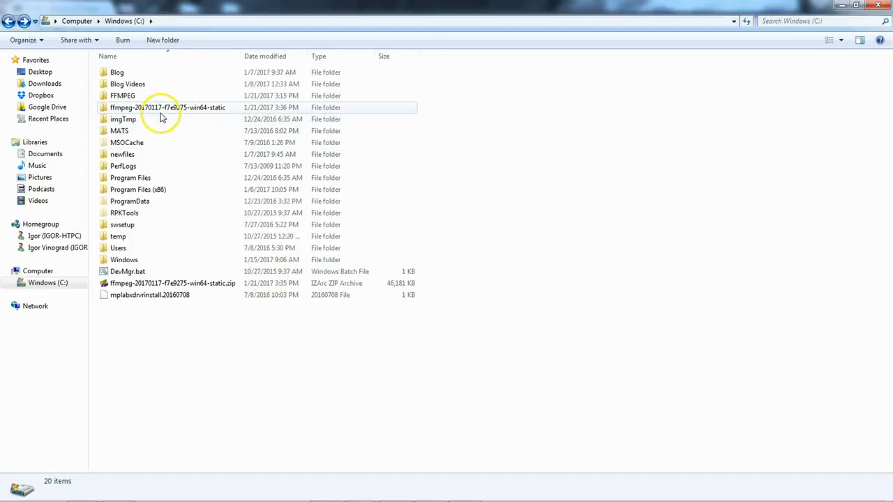
double_click(168, 107)
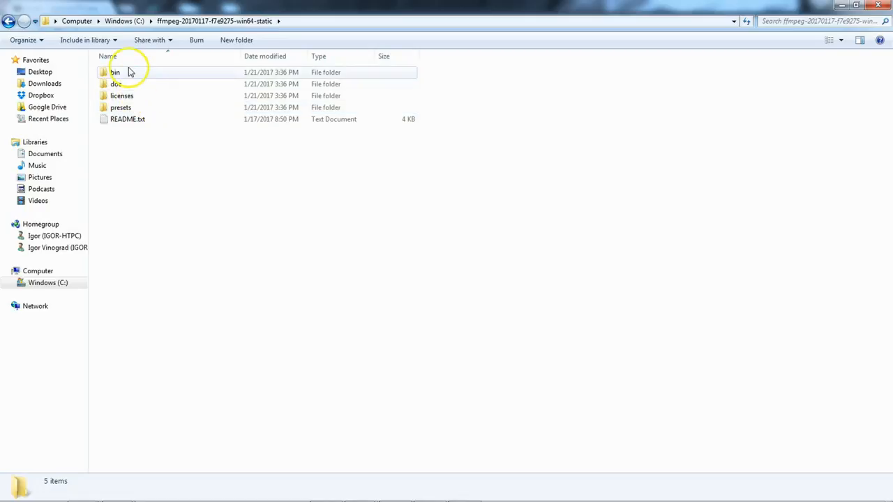
left_click(120, 108)
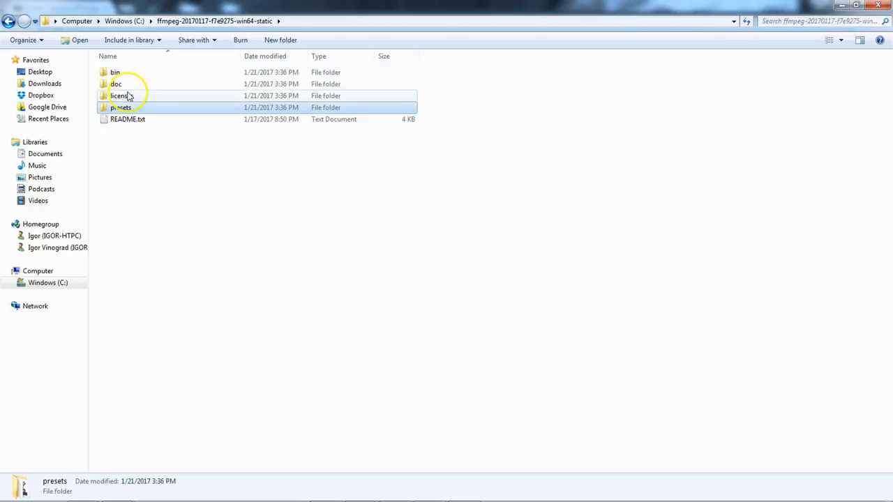
double_click(115, 72)
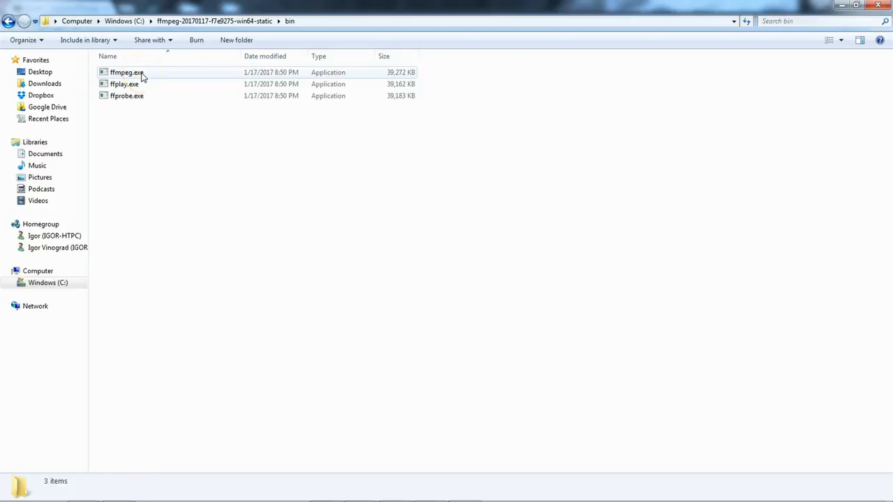
left_click(126, 71)
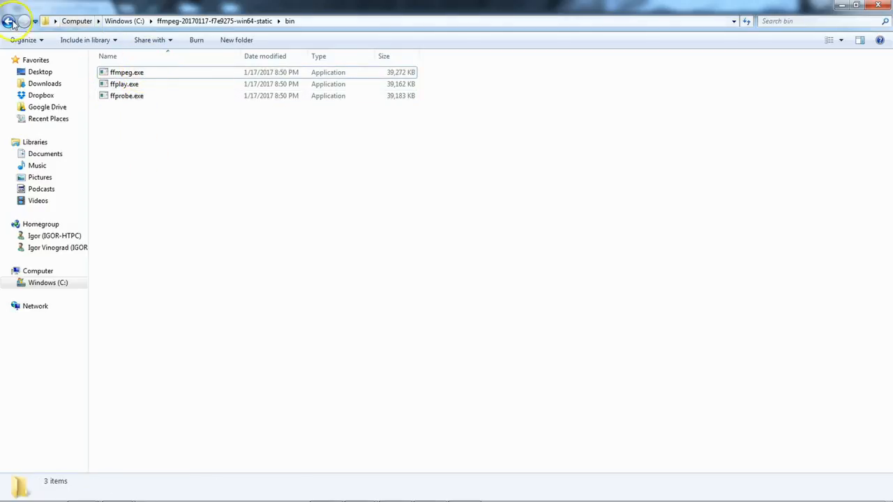
left_click(9, 21)
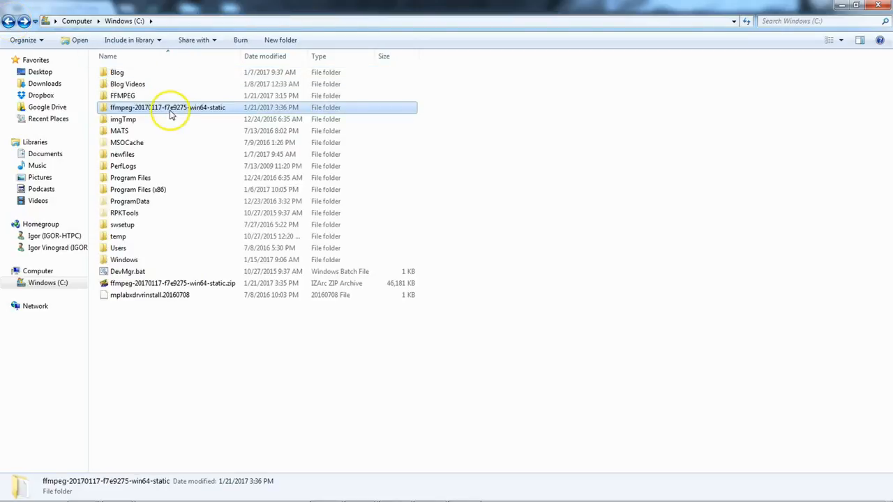
- Rename the extracted build folder to match FFMPEG, then cancel the resulting merge
double_click(168, 106)
type("ffmpeg")
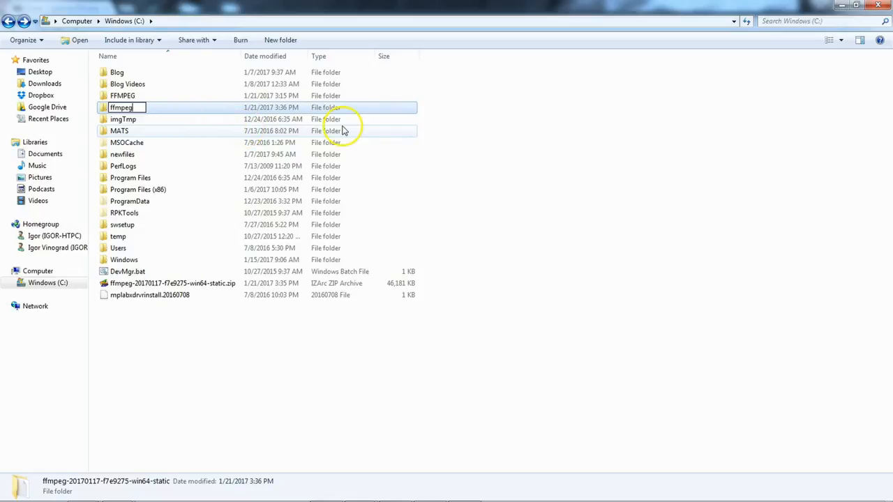
key("Return")
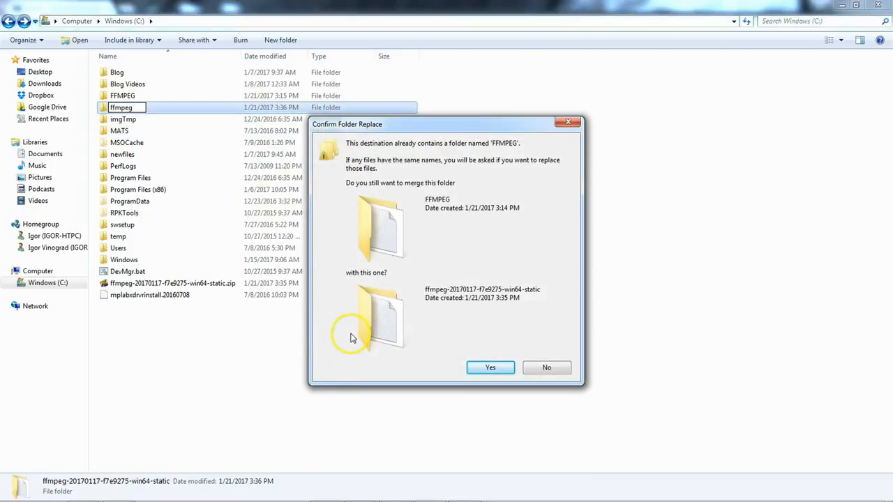
mouse_move(358, 335)
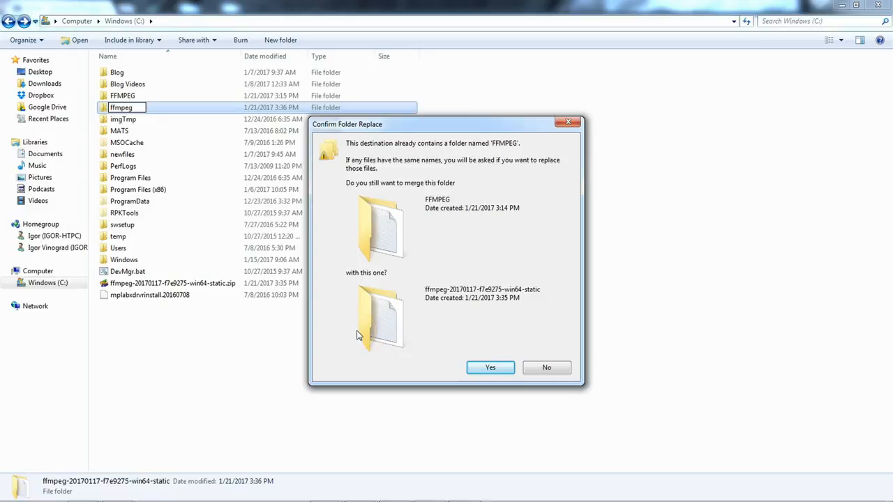
left_click(490, 367)
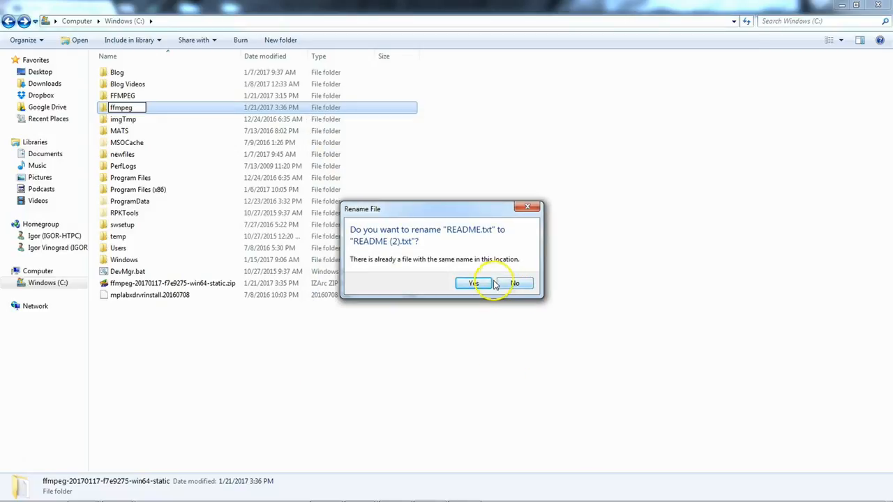
left_click(473, 282)
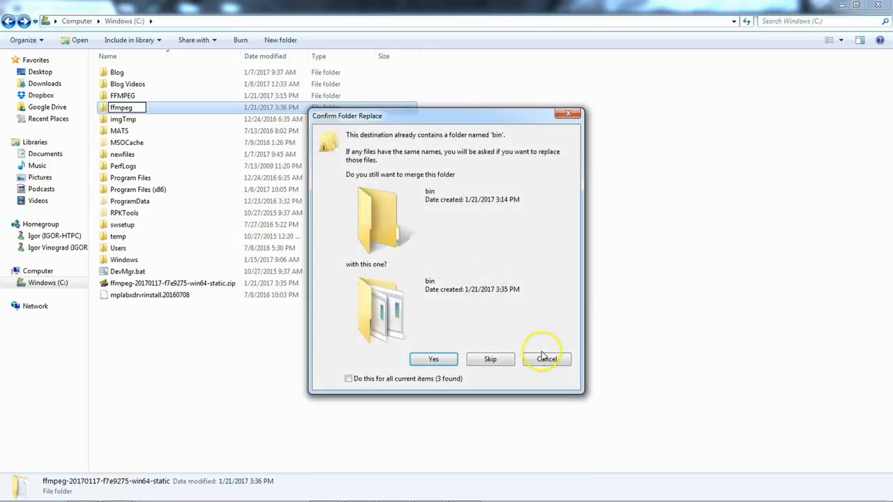
left_click(547, 358)
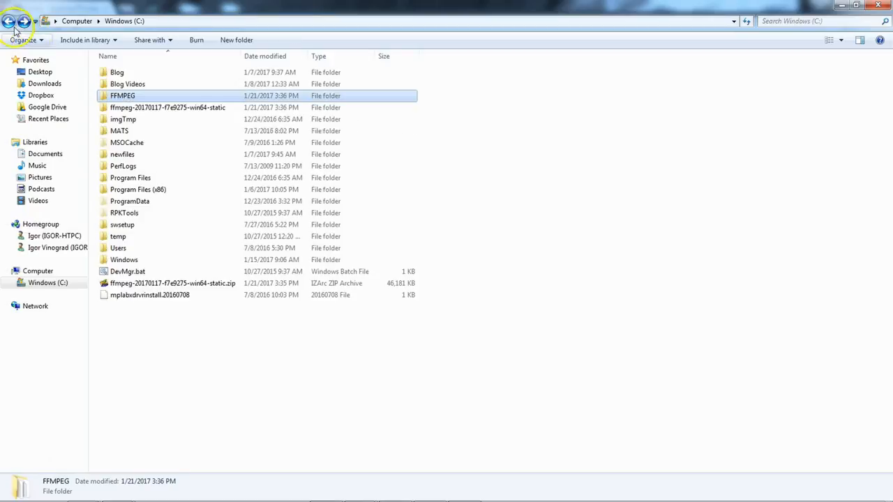
- Delete the old FFMPEG folder and rename the extracted build folder to ffmpeg
right_click(122, 96)
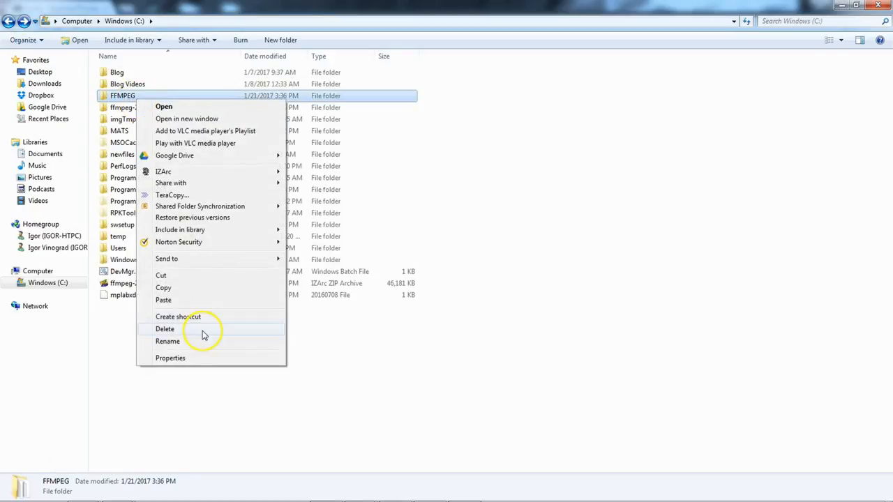
left_click(167, 341)
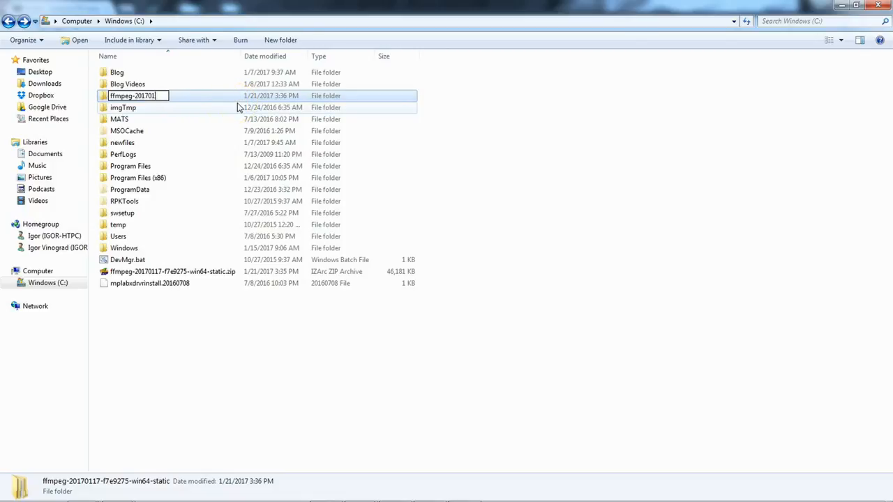
type("ffmpeg")
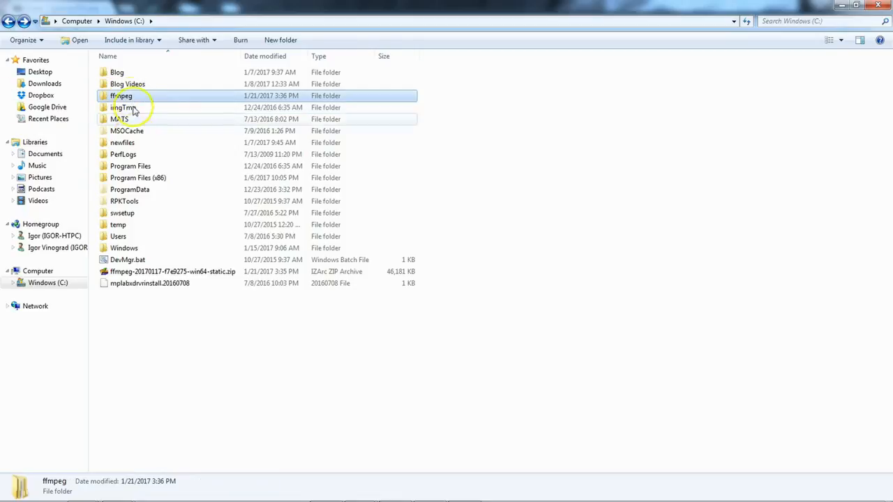
left_click(223, 347)
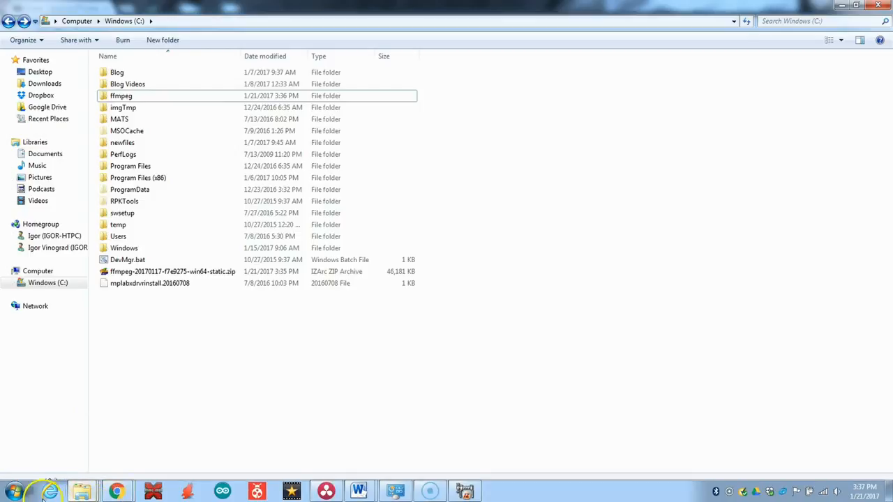
- Launch Command Prompt from Start search and try running ffmpeg
left_click(11, 492)
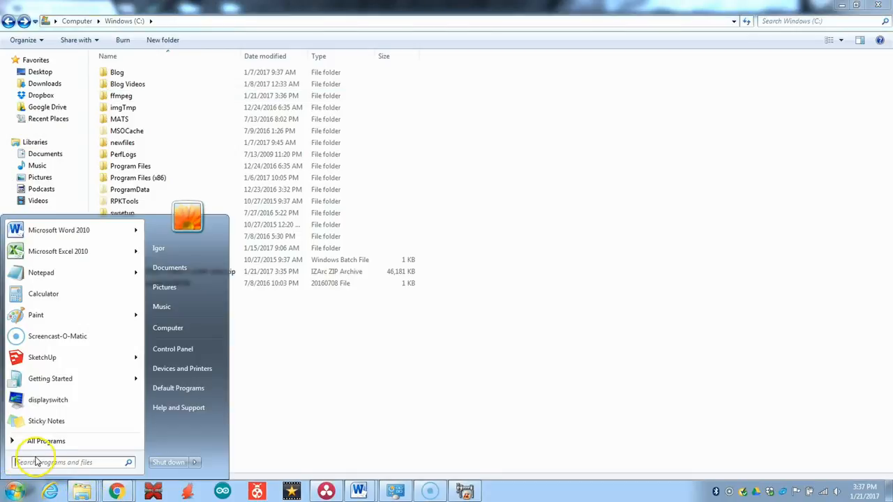
type("c")
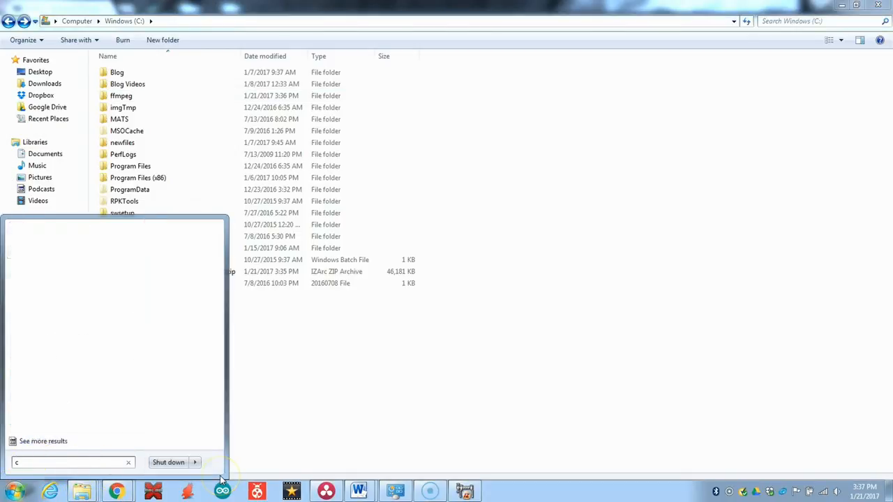
type("md")
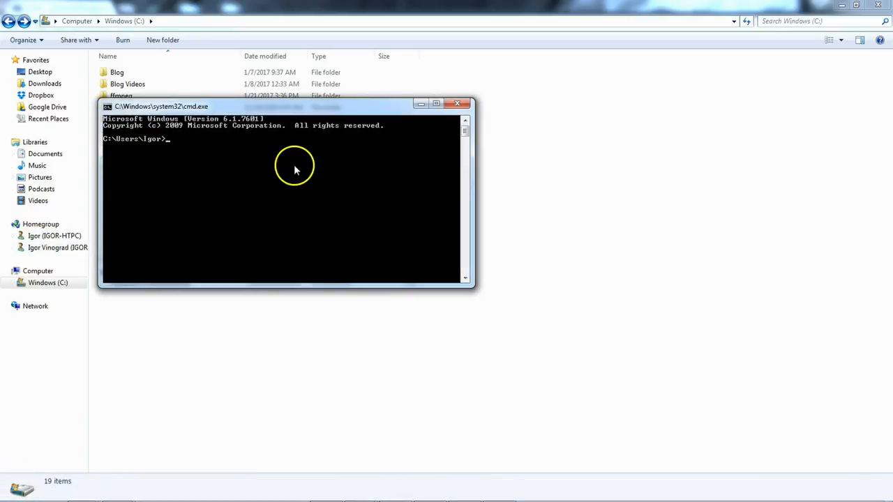
mouse_move(323, 149)
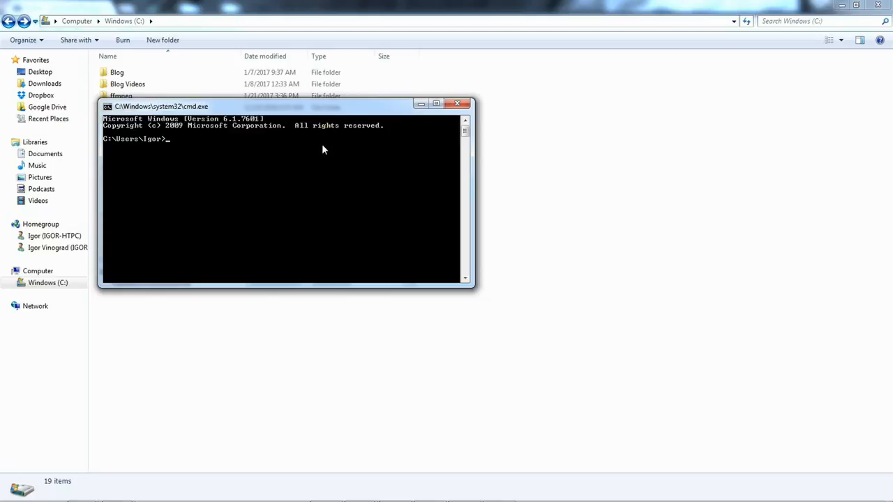
mouse_move(156, 187)
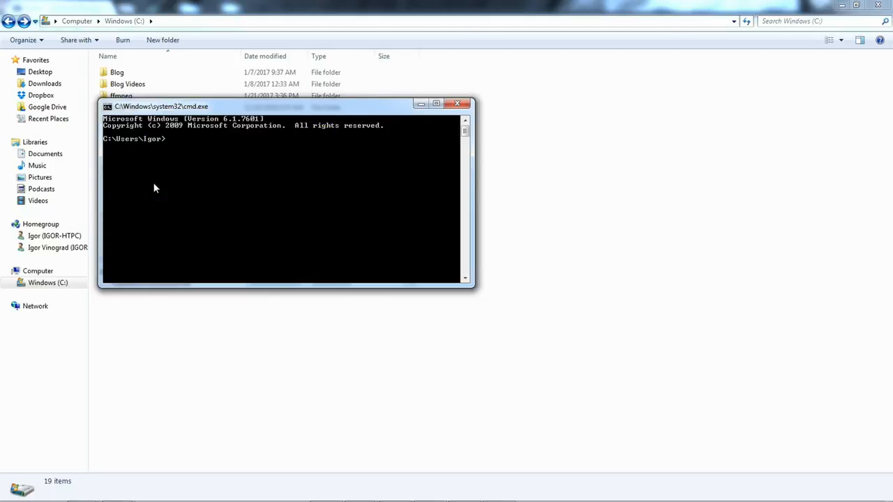
type("ffmped")
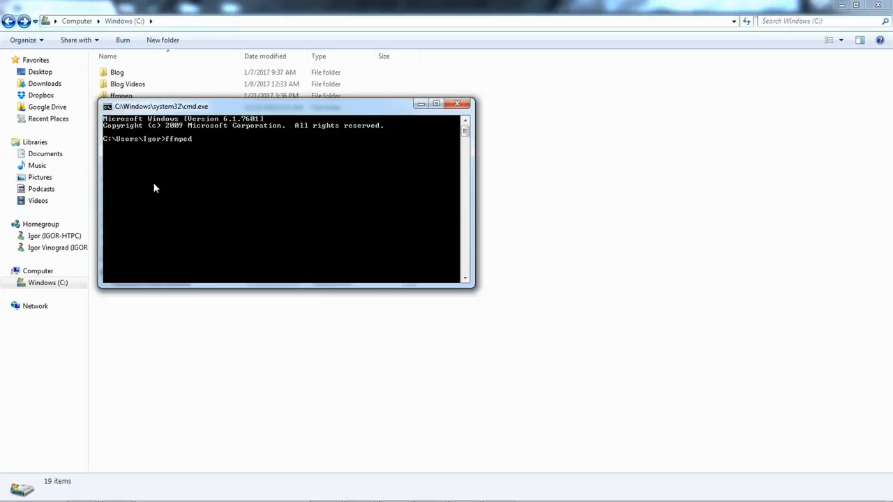
key("Return")
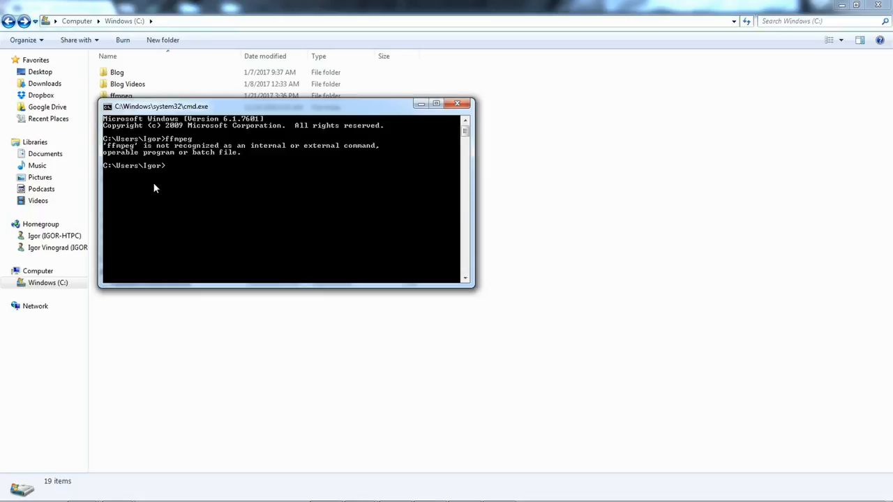
- Change into C:\ffmpeg\bin and run ffmpeg to print its build configuration
type("cd")
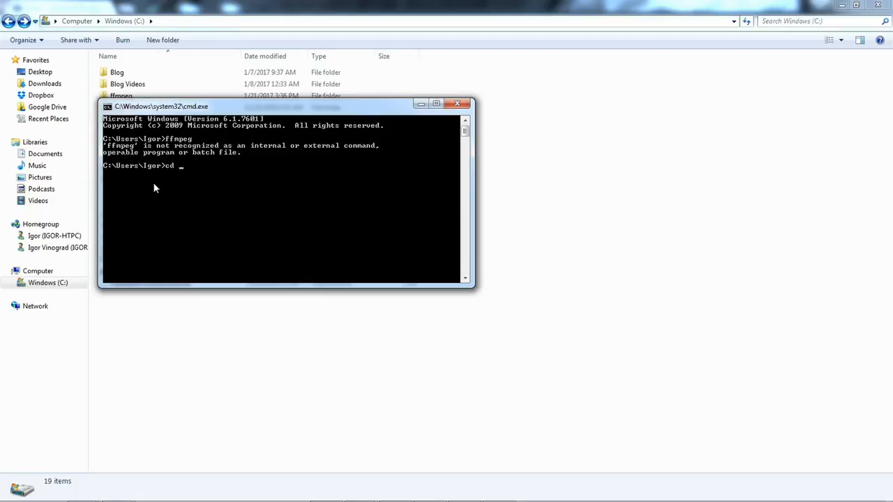
type("c:")
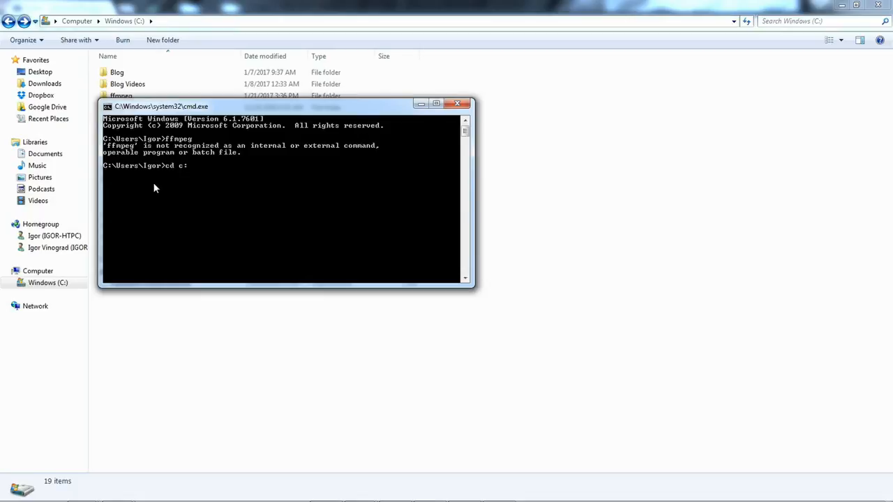
key("Return")
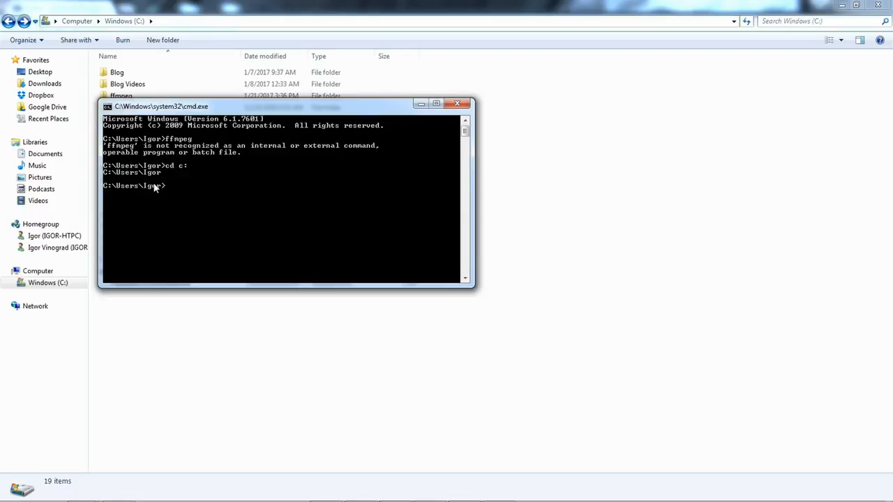
type("cd..")
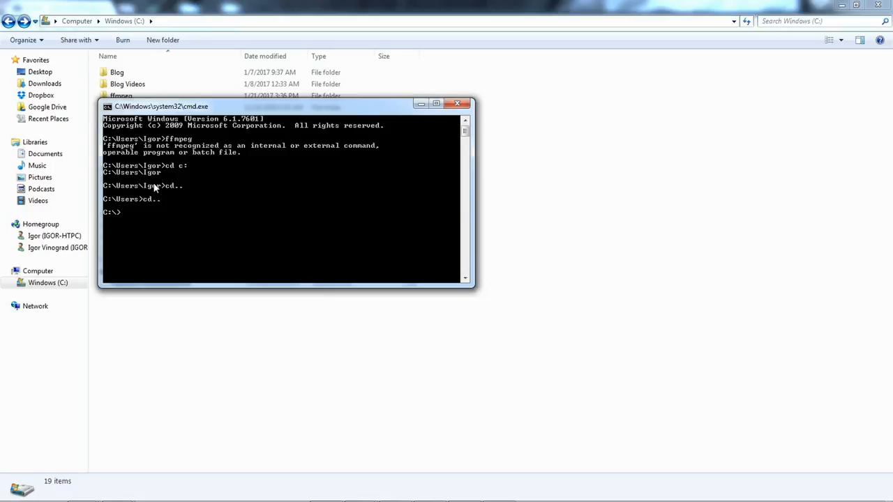
type("cd")
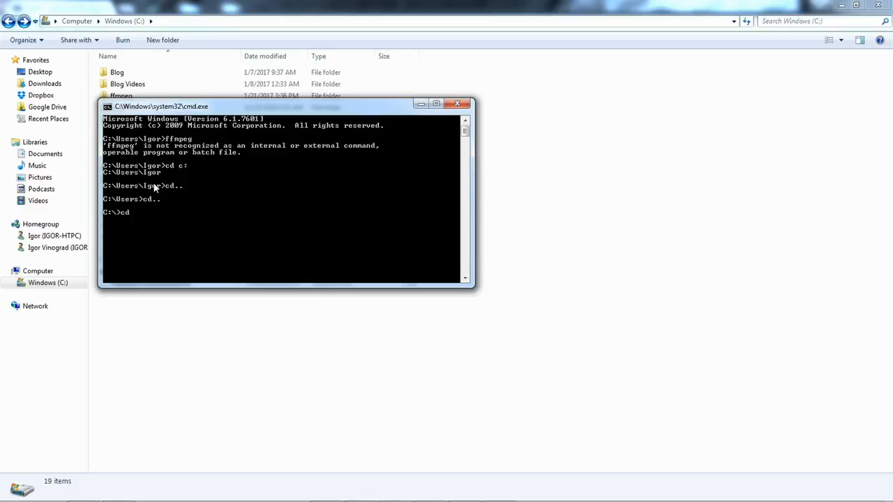
type("ffmpeg")
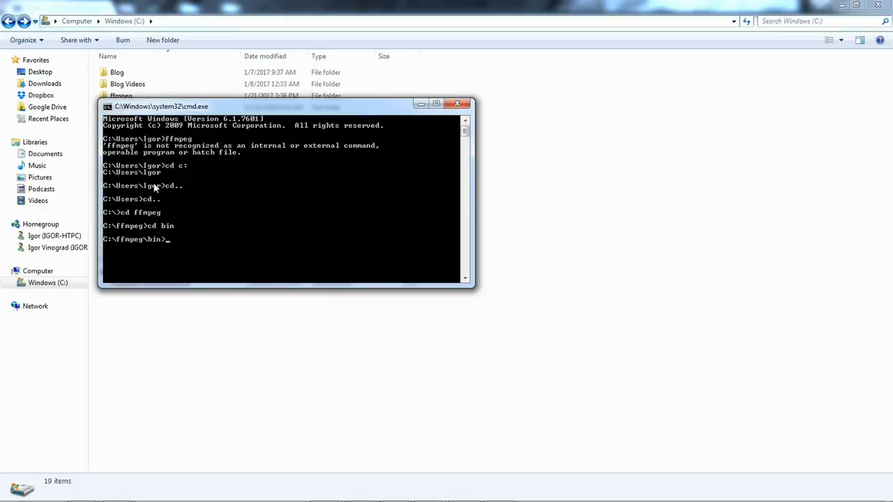
type("ffmp")
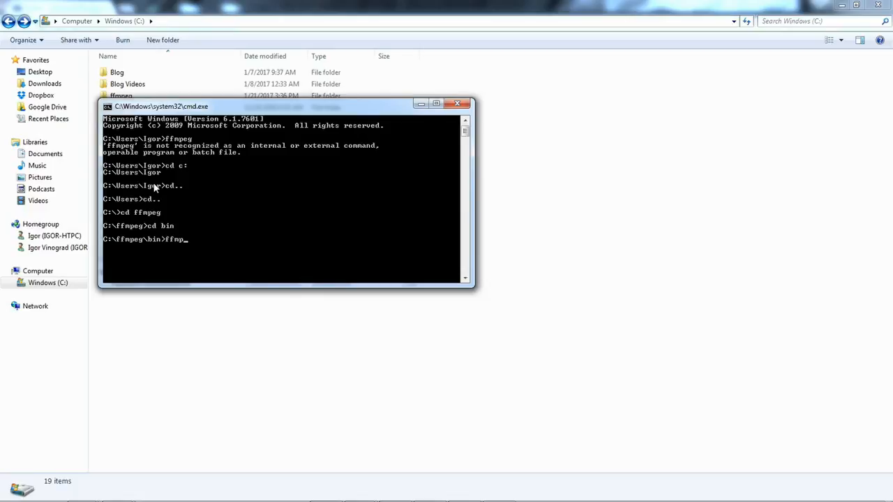
key("Return")
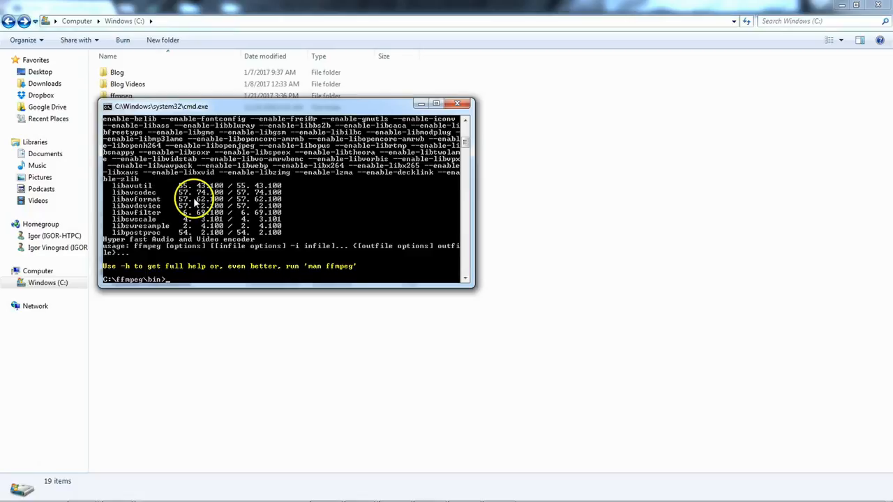
mouse_move(311, 211)
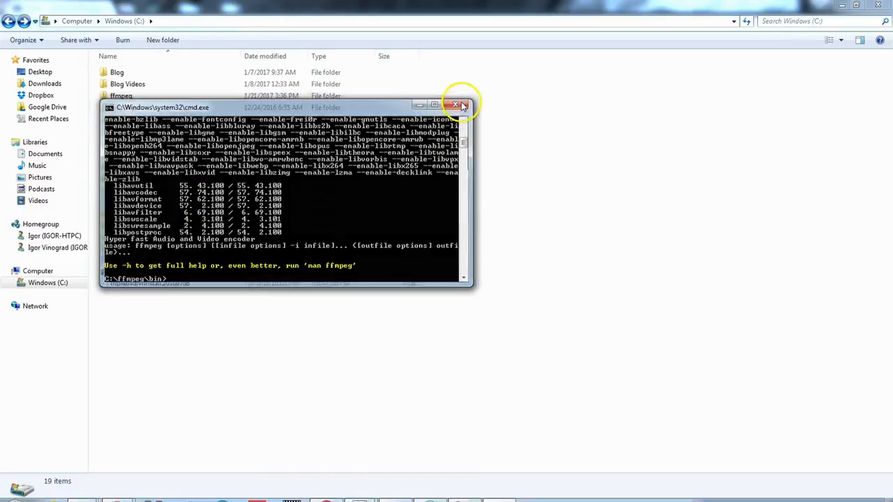
- Close Command Prompt and reach Environment Variables through Control Panel's advanced system settings
left_click(454, 106)
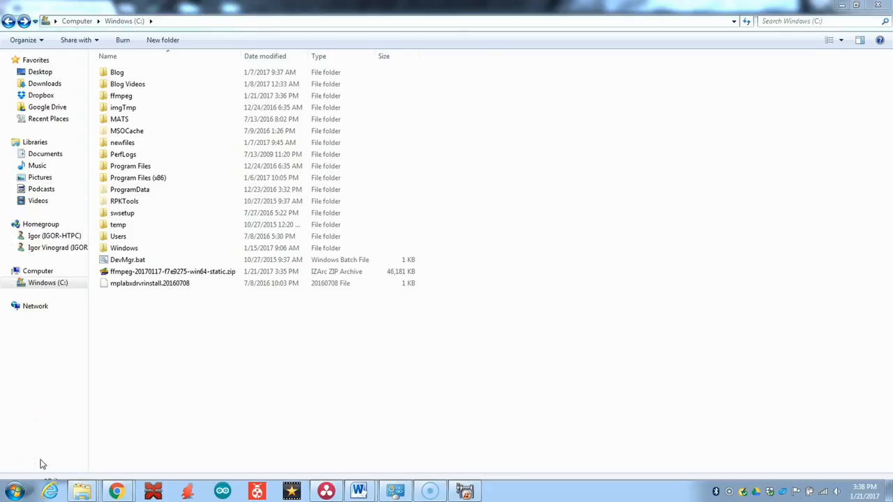
left_click(10, 492)
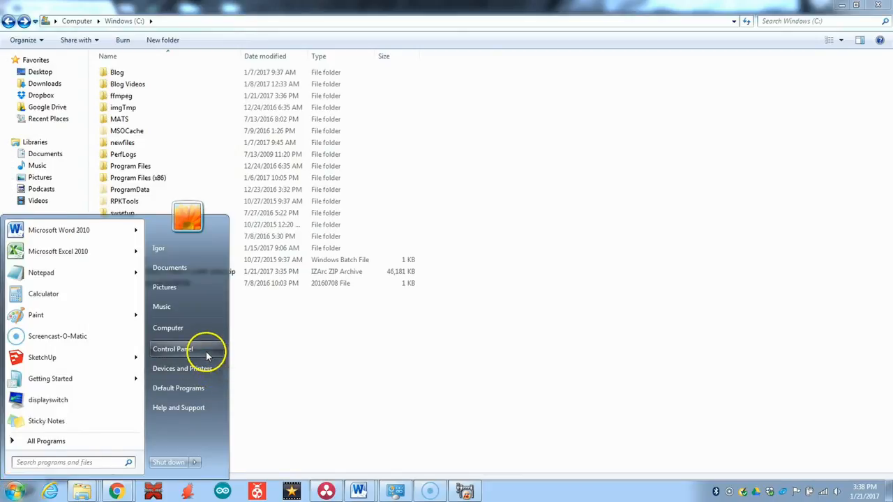
left_click(172, 348)
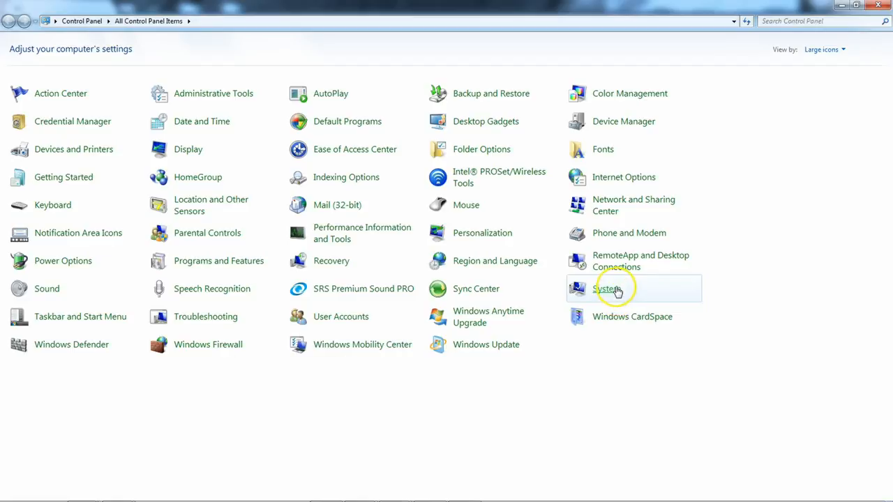
left_click(605, 288)
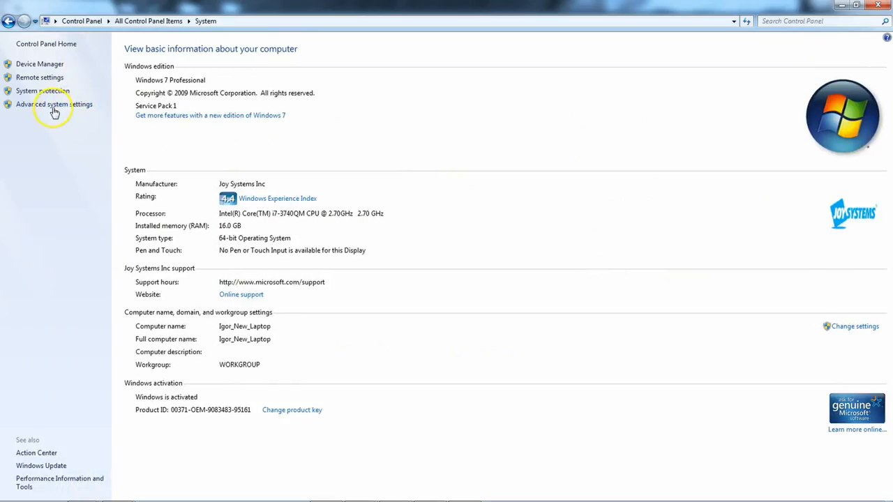
left_click(54, 104)
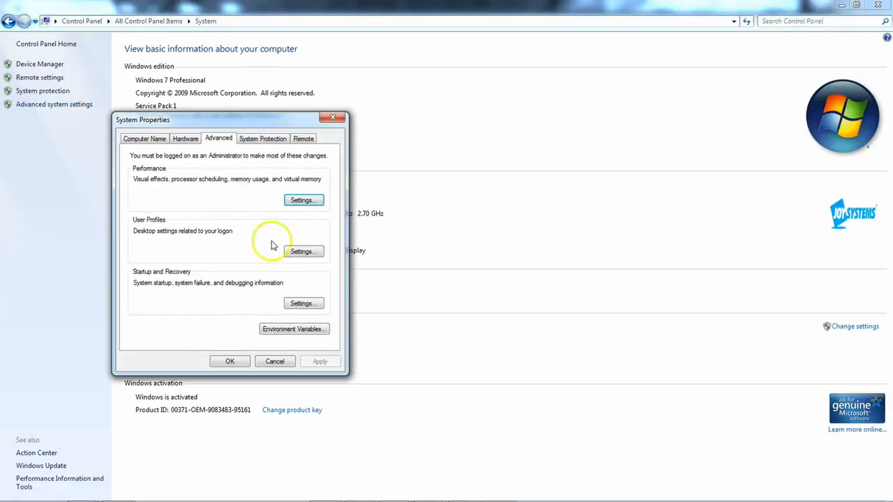
mouse_move(294, 328)
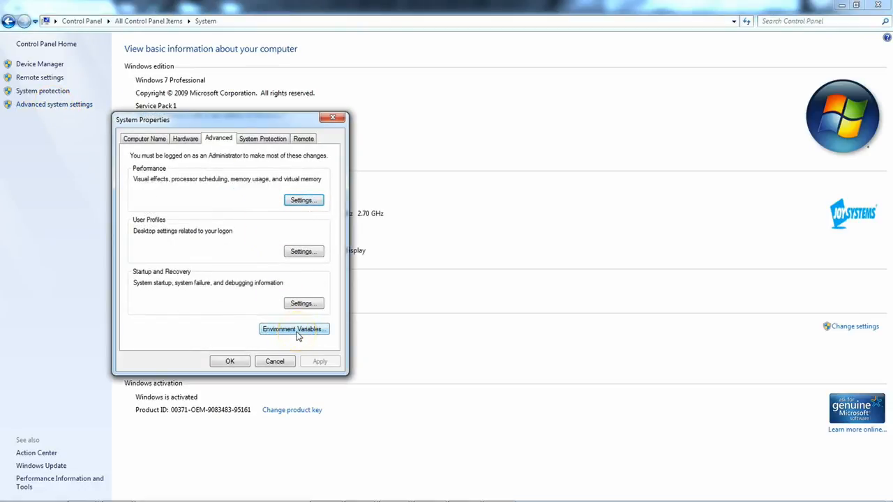
left_click(293, 329)
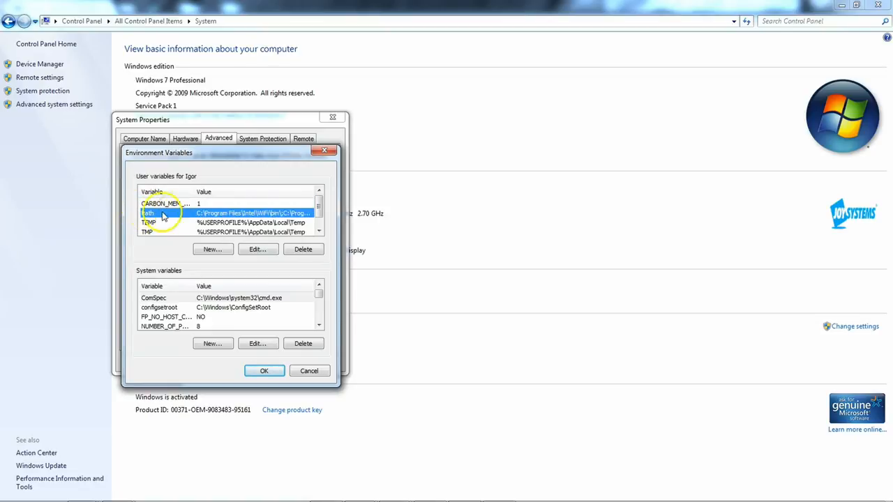
mouse_move(213, 232)
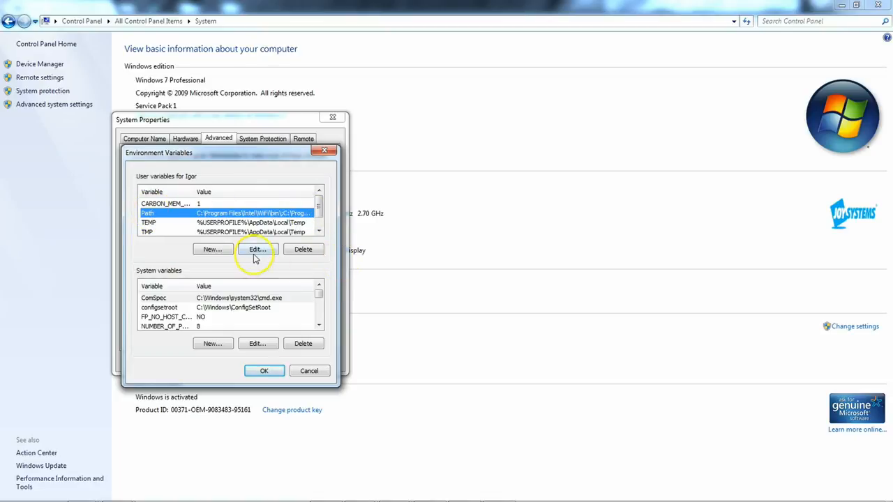
- Append ;c:\ffmpeg\bin to the user Path variable and confirm both dialogs
left_click(256, 249)
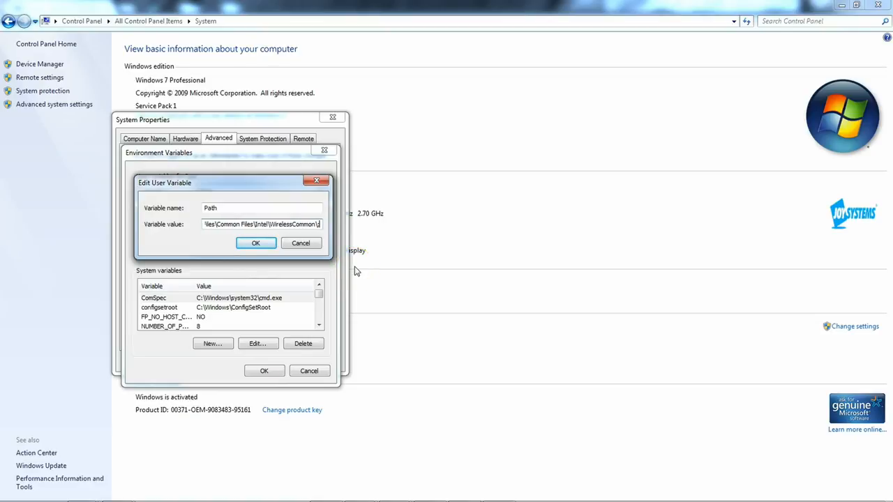
type(";ffm")
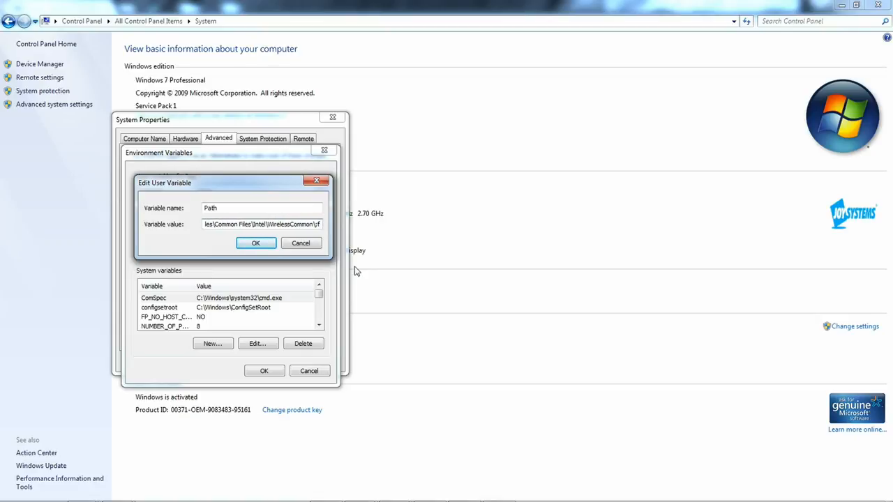
type("c:")
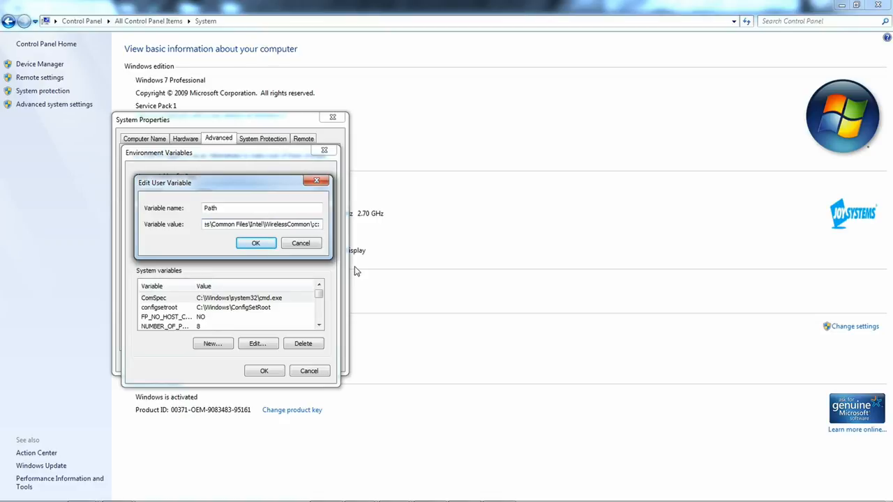
type(";")
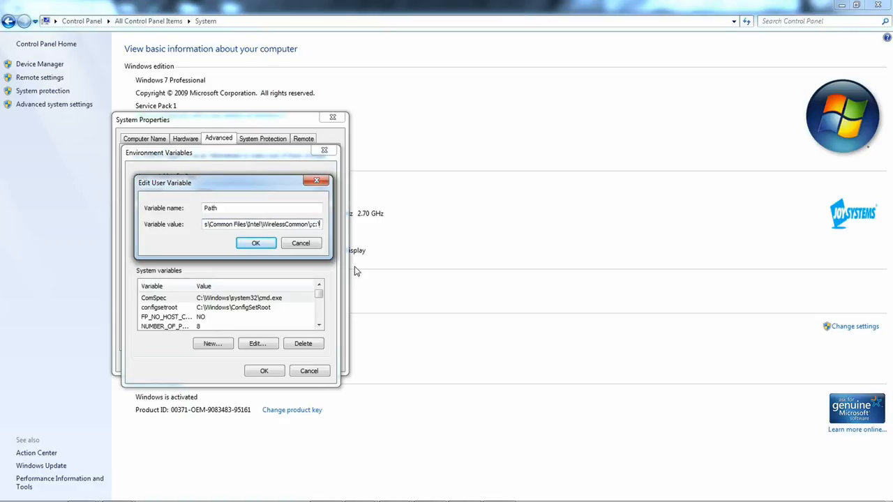
type("ffmpeg")
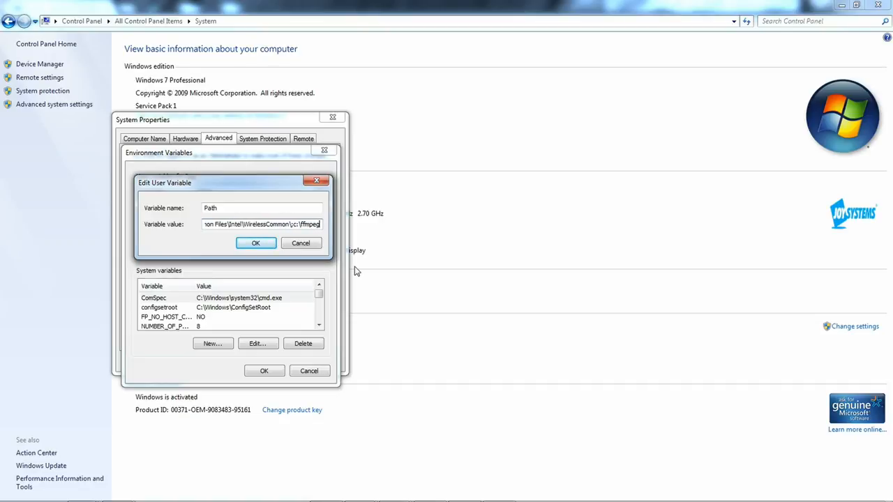
type("\\bin\\")
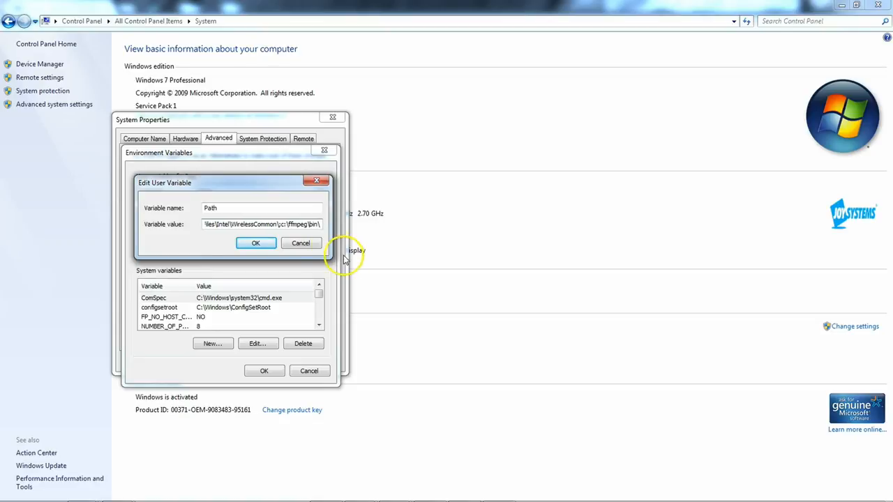
left_click(255, 242)
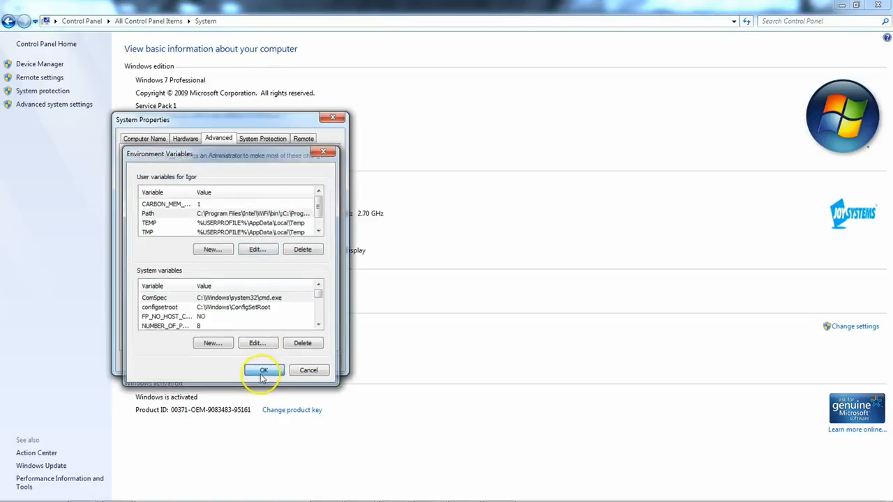
left_click(263, 370)
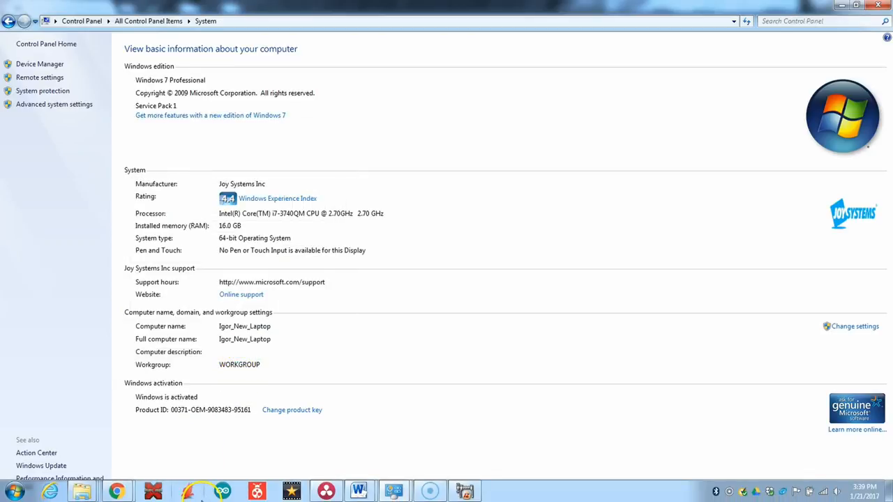
mouse_move(58, 387)
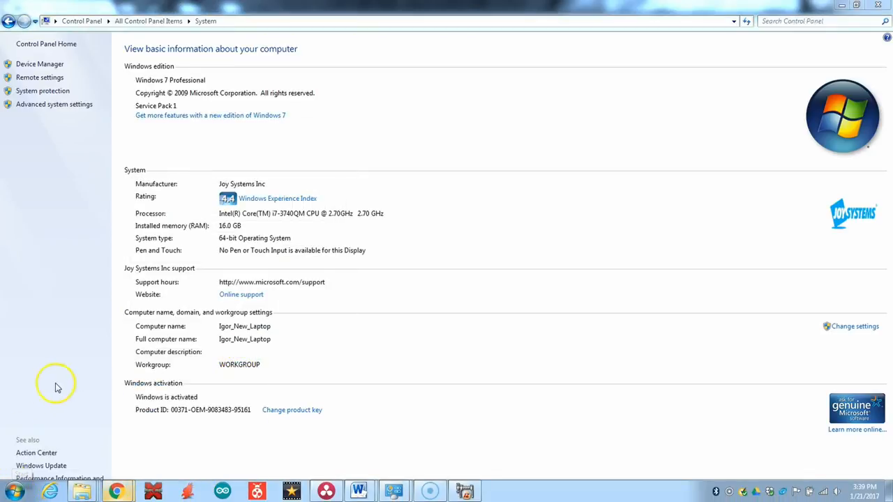
left_click(14, 492)
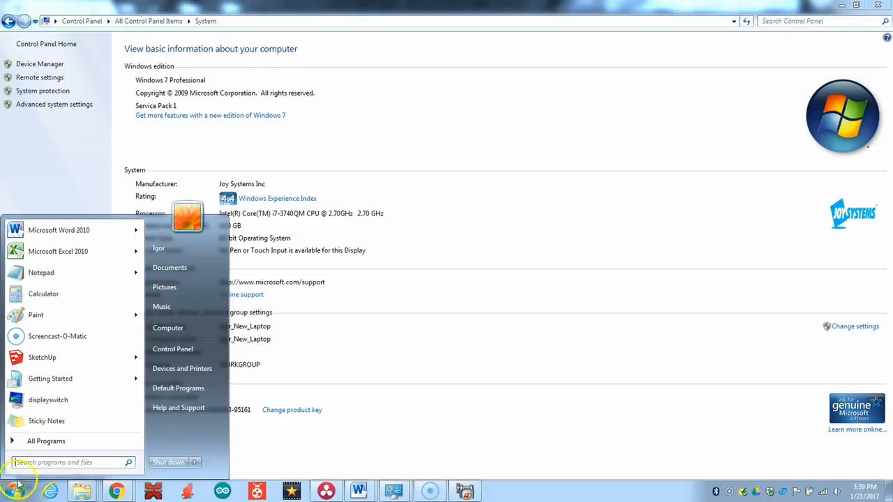
type("c")
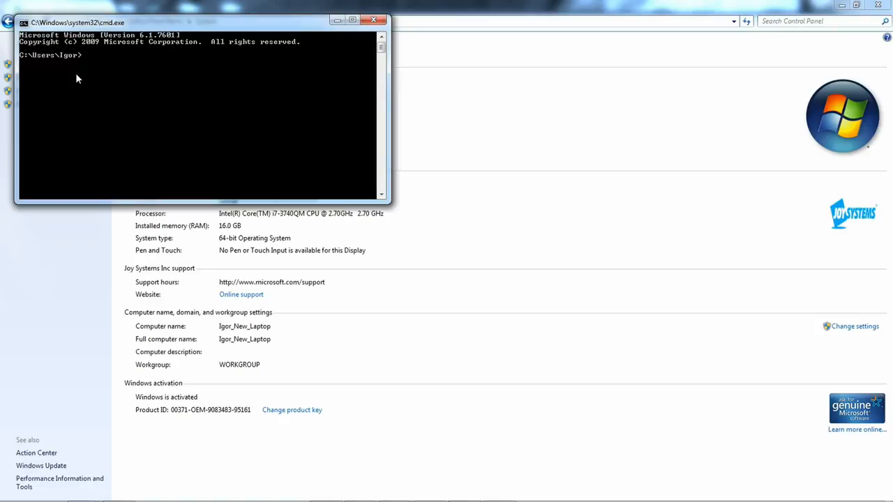
type("ffmpeg")
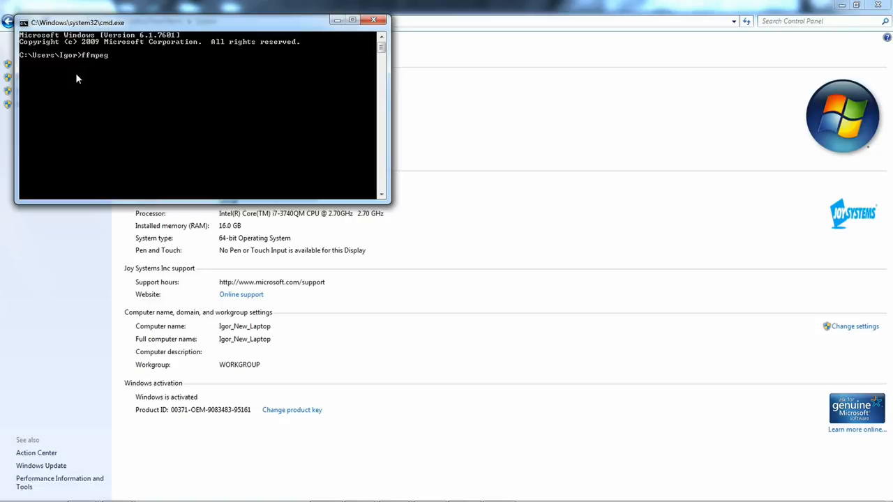
key("Return")
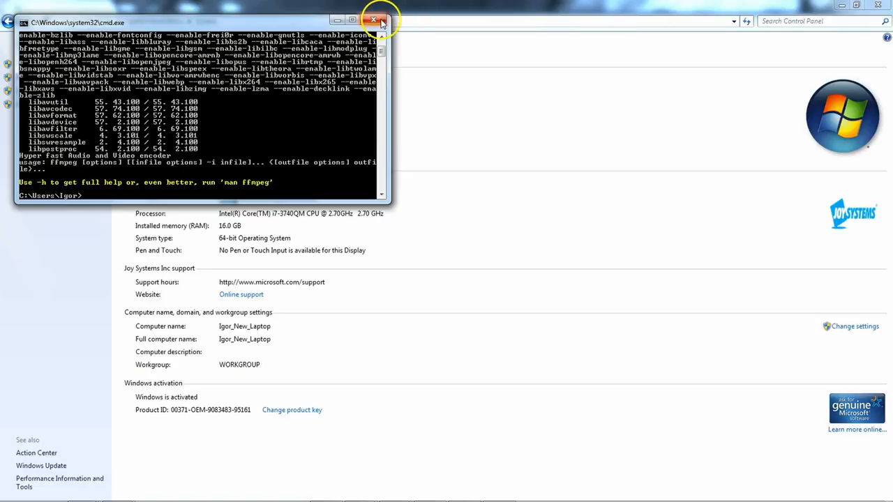
left_click(374, 20)
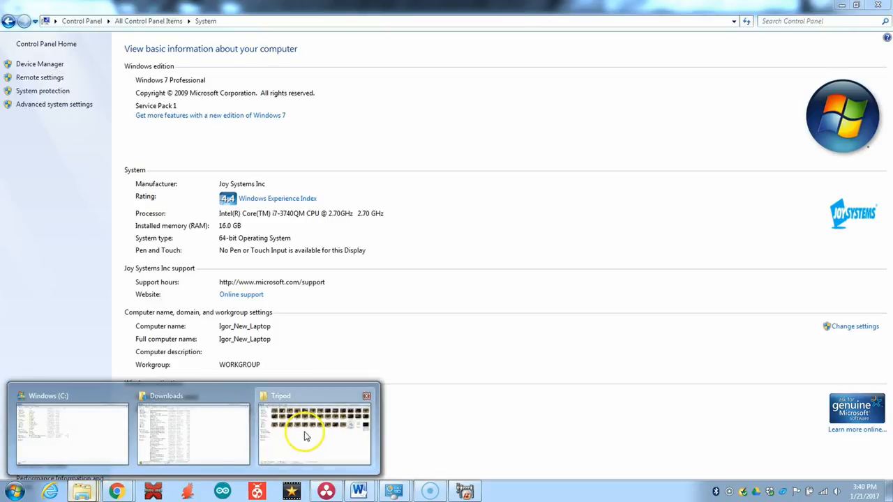
- Open batch_video_convert.bat in Notepad using Edit in the Tripod folder window
left_click(314, 433)
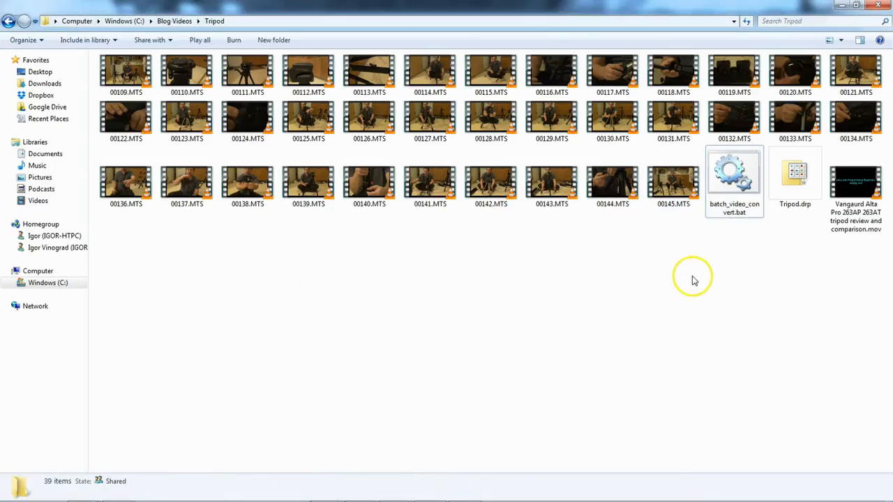
left_click(734, 173)
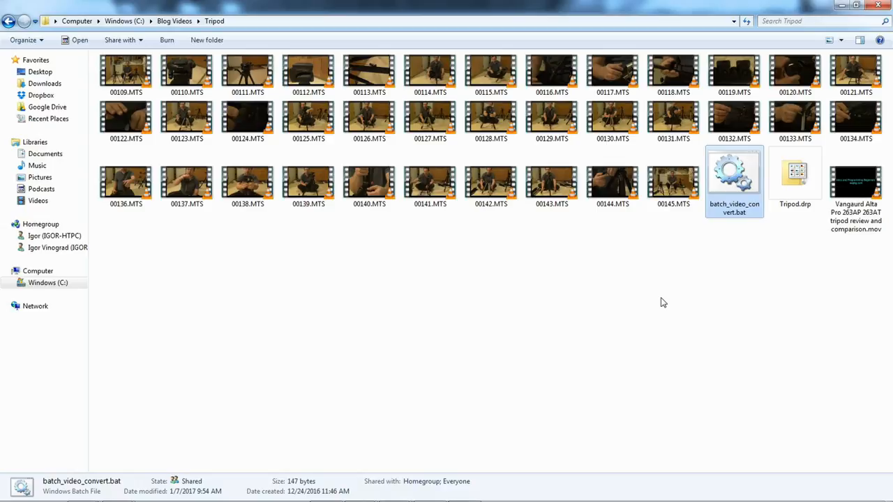
mouse_move(603, 271)
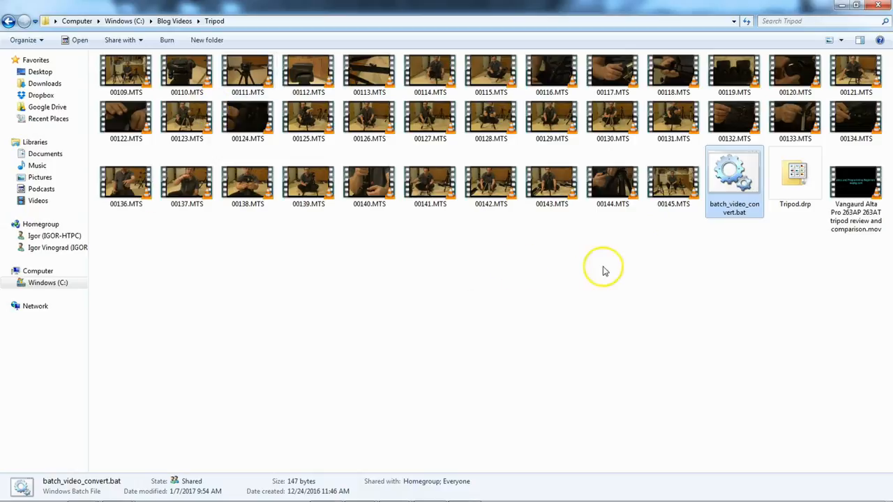
key("ctrl+a")
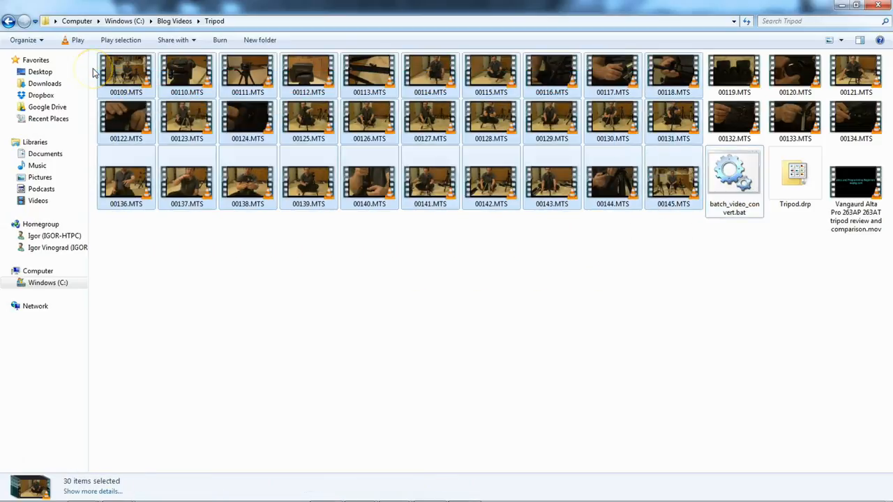
mouse_move(164, 398)
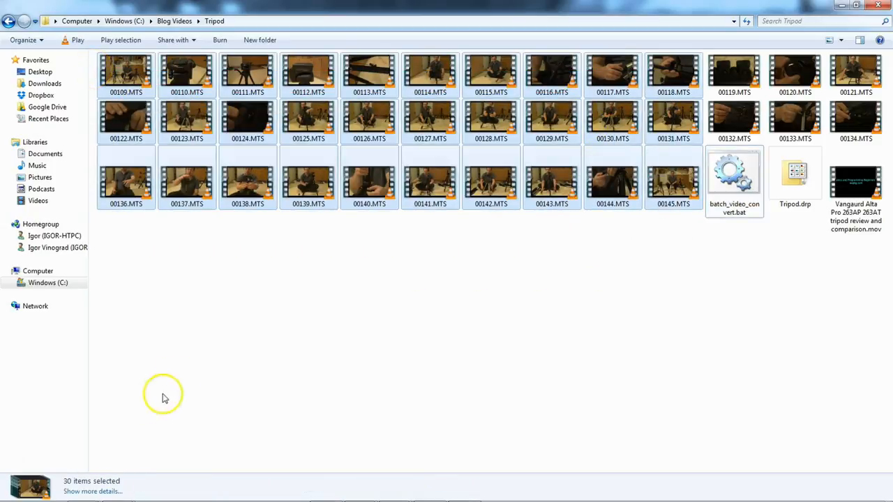
left_click(537, 271)
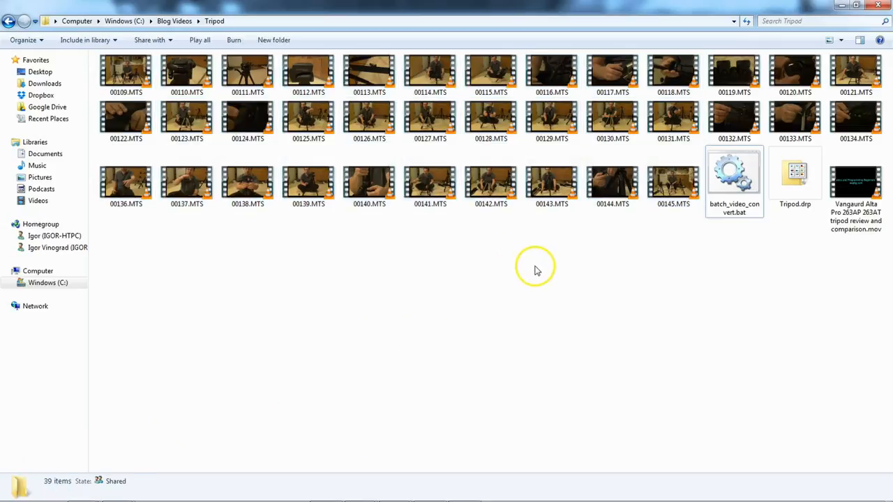
mouse_move(543, 266)
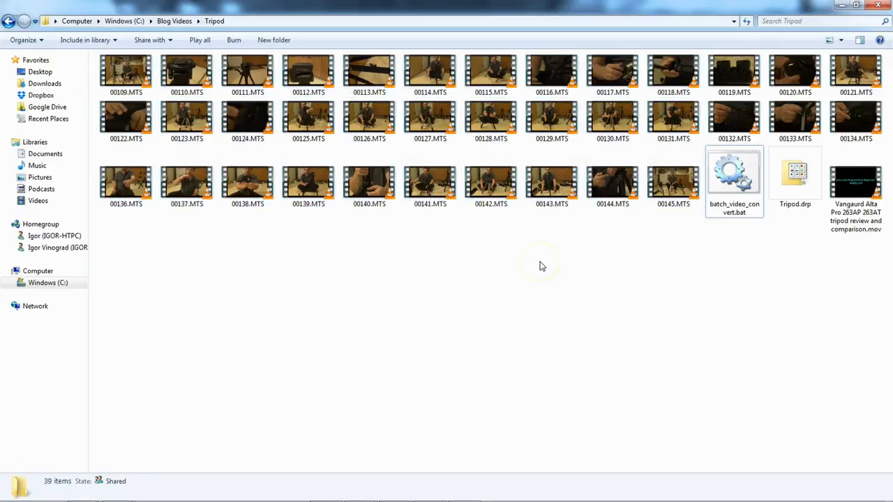
mouse_move(590, 250)
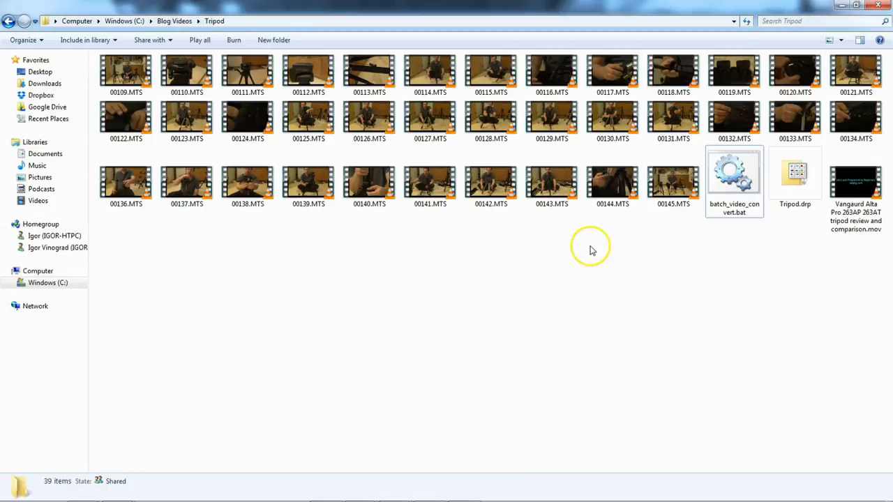
mouse_move(592, 249)
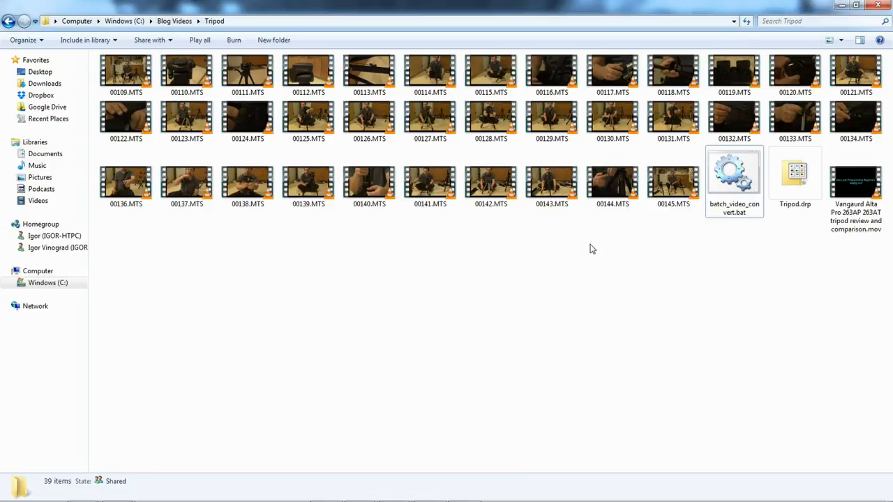
mouse_move(714, 242)
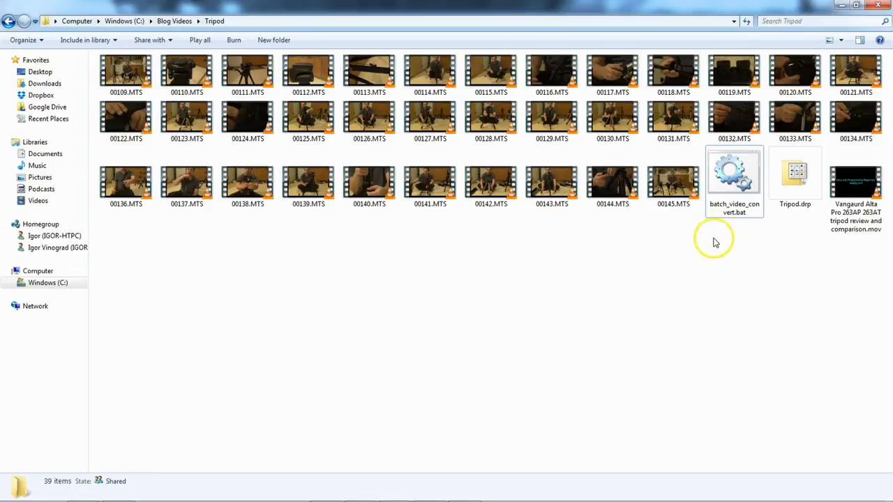
right_click(733, 175)
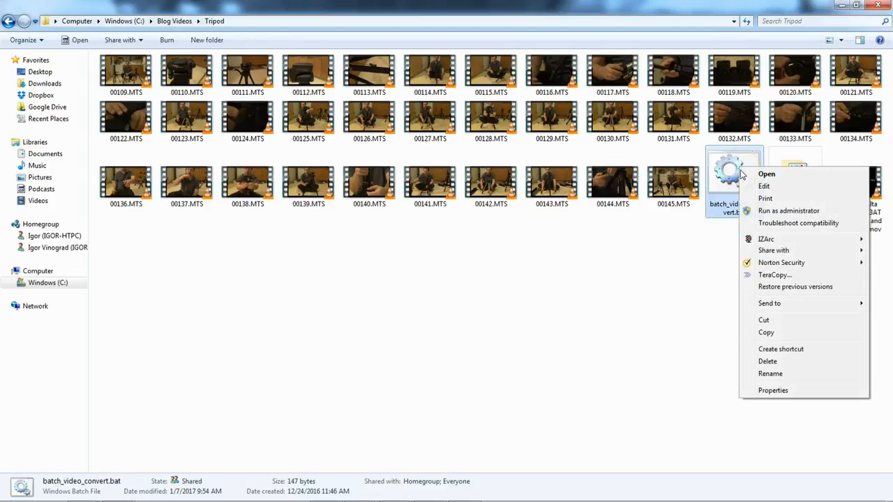
mouse_move(751, 190)
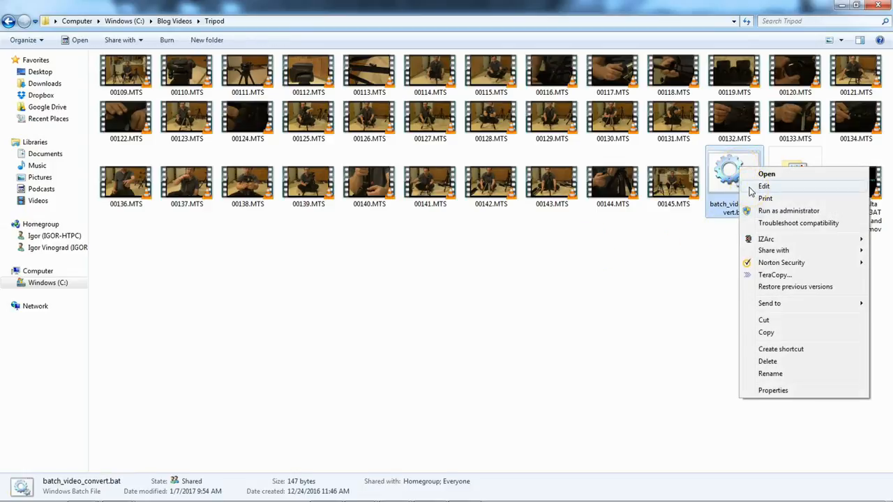
left_click(764, 186)
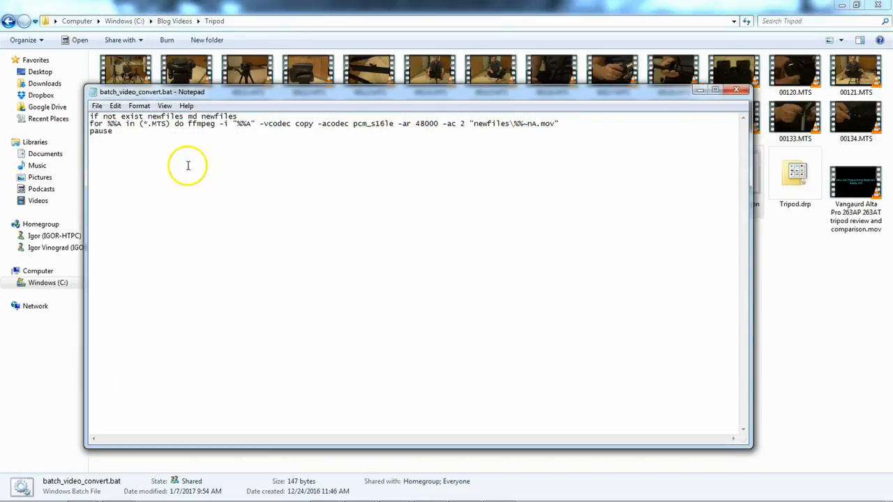
mouse_move(145, 203)
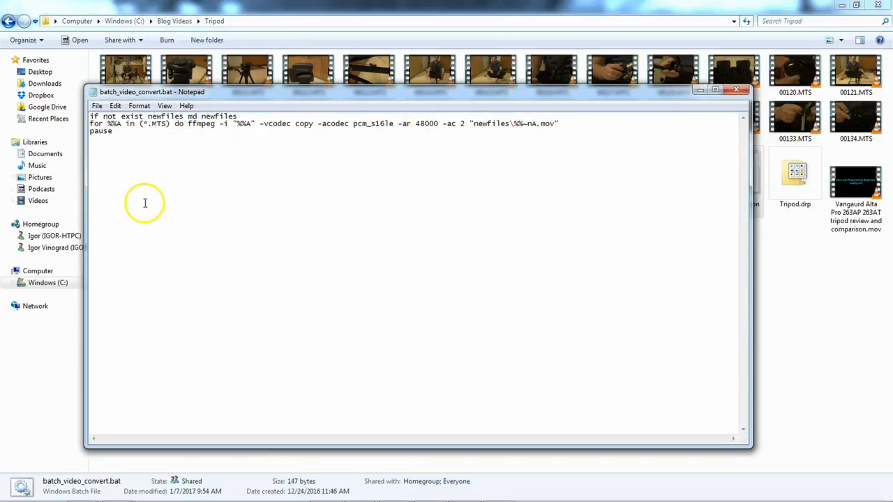
mouse_move(147, 184)
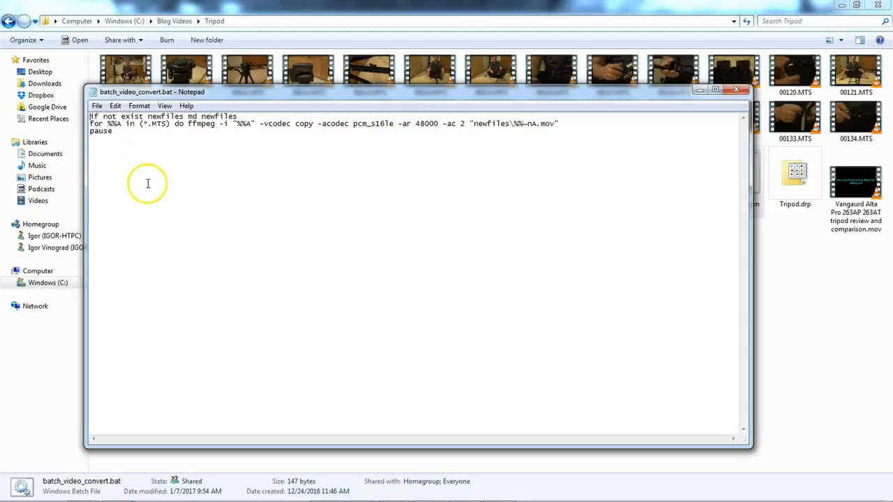
mouse_move(222, 149)
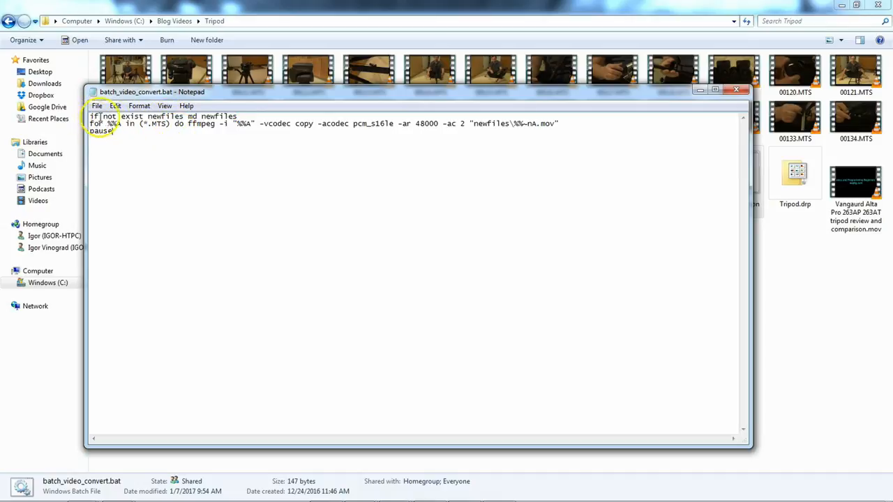
- Highlight md, the newfiles folder name and the *.MTS pattern to explain the commands
double_click(156, 116)
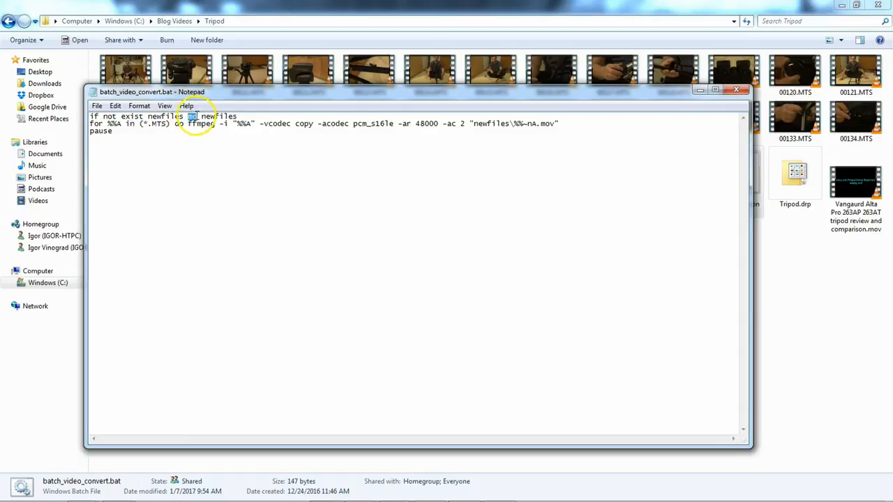
double_click(218, 116)
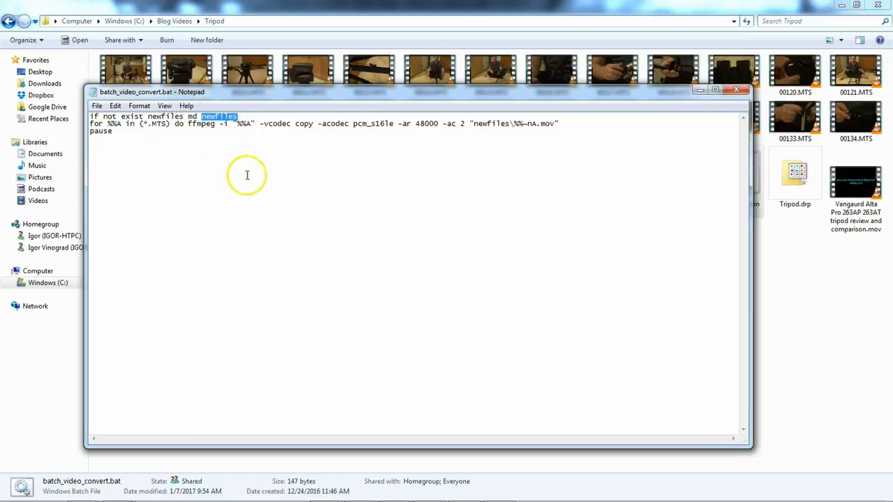
mouse_move(390, 250)
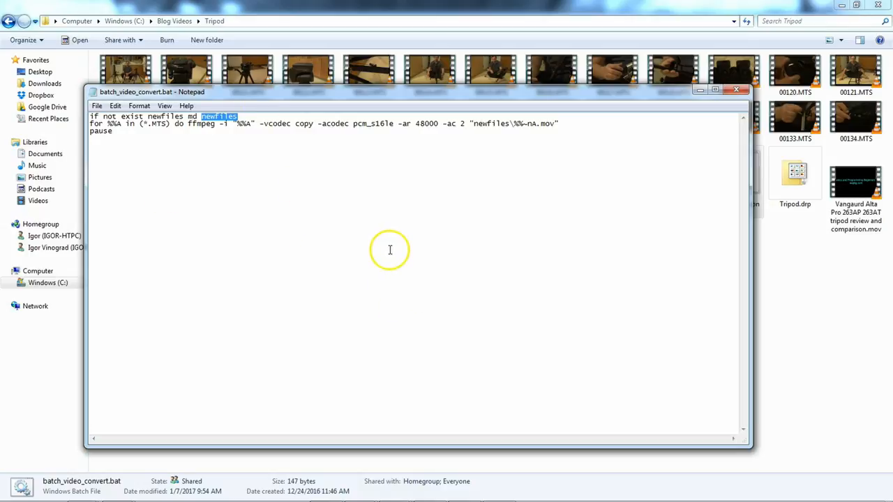
mouse_move(220, 142)
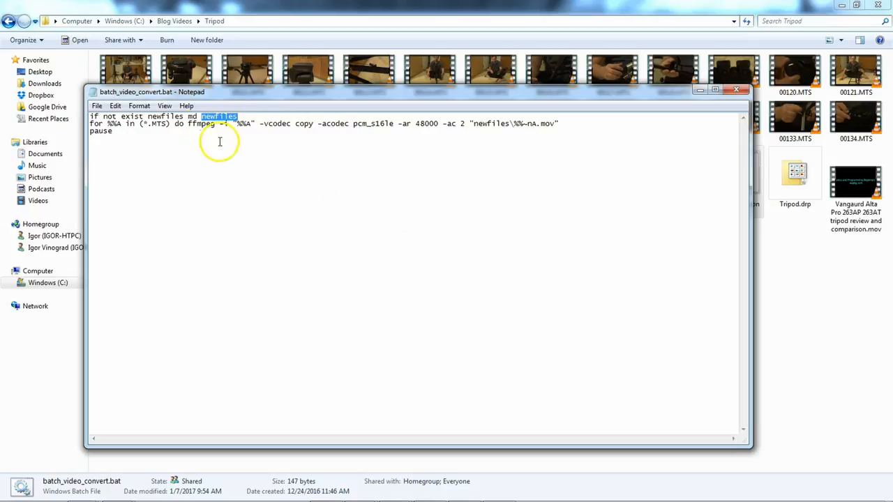
mouse_move(281, 189)
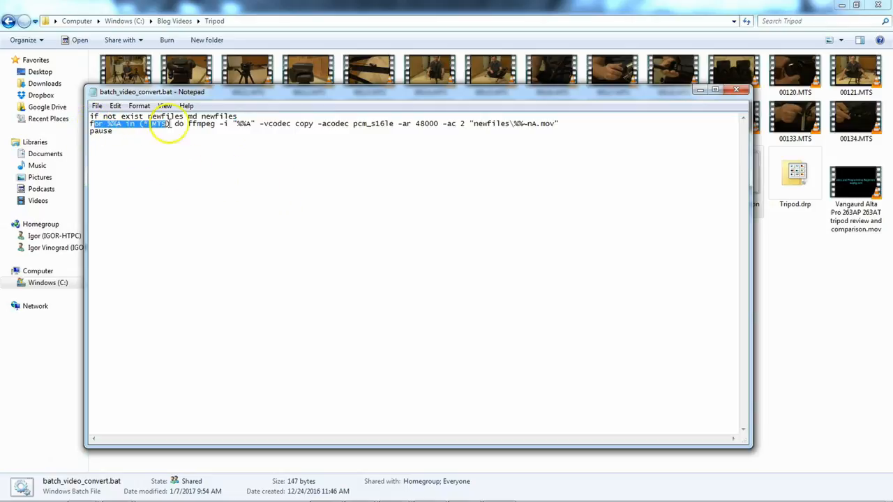
left_click(189, 152)
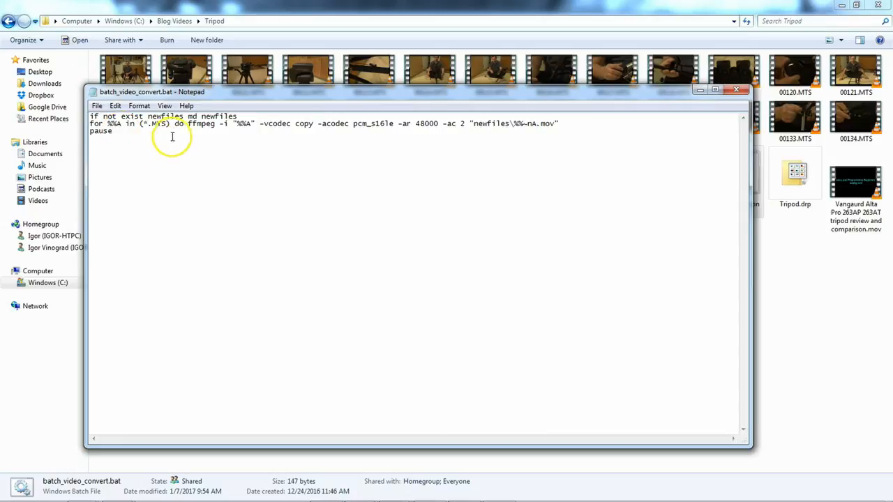
double_click(153, 123)
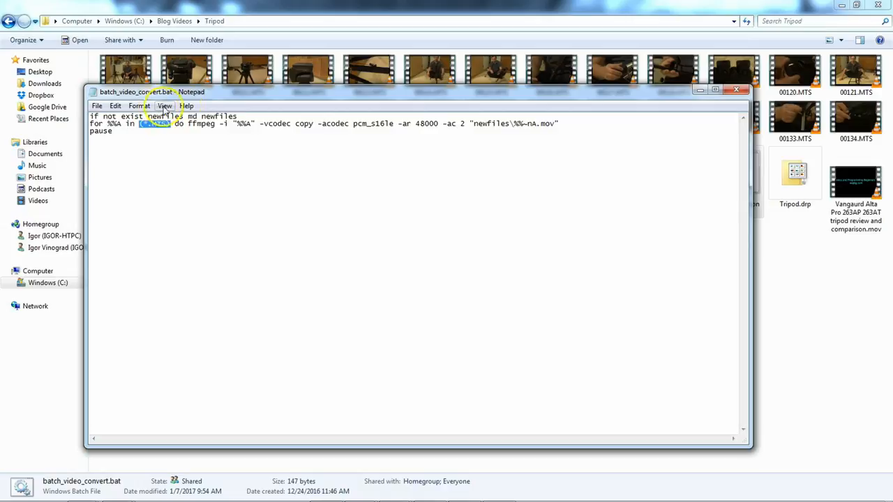
double_click(202, 123)
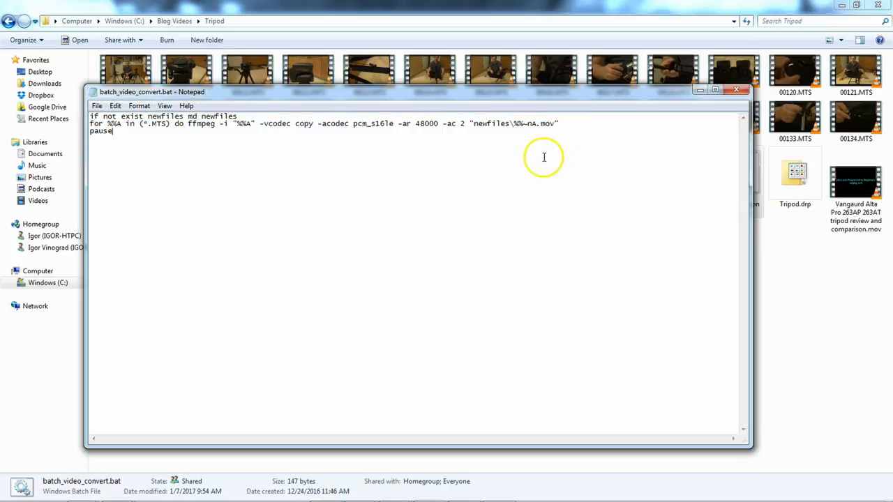
mouse_move(159, 211)
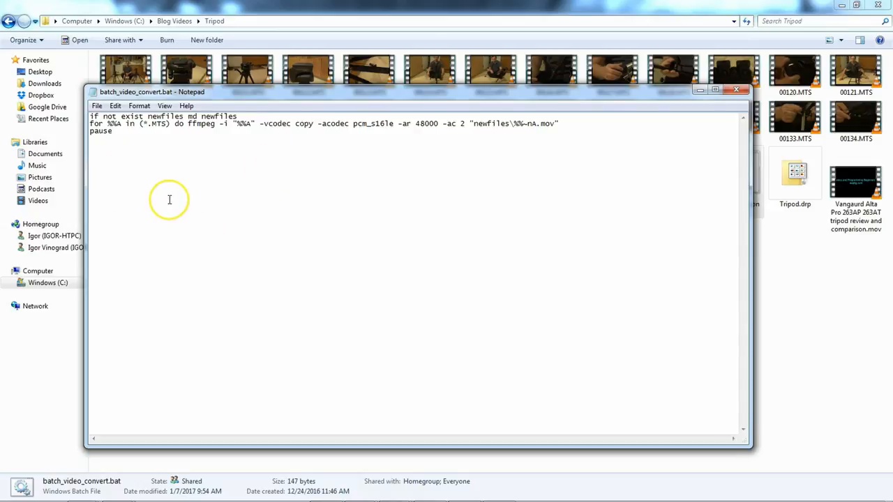
mouse_move(169, 200)
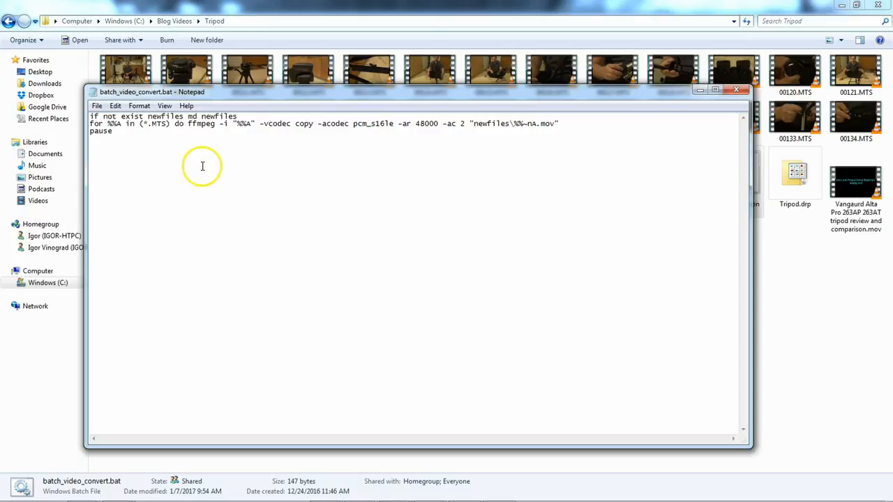
mouse_move(104, 227)
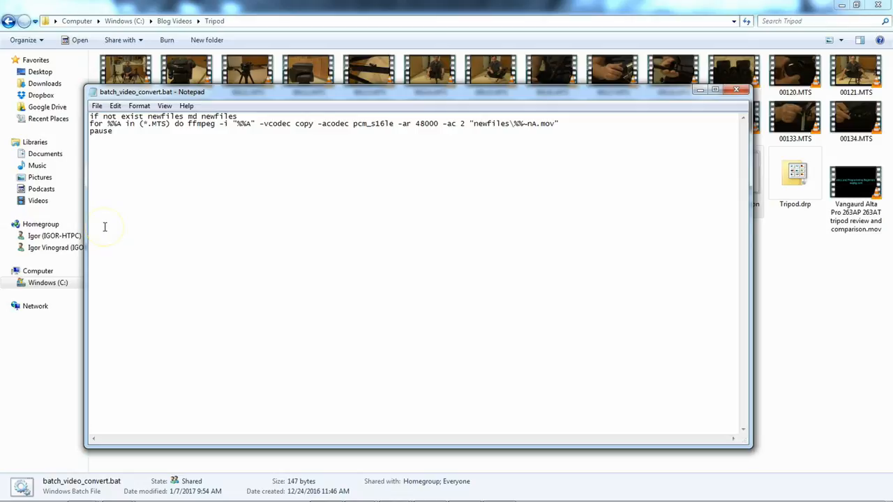
- Type the loop sketch for (x=1;27;x++) on a new line below pause
type("for x")
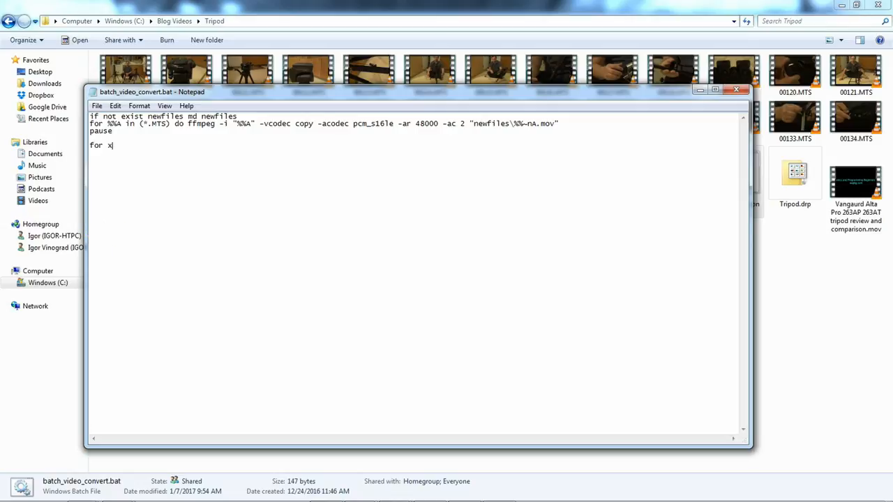
type("=1;")
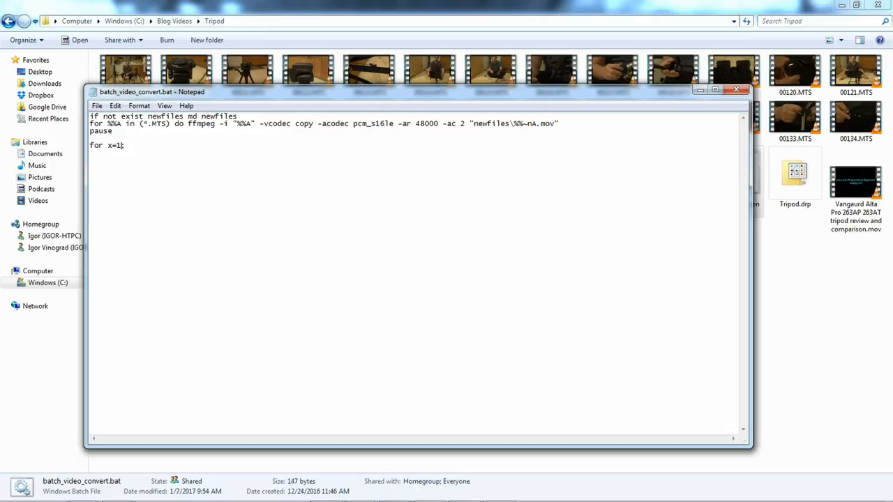
type("(k=1;")
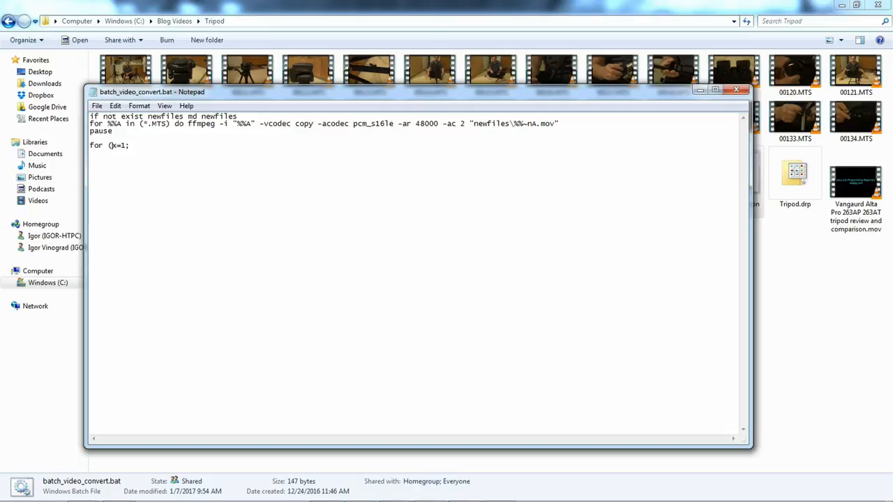
type("x")
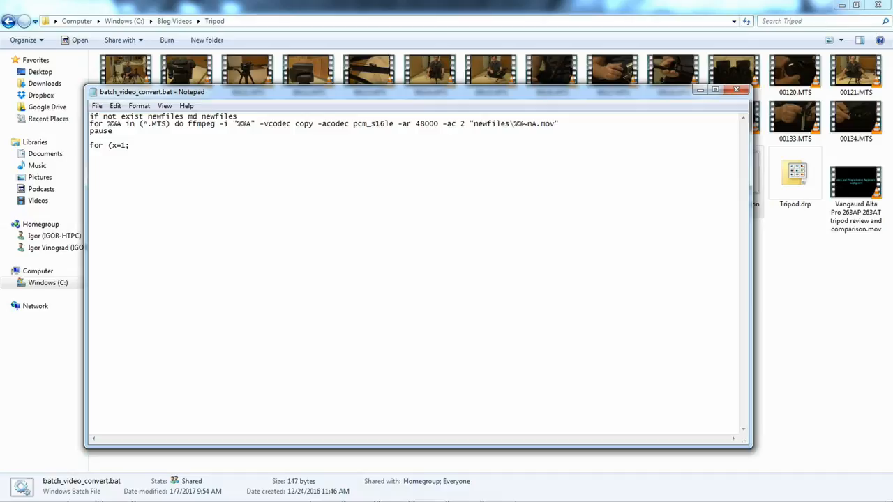
type("27")
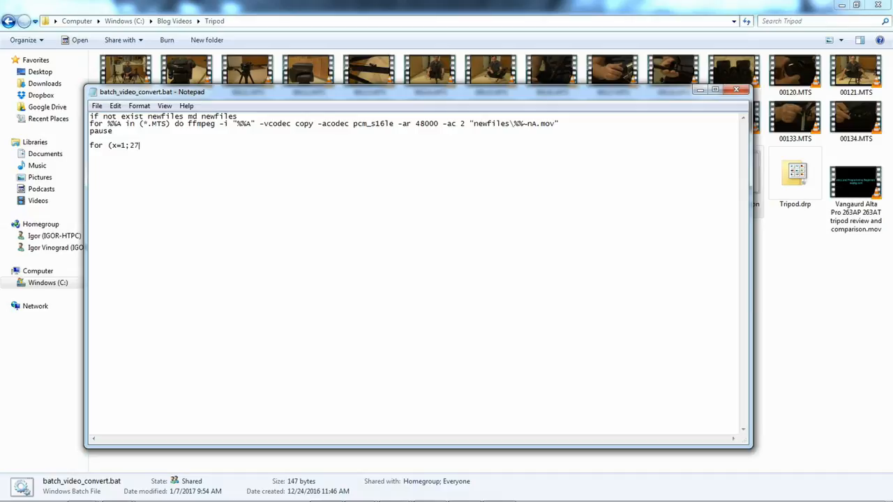
type(";")
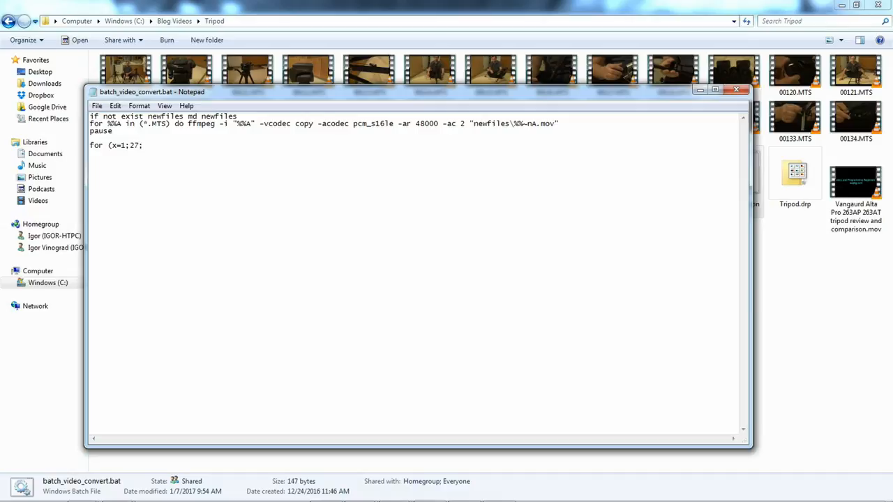
type("x++")
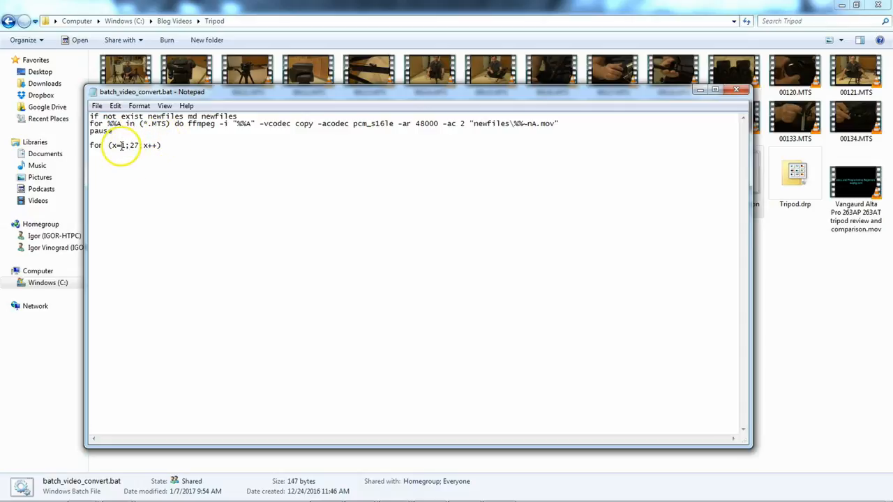
- Edit the loop's start value and highlight the %%A input and output file variables
double_click(134, 145)
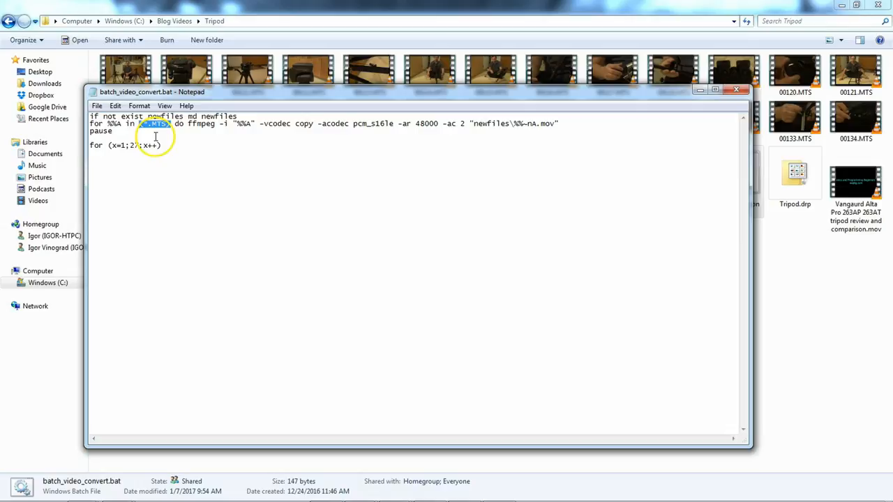
type("7")
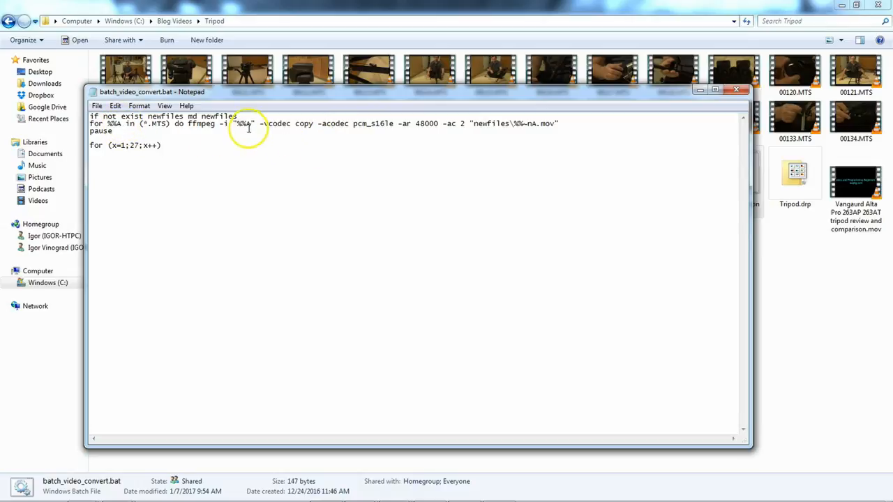
double_click(244, 123)
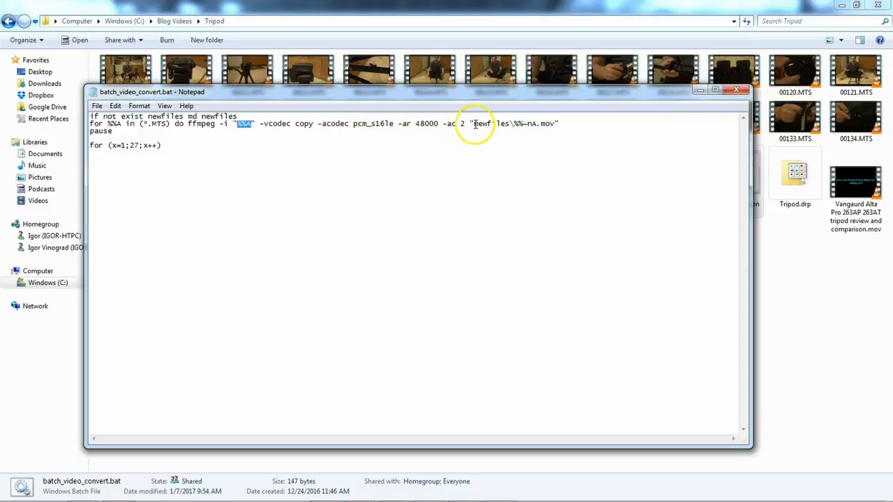
double_click(488, 124)
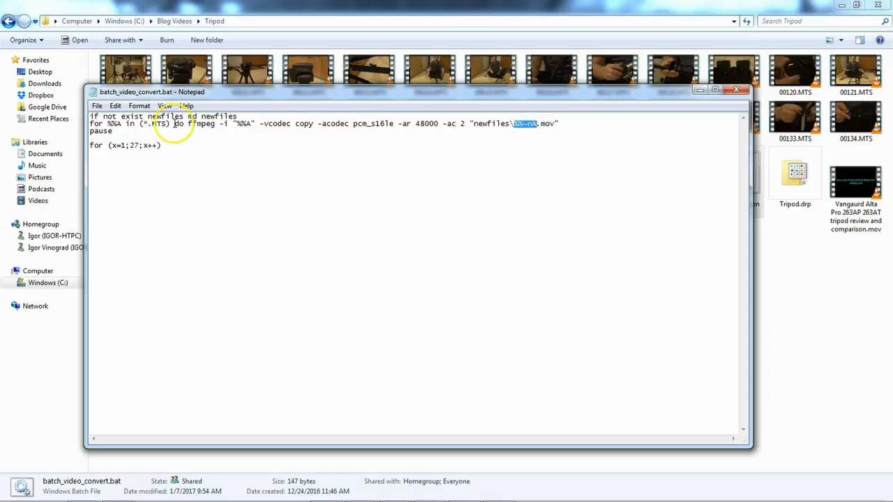
mouse_move(234, 125)
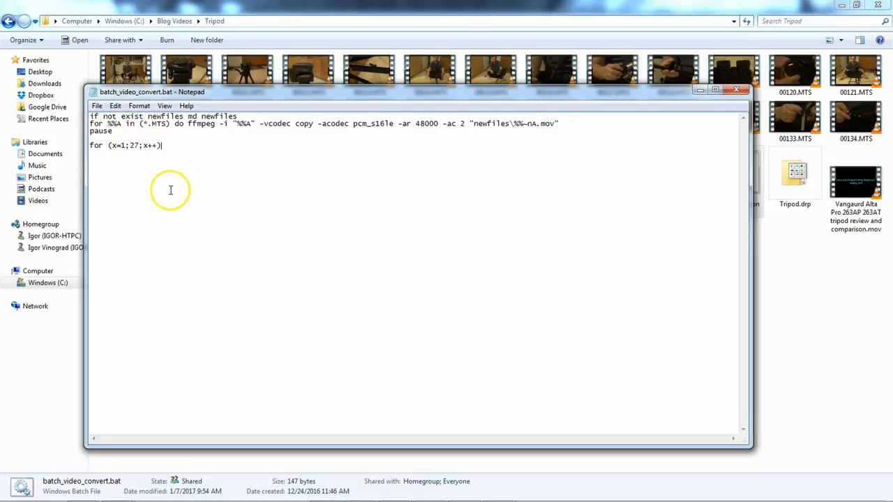
- Delete the for (x=1;27;x++) line and close Notepad with Don't Save
triple_click(126, 145)
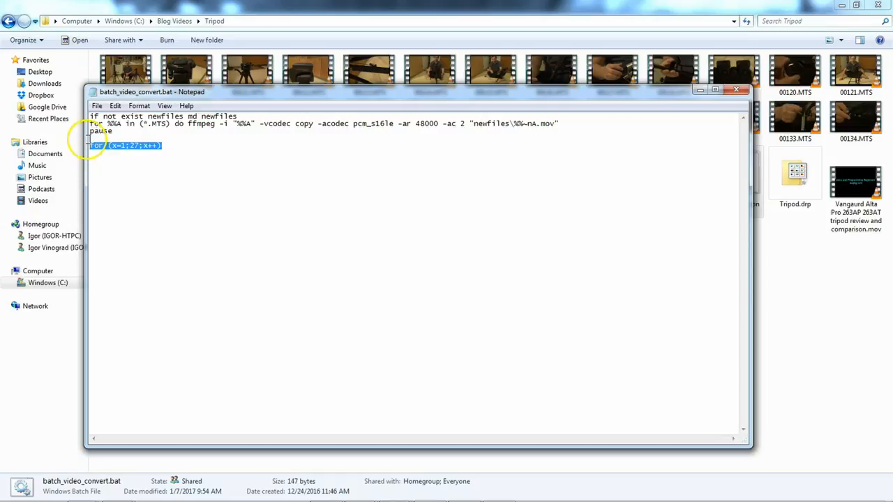
key("Delete")
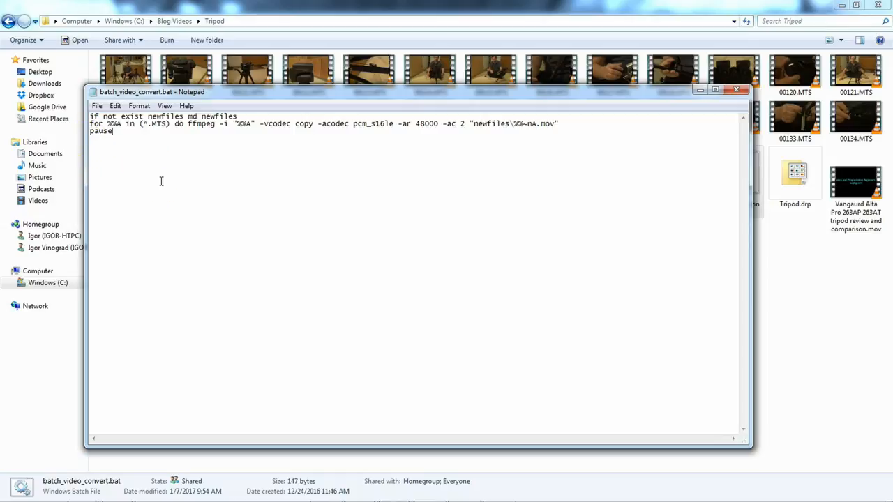
mouse_move(124, 68)
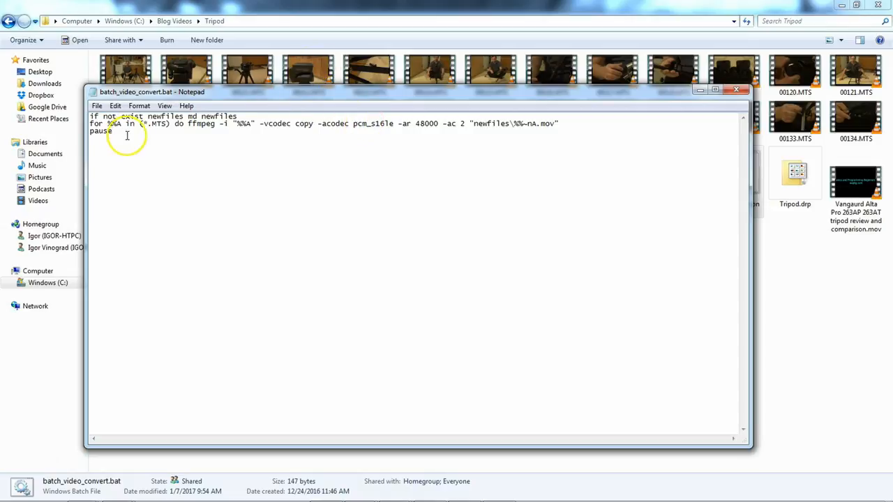
mouse_move(655, 113)
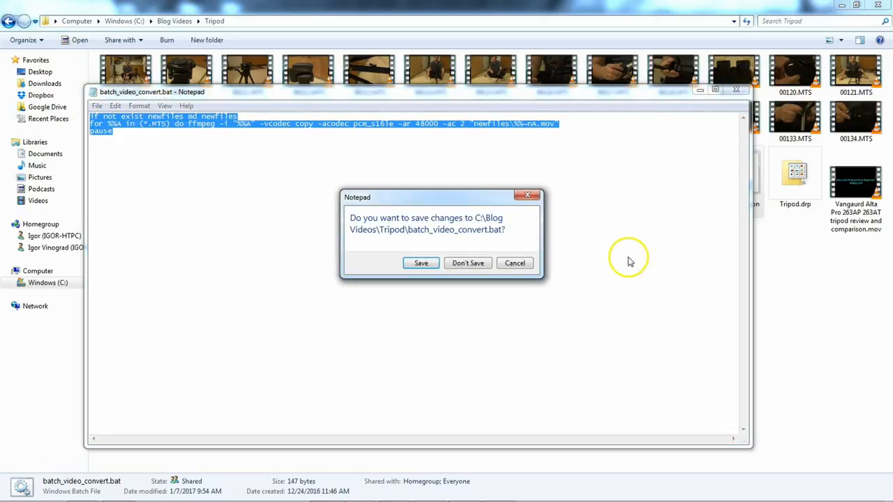
left_click(467, 263)
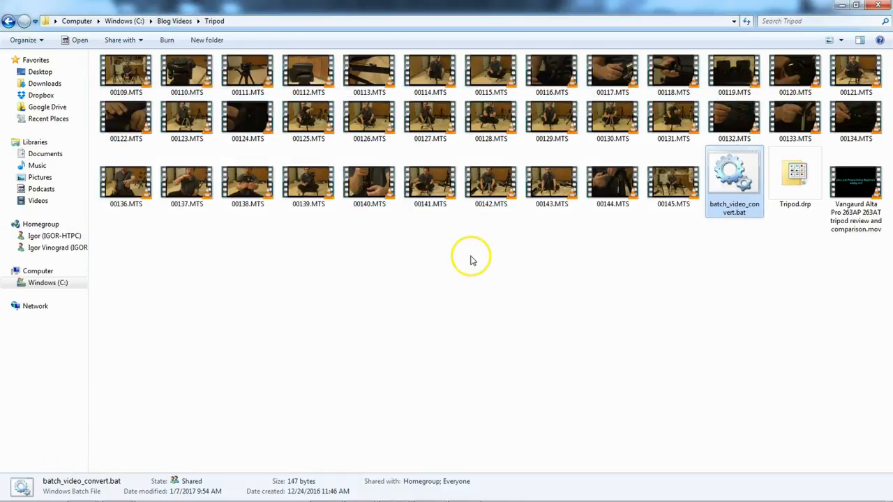
- Create a new text document, paste the FFmpeg conversion commands into it and save
right_click(471, 258)
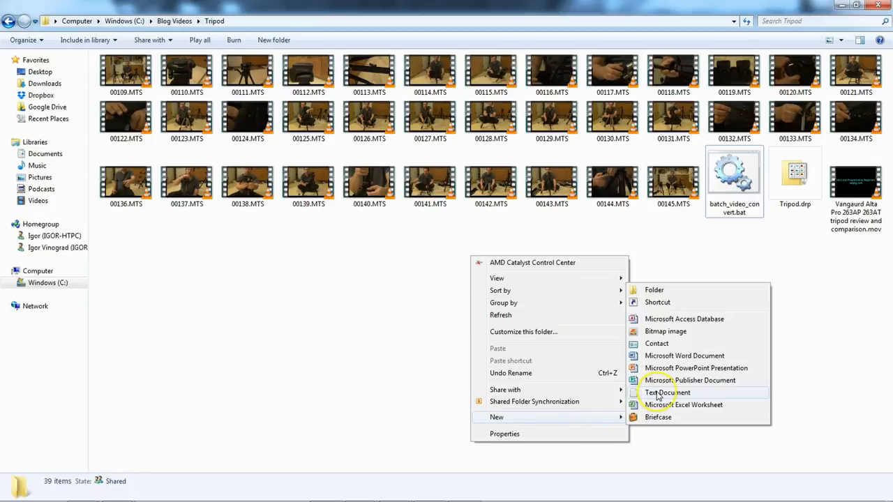
left_click(666, 392)
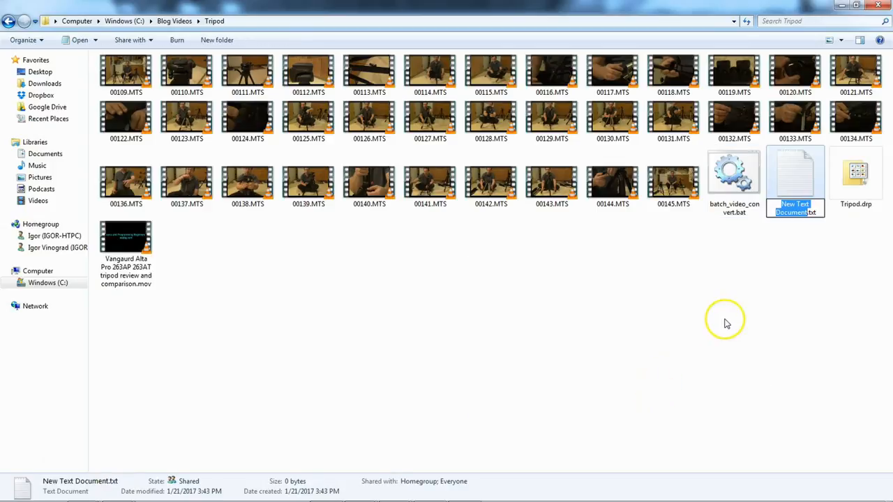
mouse_move(792, 270)
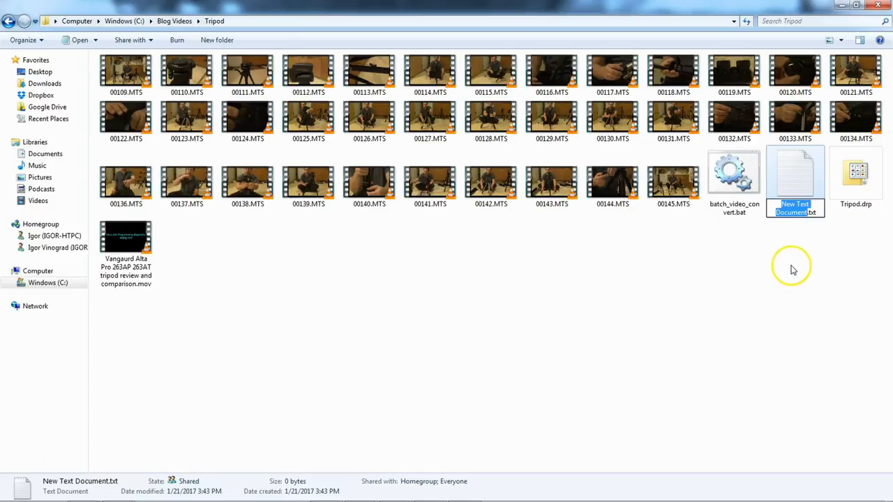
double_click(794, 178)
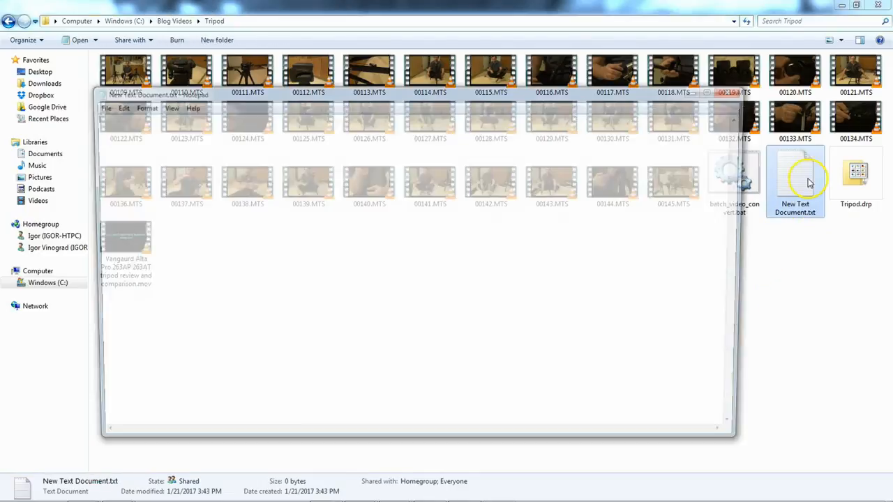
right_click(254, 178)
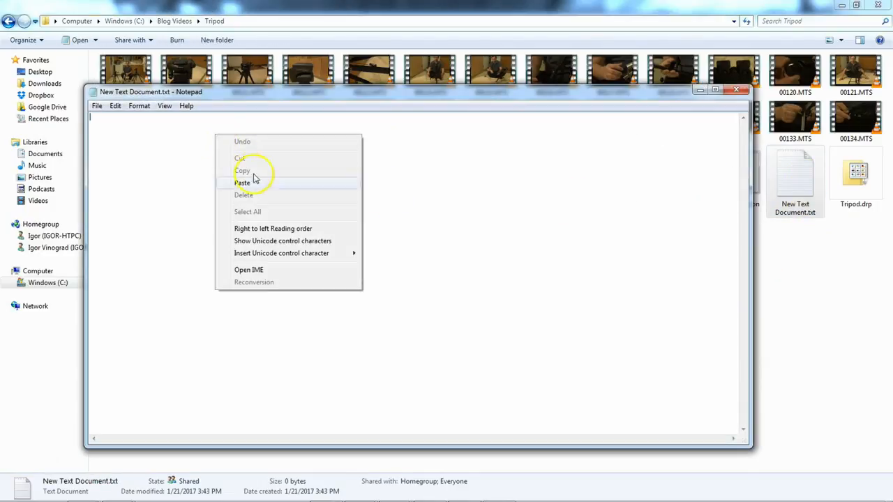
left_click(242, 183)
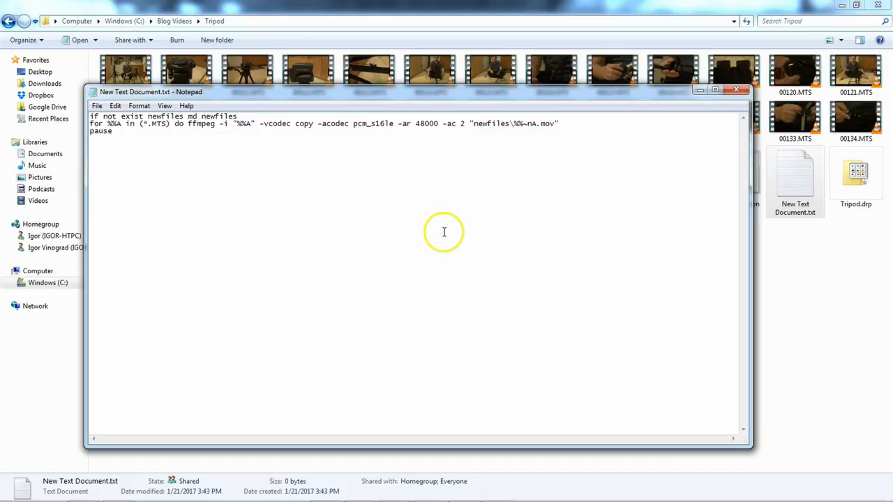
left_click(736, 89)
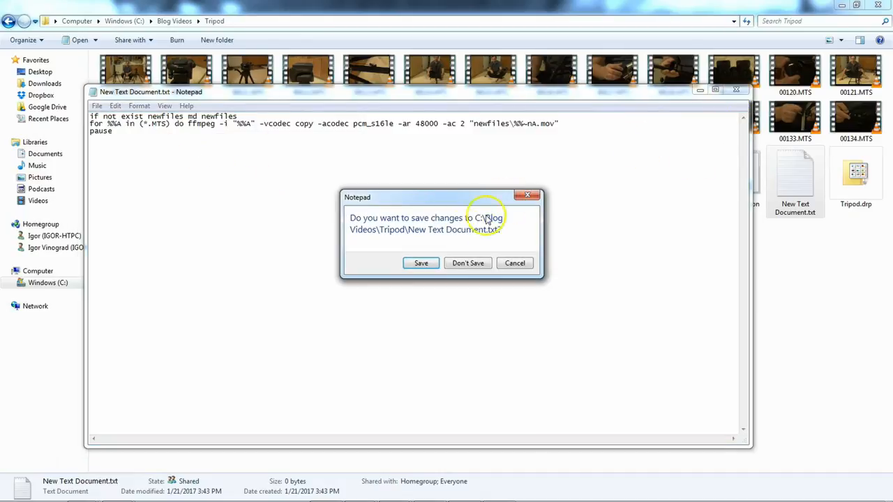
left_click(420, 262)
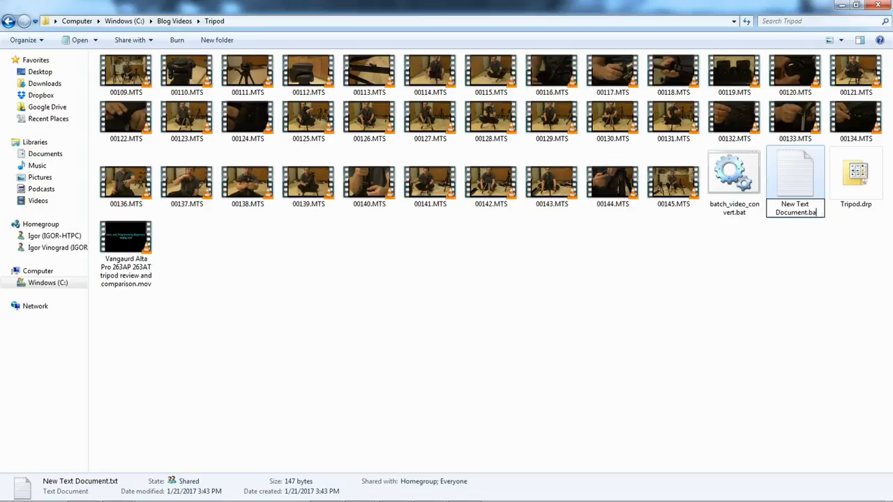
- Rename the document with a .bat extension, then select it for deletion
key("Return")
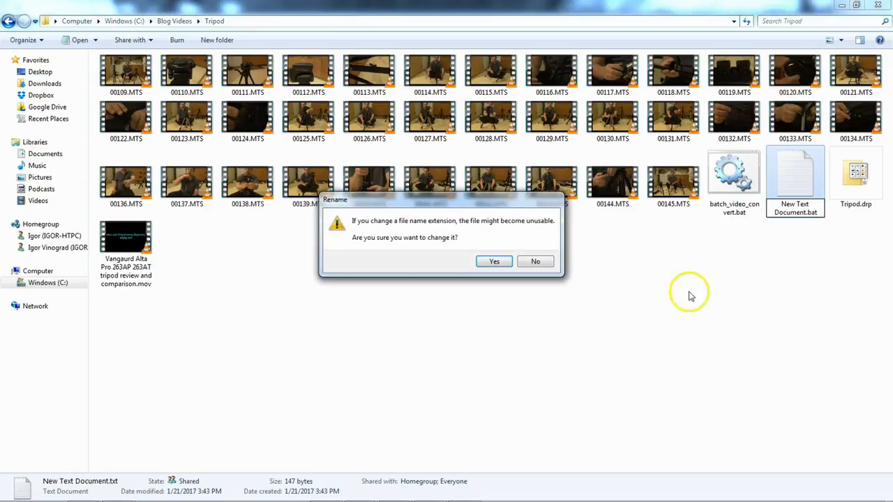
left_click(494, 261)
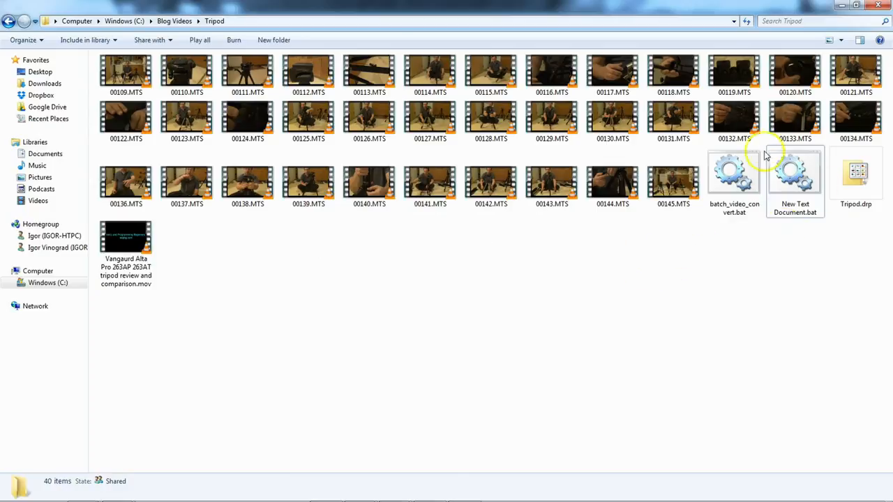
left_click(794, 178)
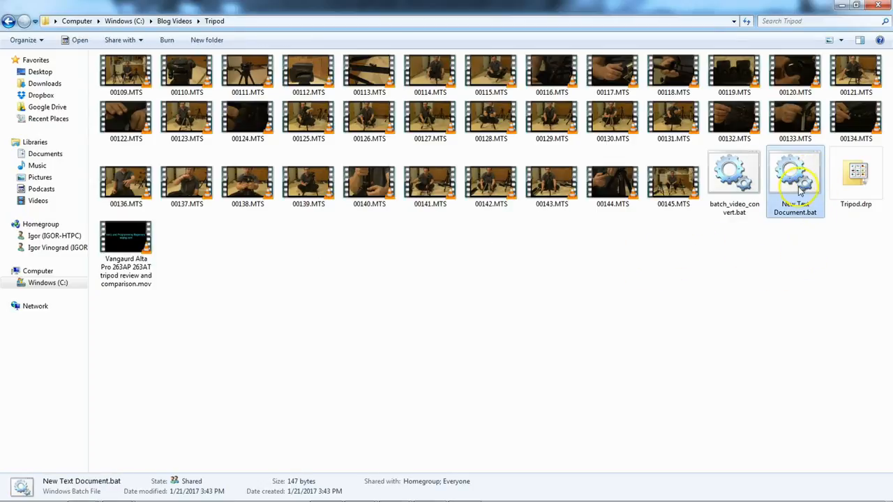
right_click(794, 174)
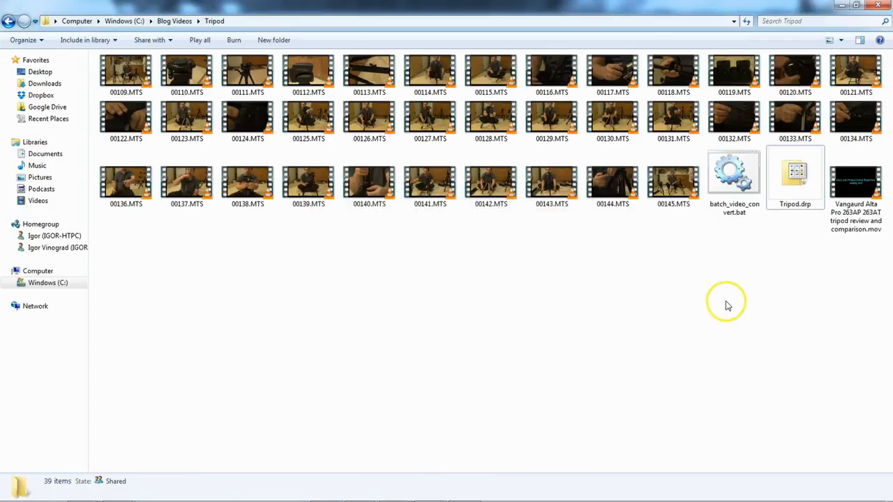
mouse_move(124, 408)
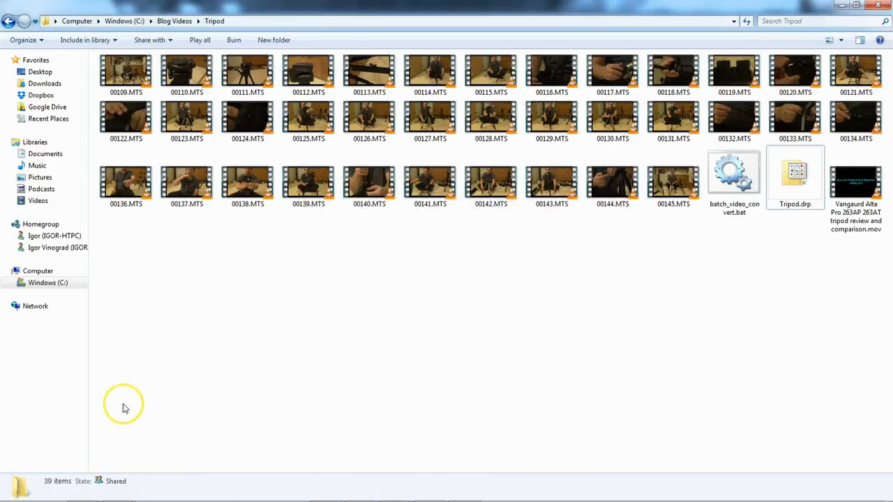
mouse_move(771, 350)
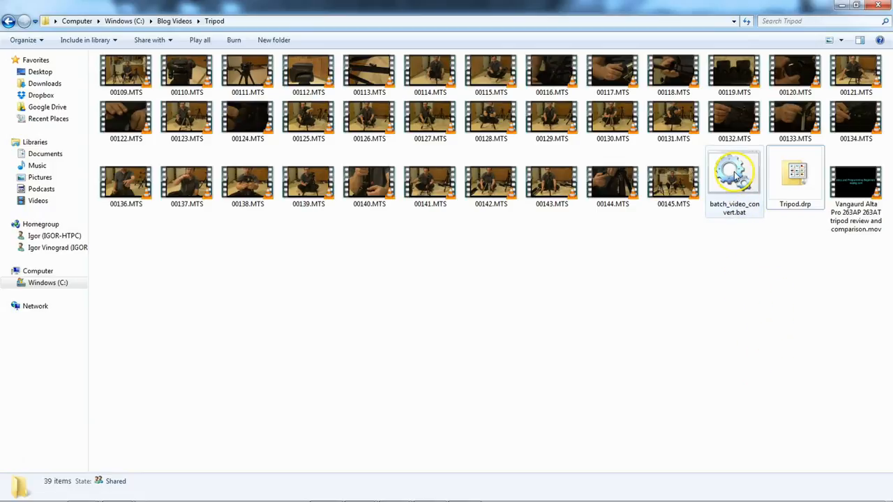
mouse_move(733, 174)
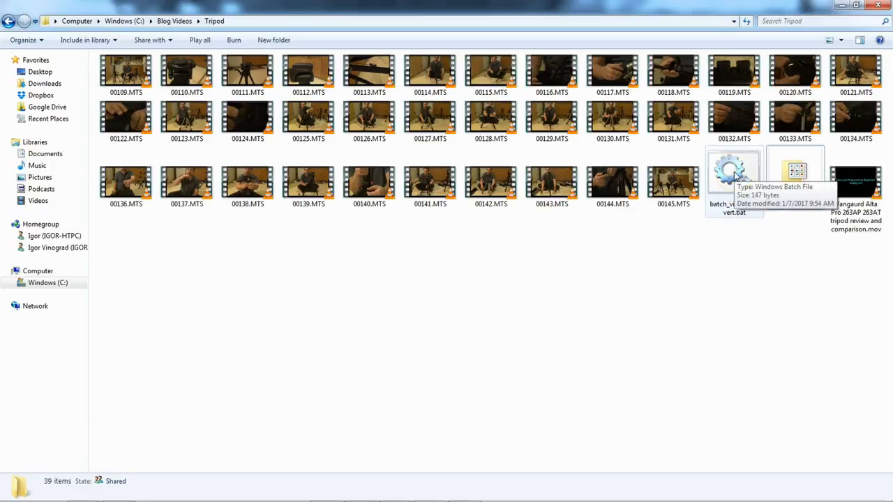
mouse_move(729, 176)
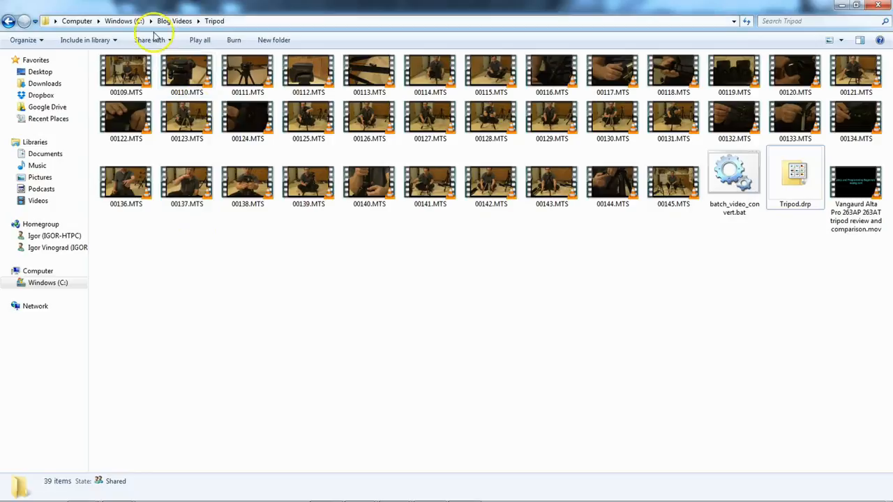
mouse_move(348, 271)
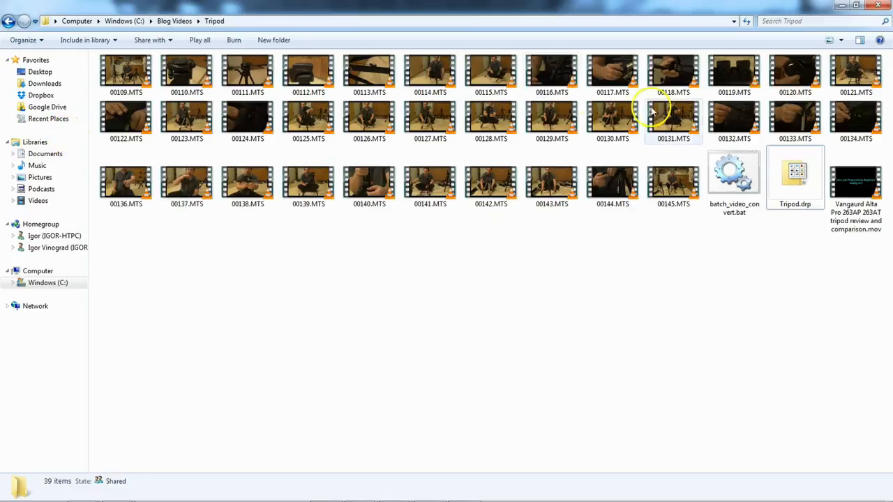
mouse_move(582, 80)
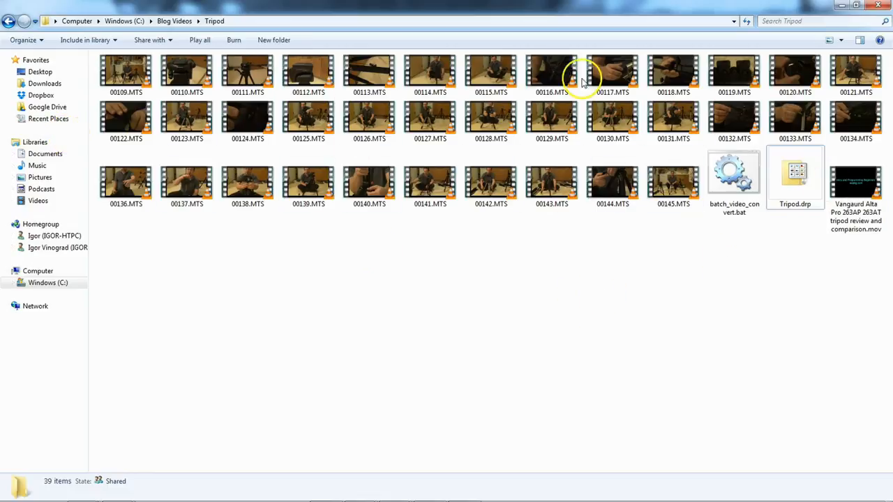
mouse_move(430, 247)
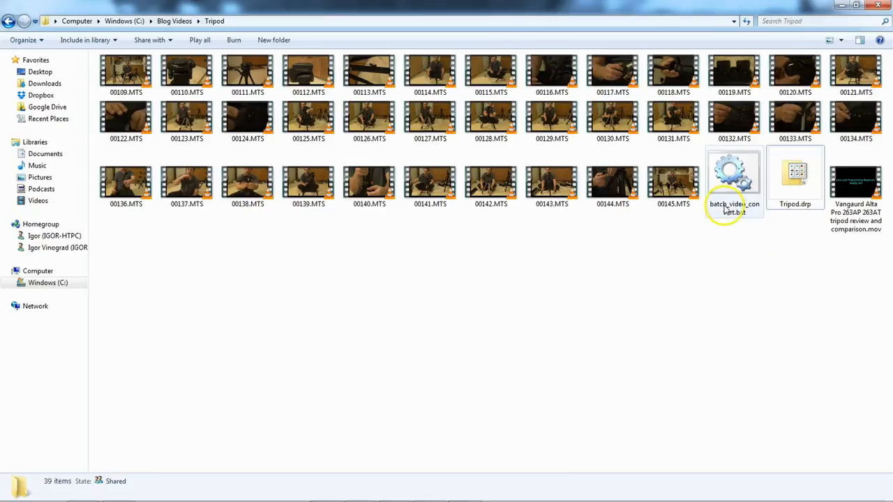
mouse_move(725, 195)
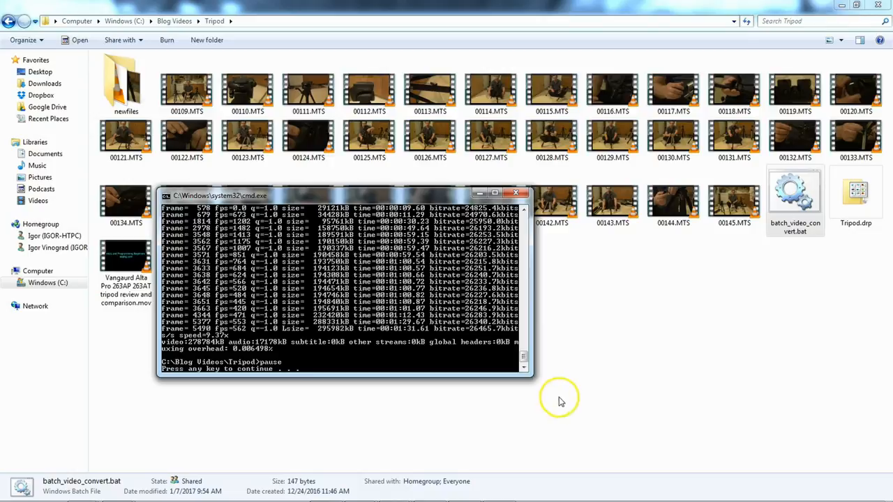
mouse_move(279, 363)
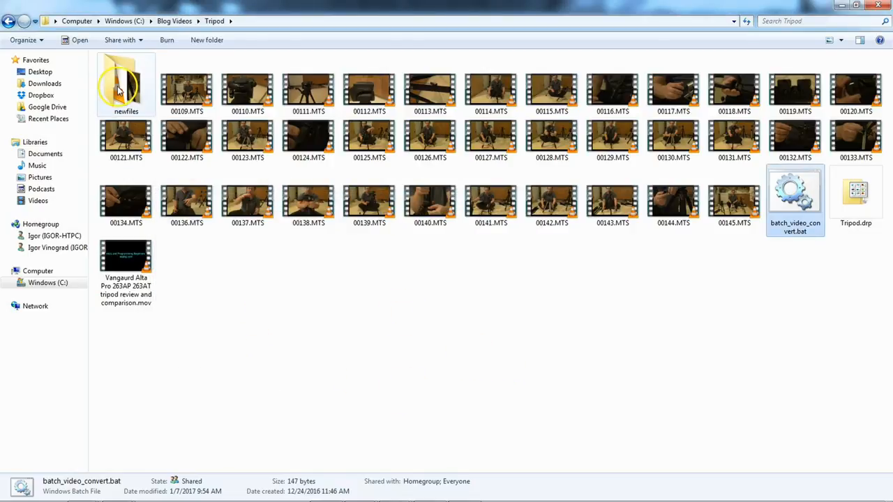
- Open the newfiles folder holding the converted clips
double_click(125, 80)
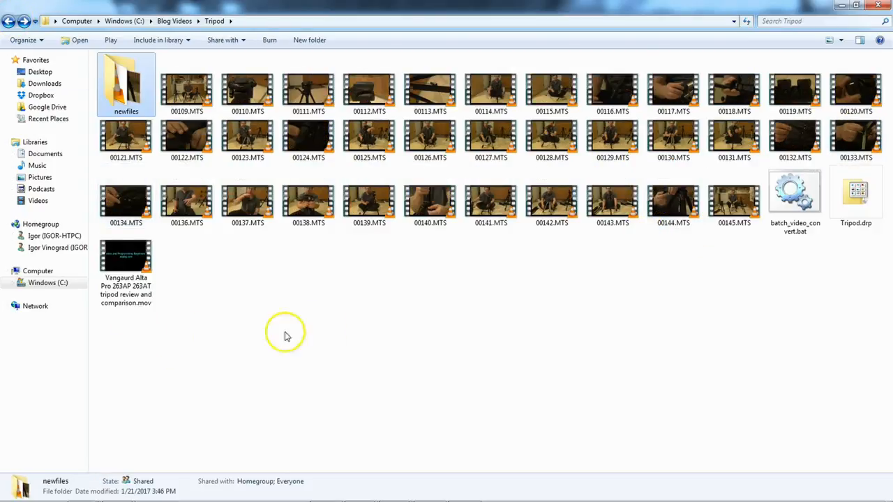
mouse_move(328, 490)
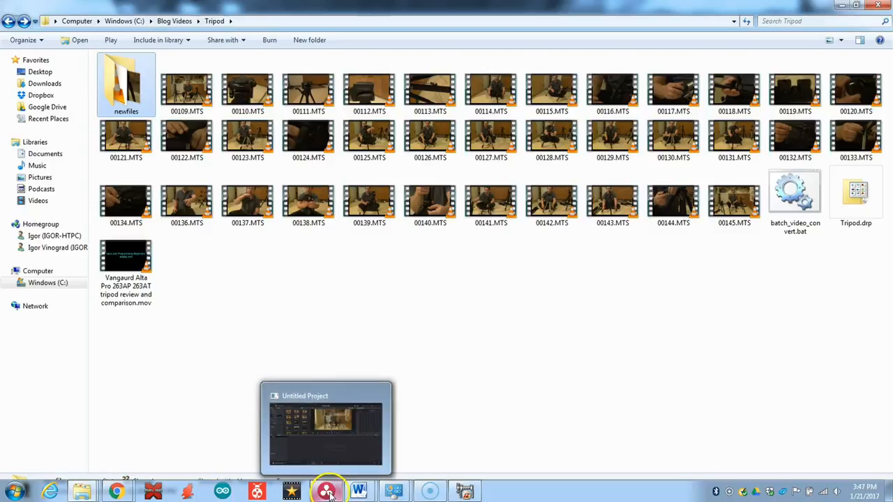
- Browse Tripod > newfiles in Media Storage, play 00109.mov, then stop it
left_click(326, 426)
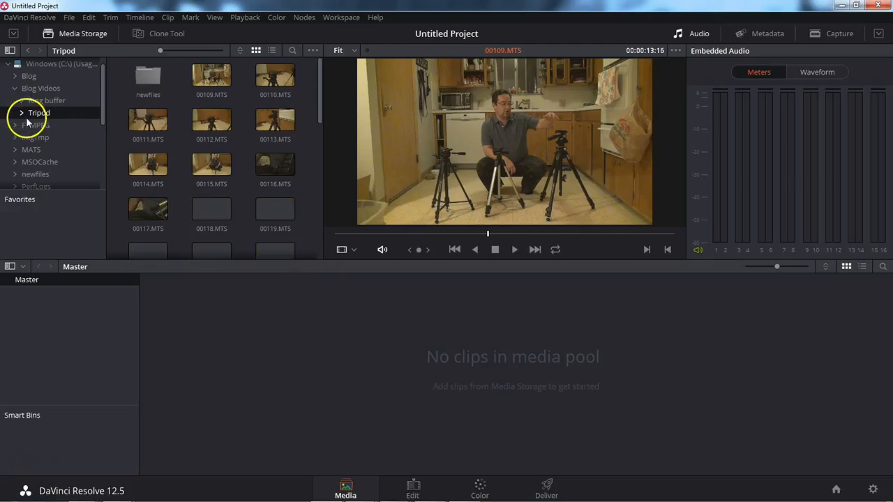
left_click(39, 112)
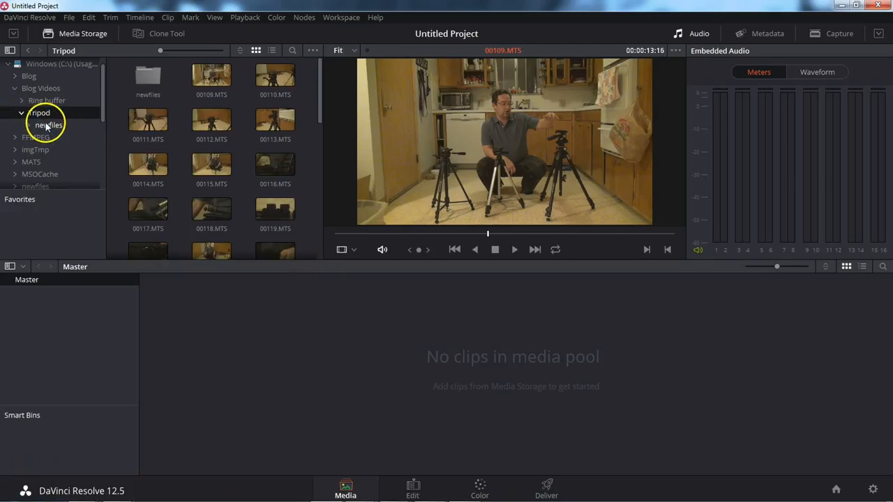
left_click(48, 124)
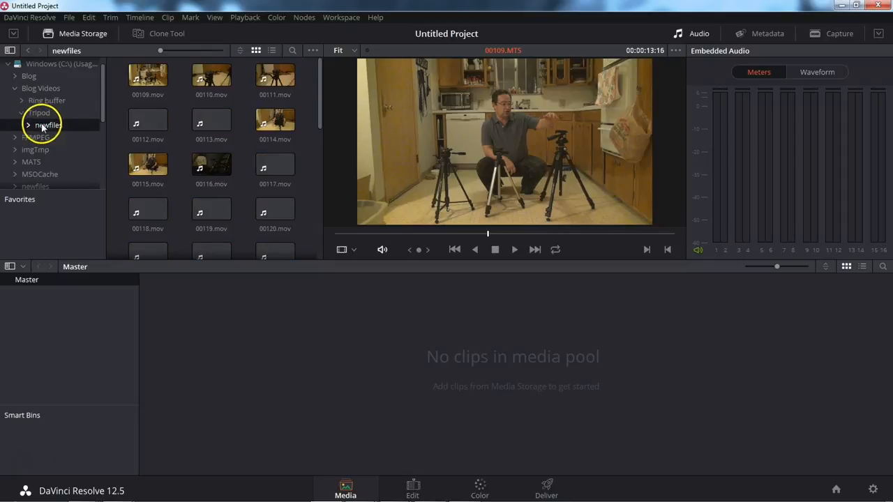
left_click(147, 75)
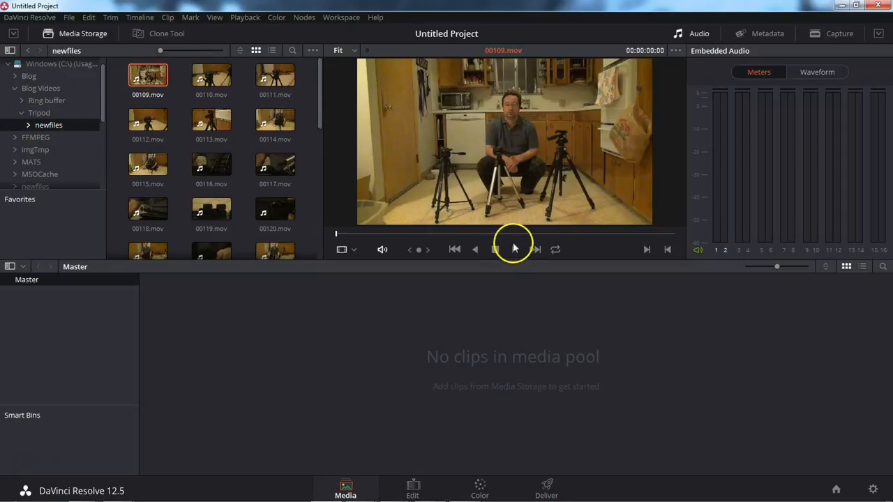
left_click(513, 249)
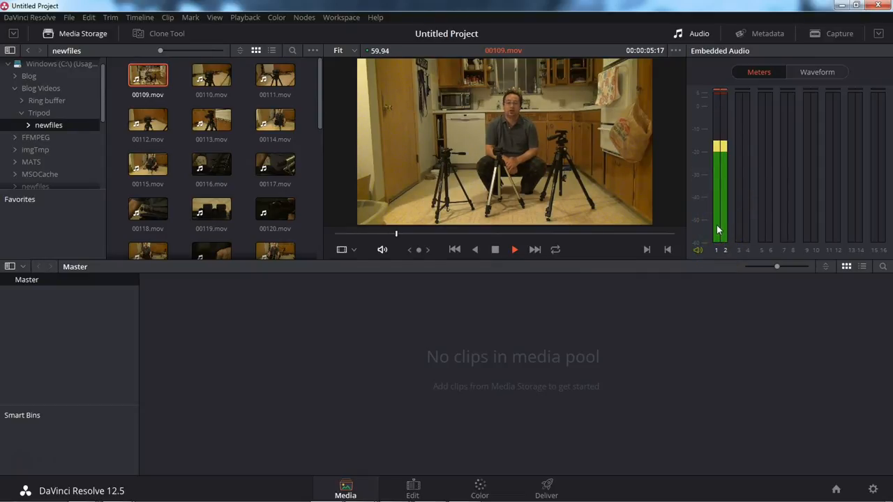
left_click(514, 249)
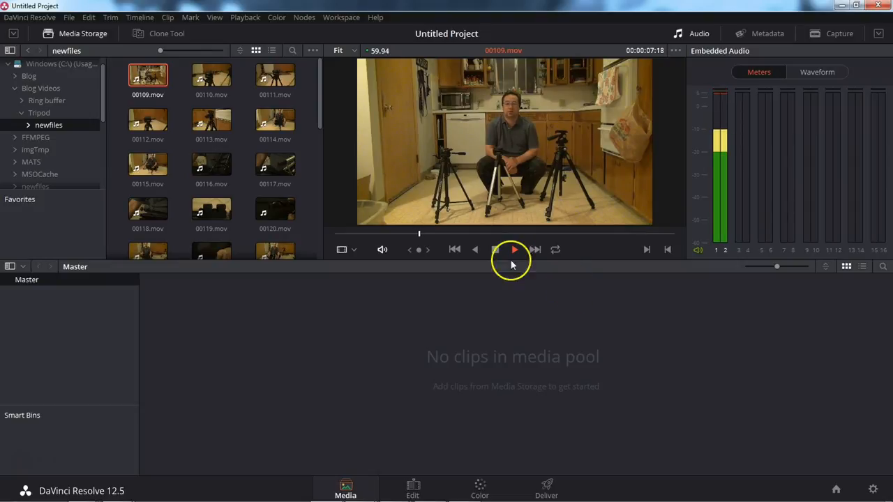
left_click(514, 249)
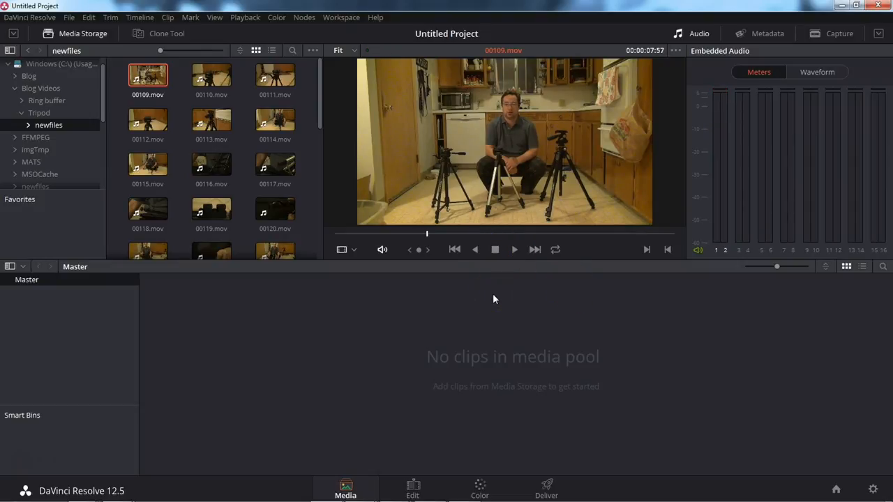